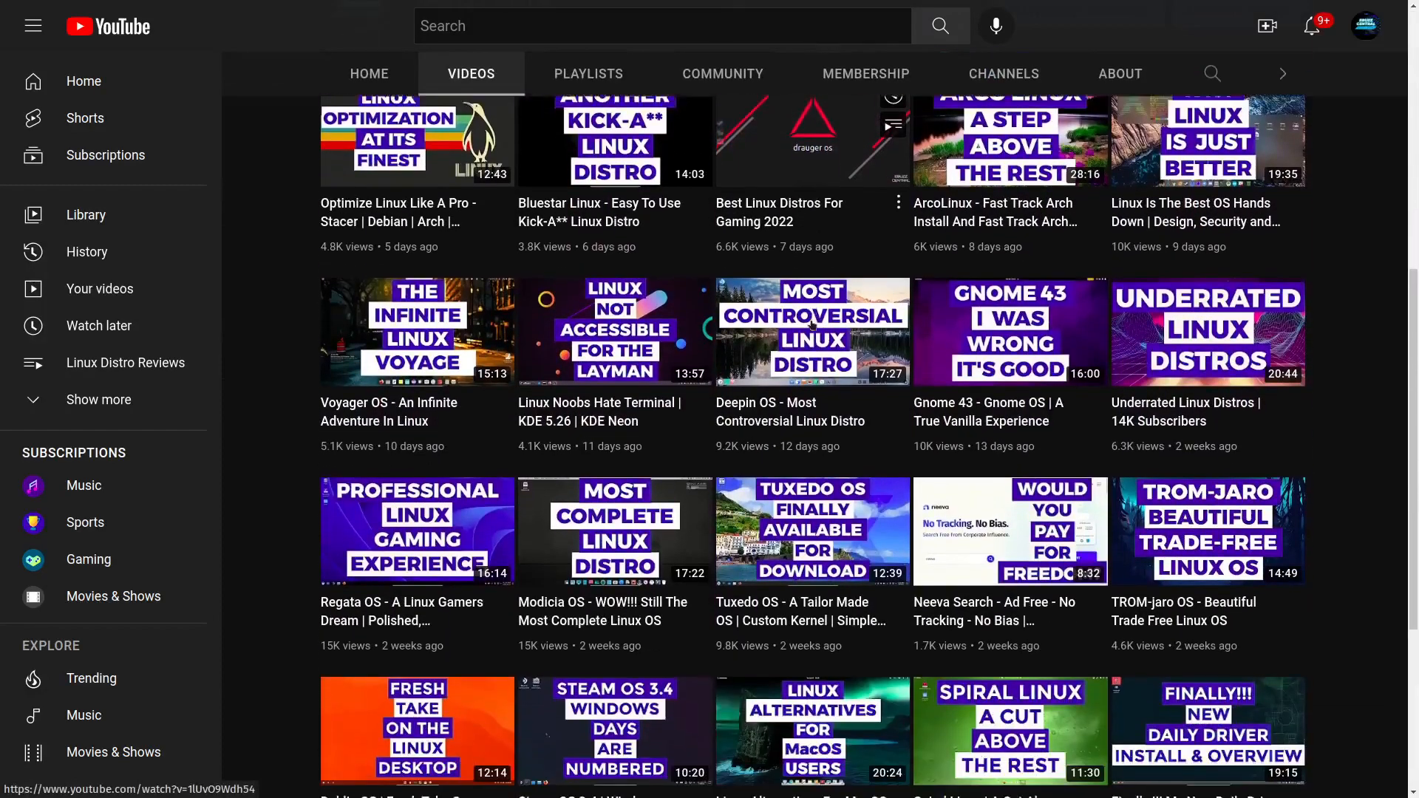
Scroll the channel's Videos tab down to uploads from about a month ago.
scroll(down, 3)
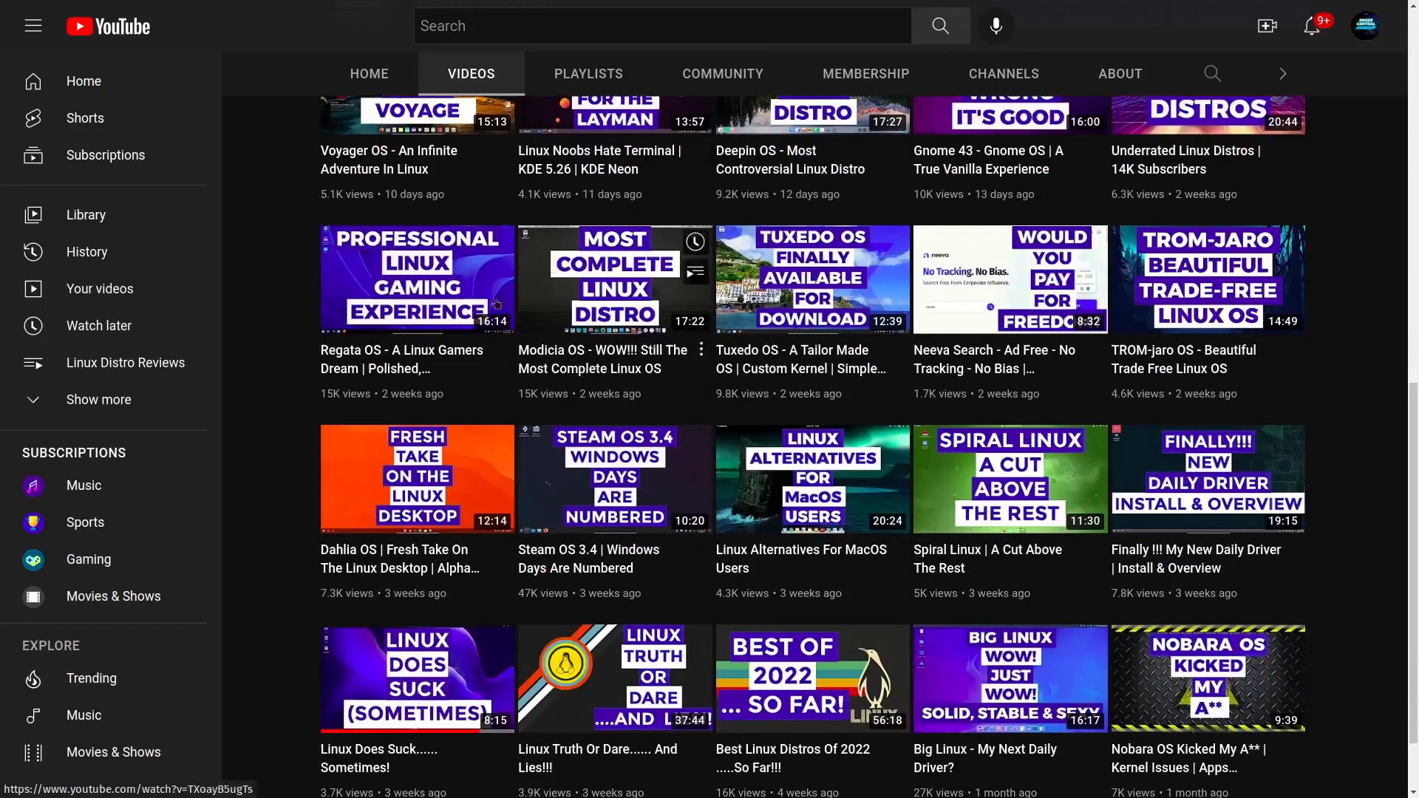
mouse_move(812, 279)
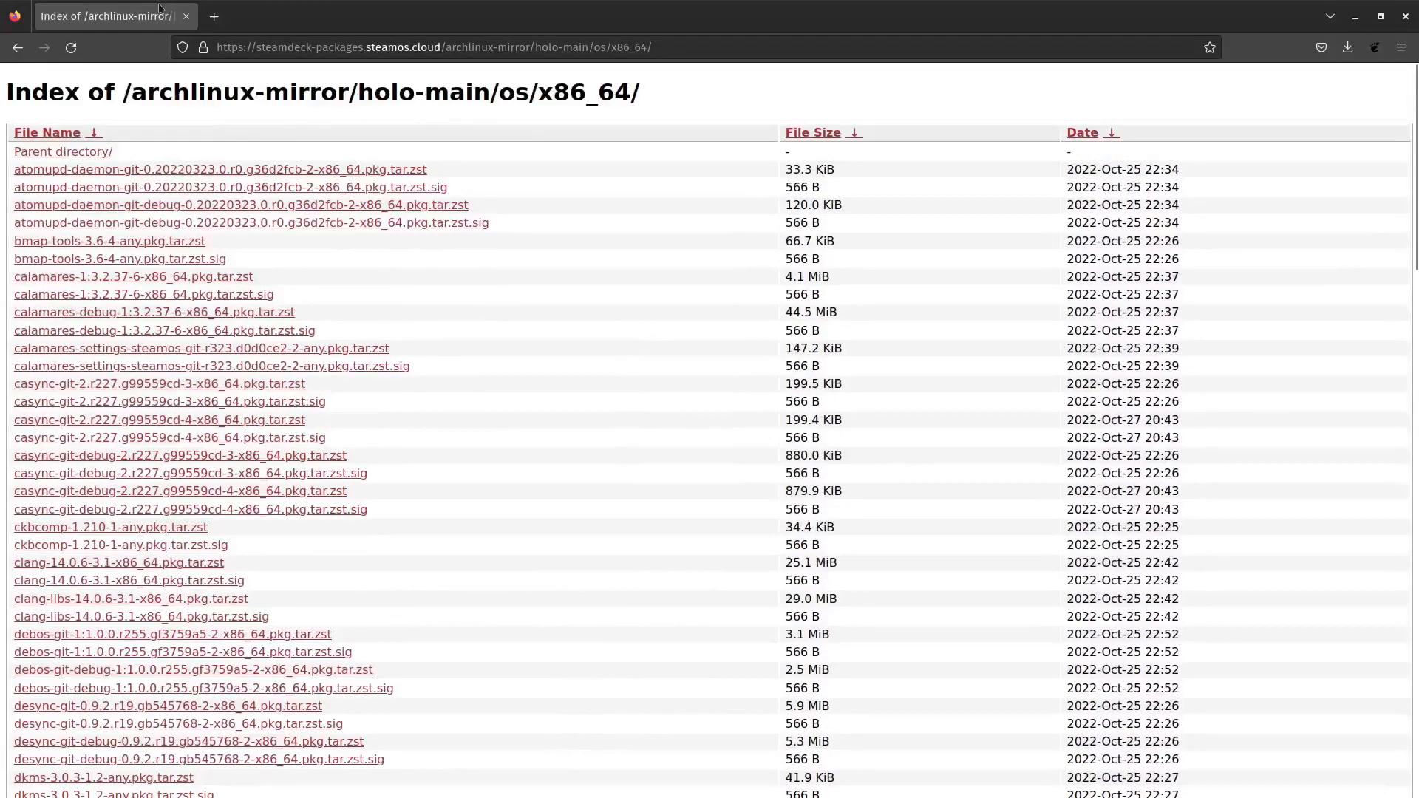
click(17, 71)
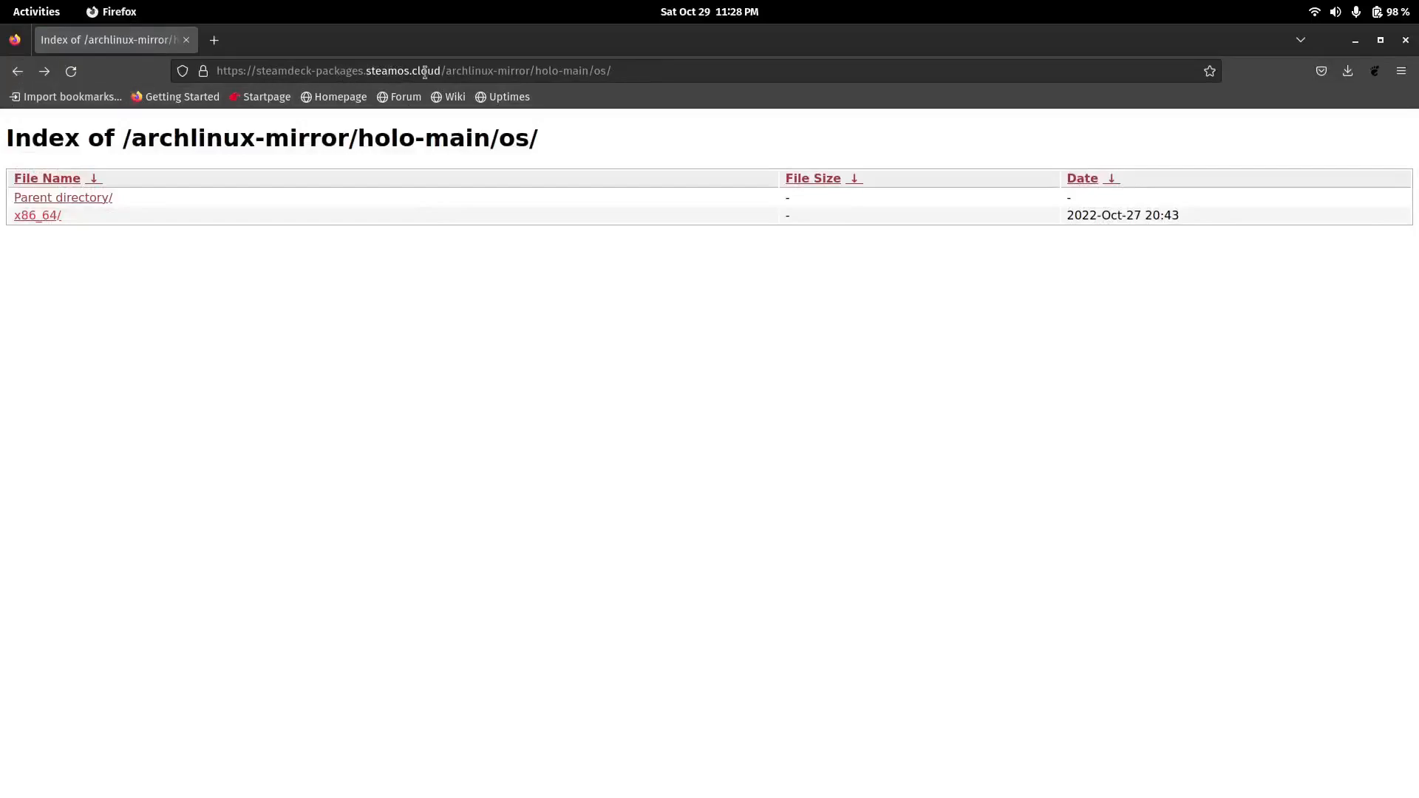
click(18, 71)
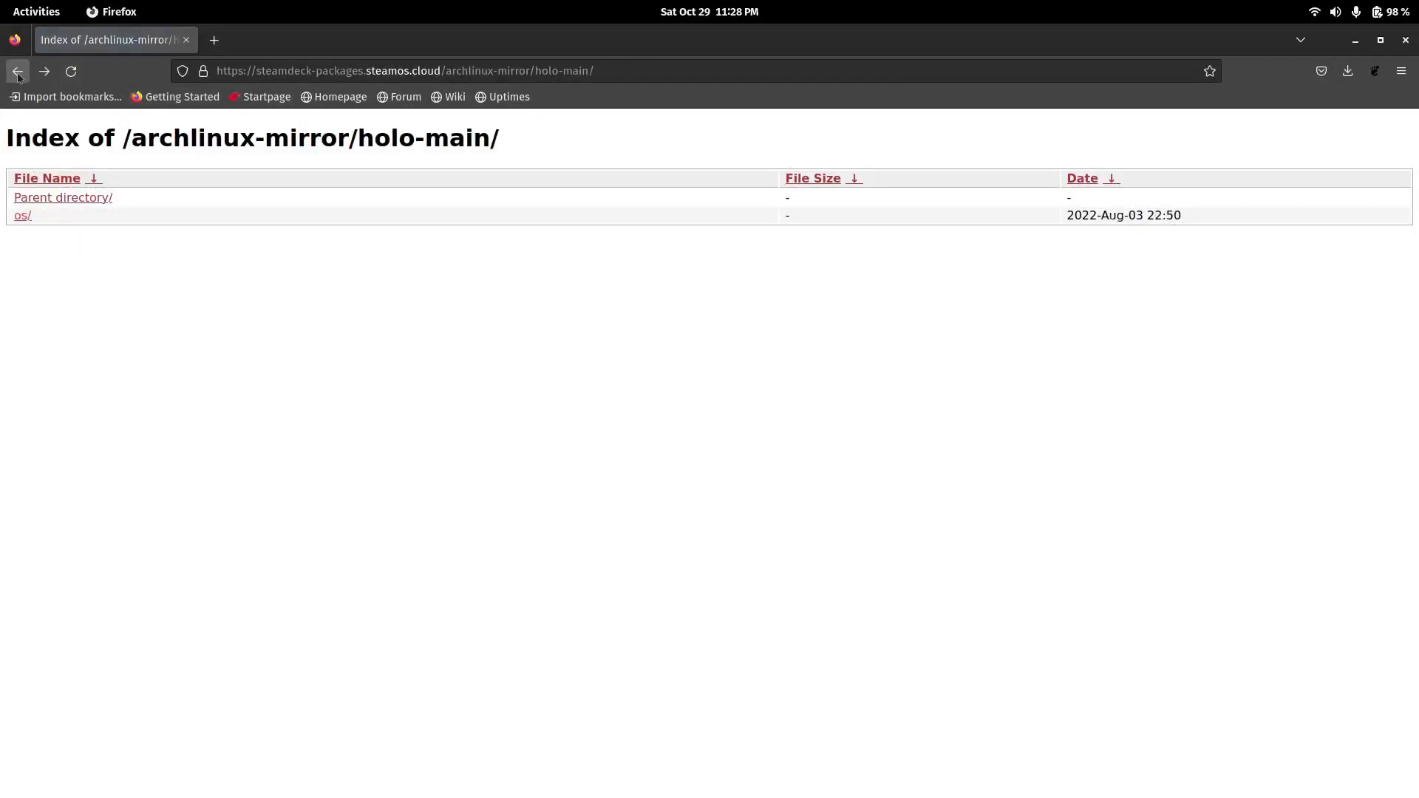
click(16, 71)
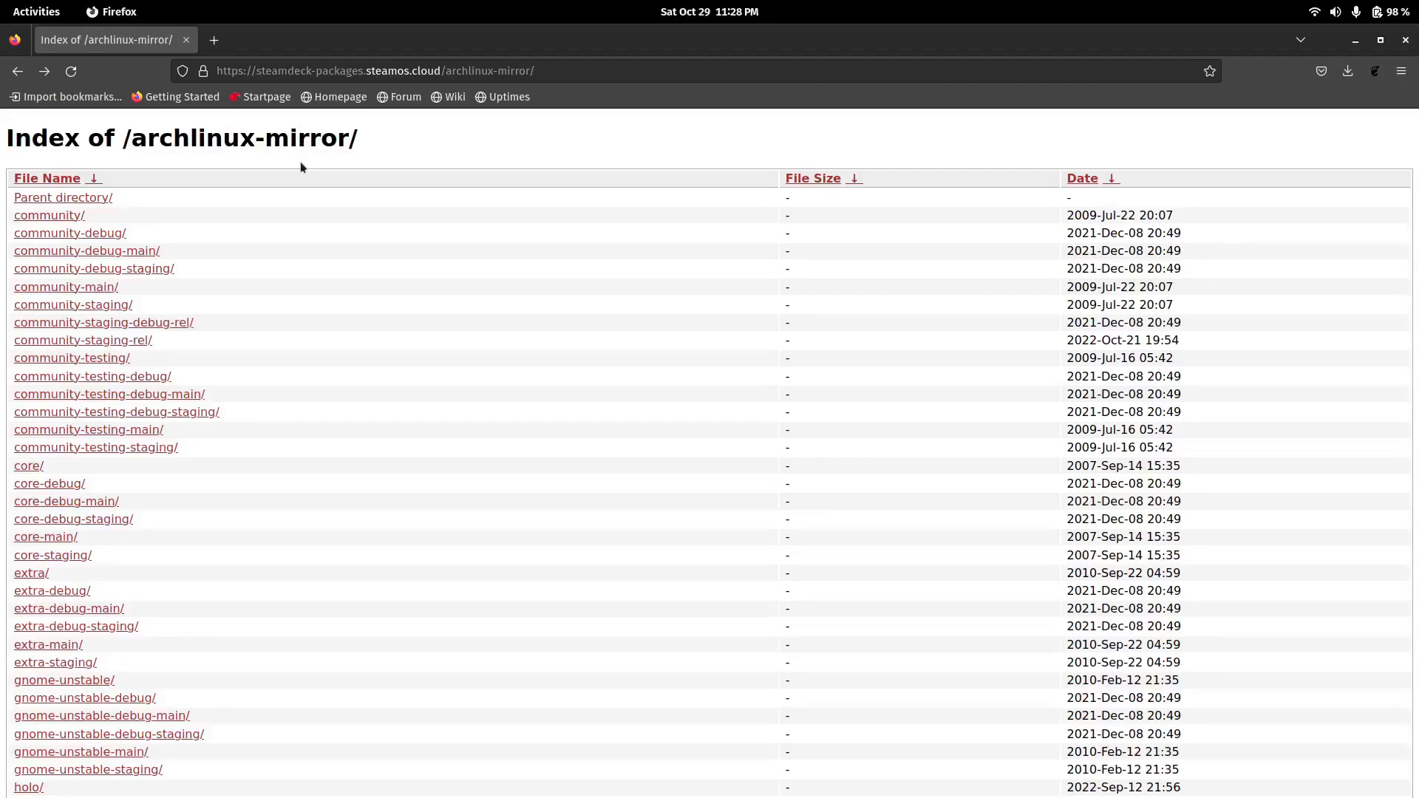
scroll(down, 3)
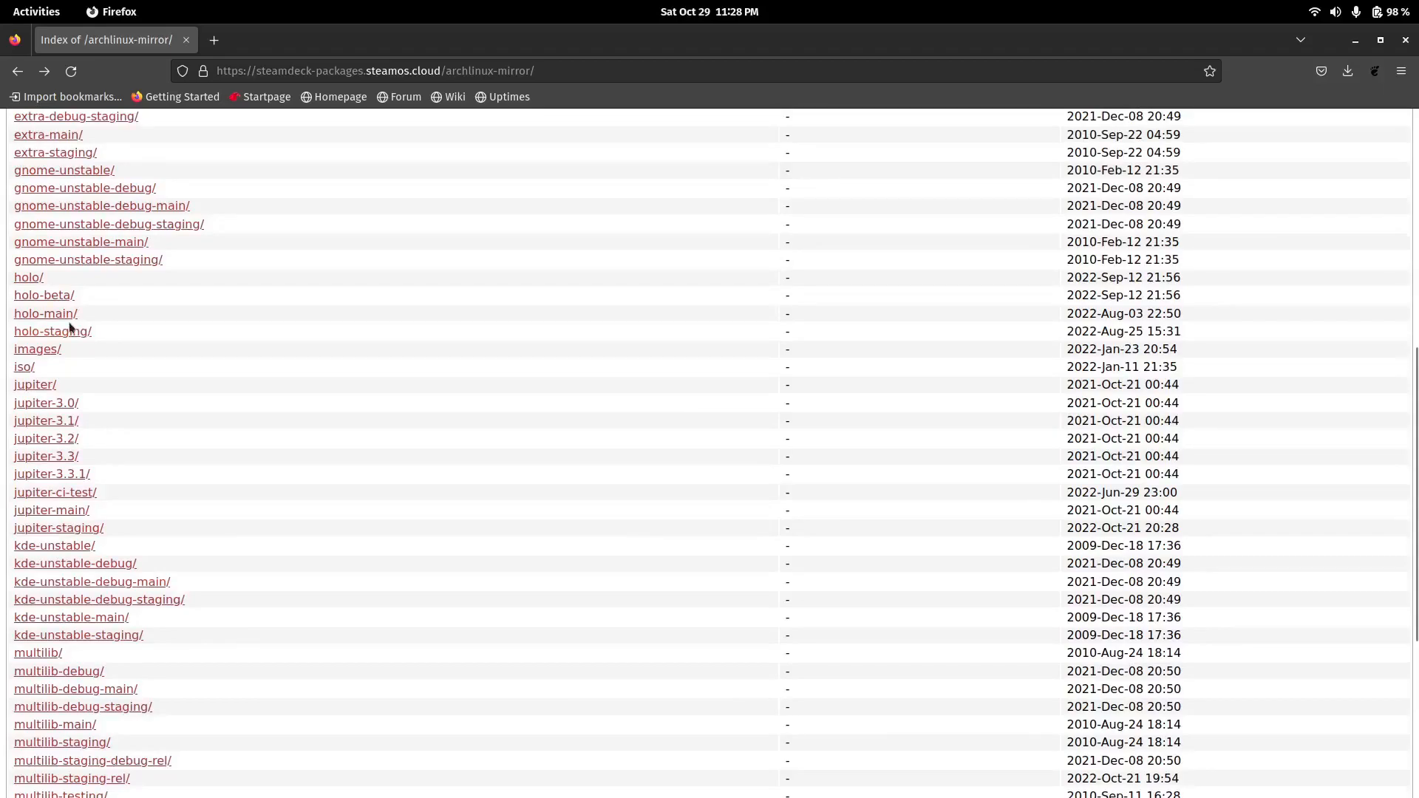
click(45, 313)
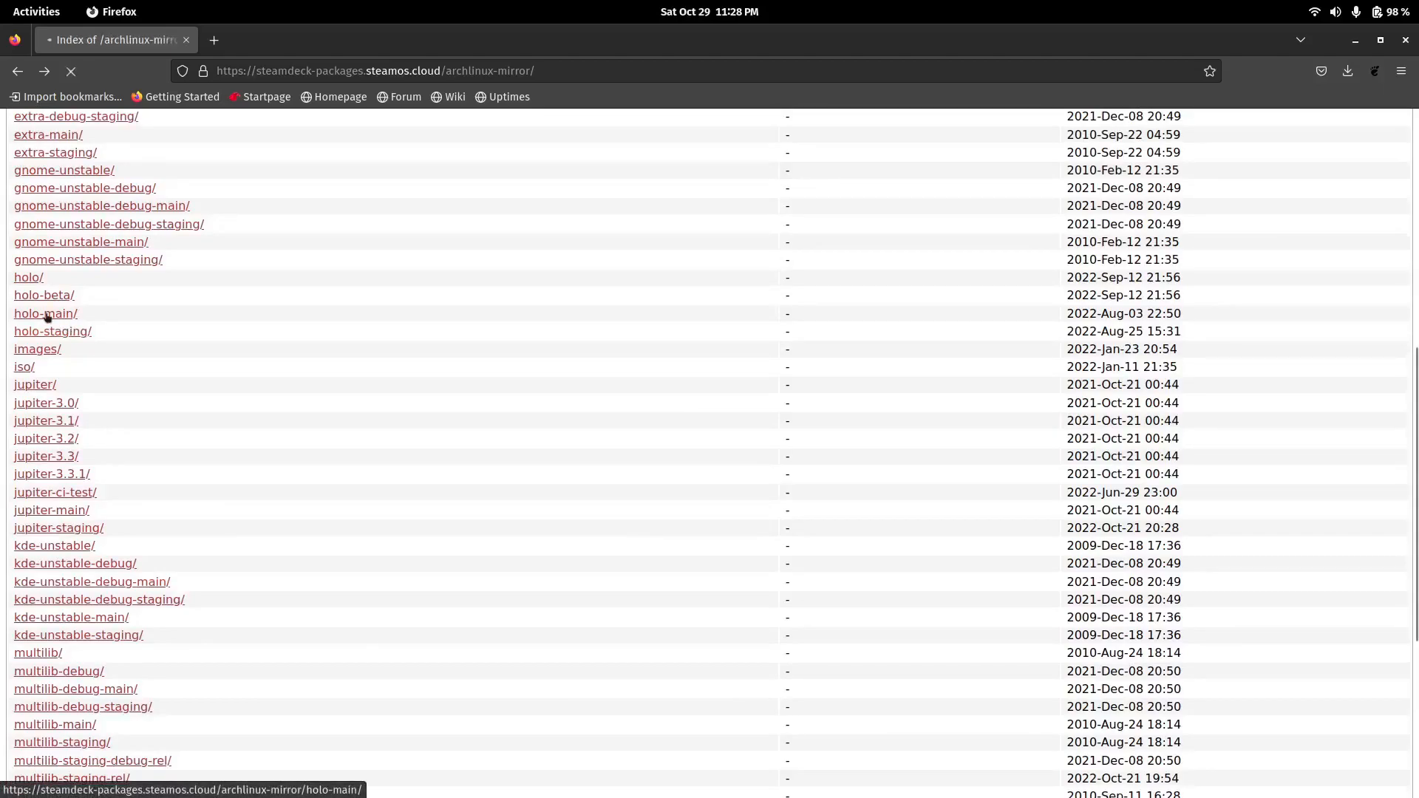
click(44, 313)
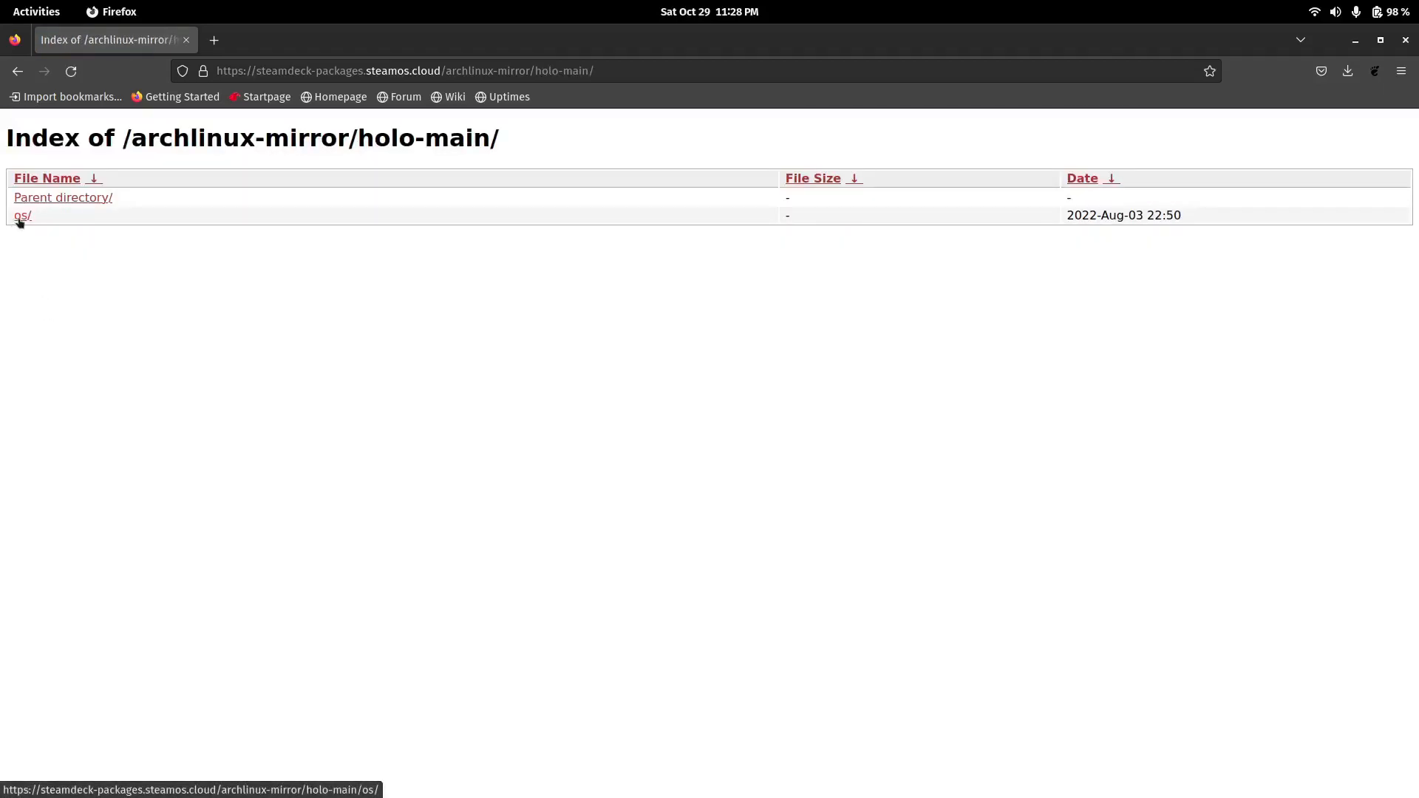
click(22, 214)
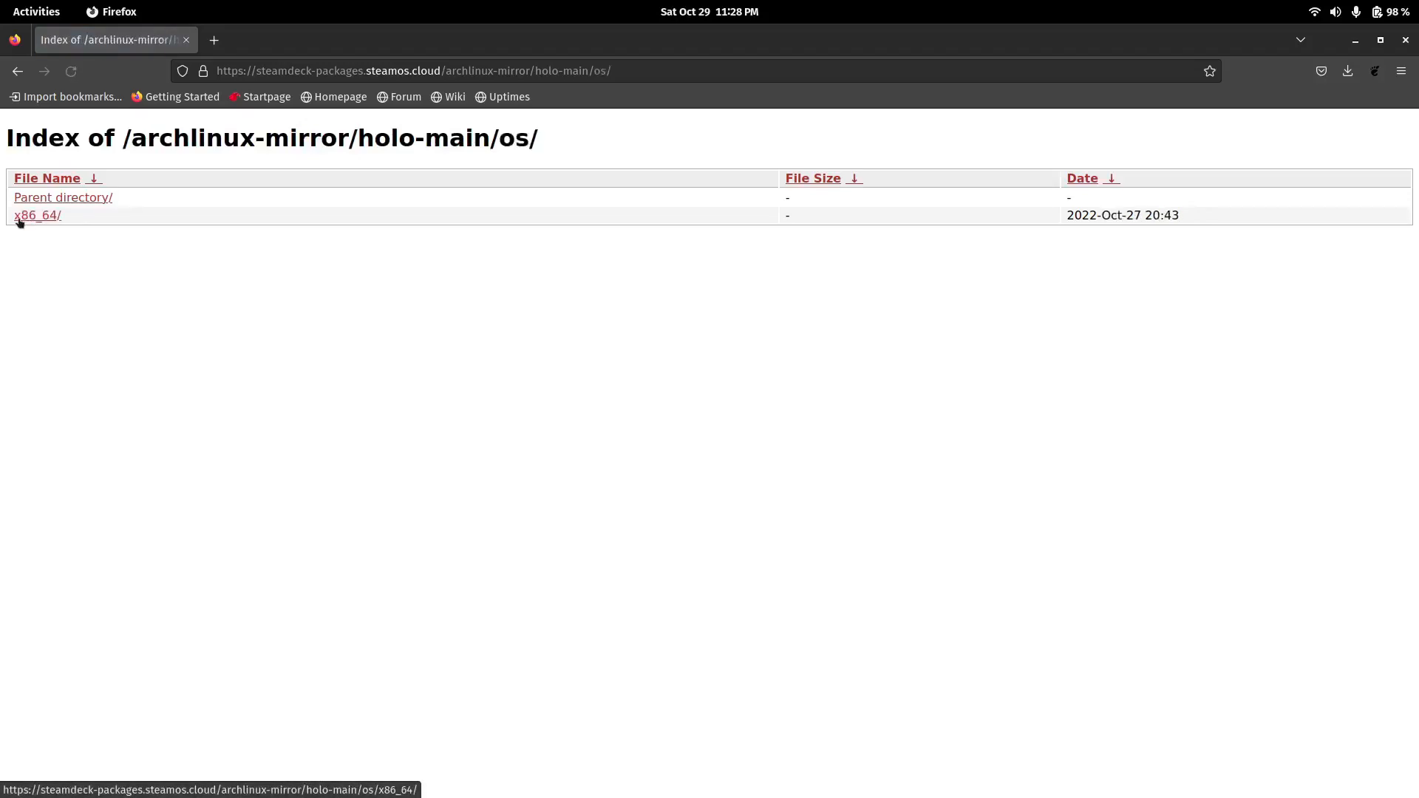
click(37, 216)
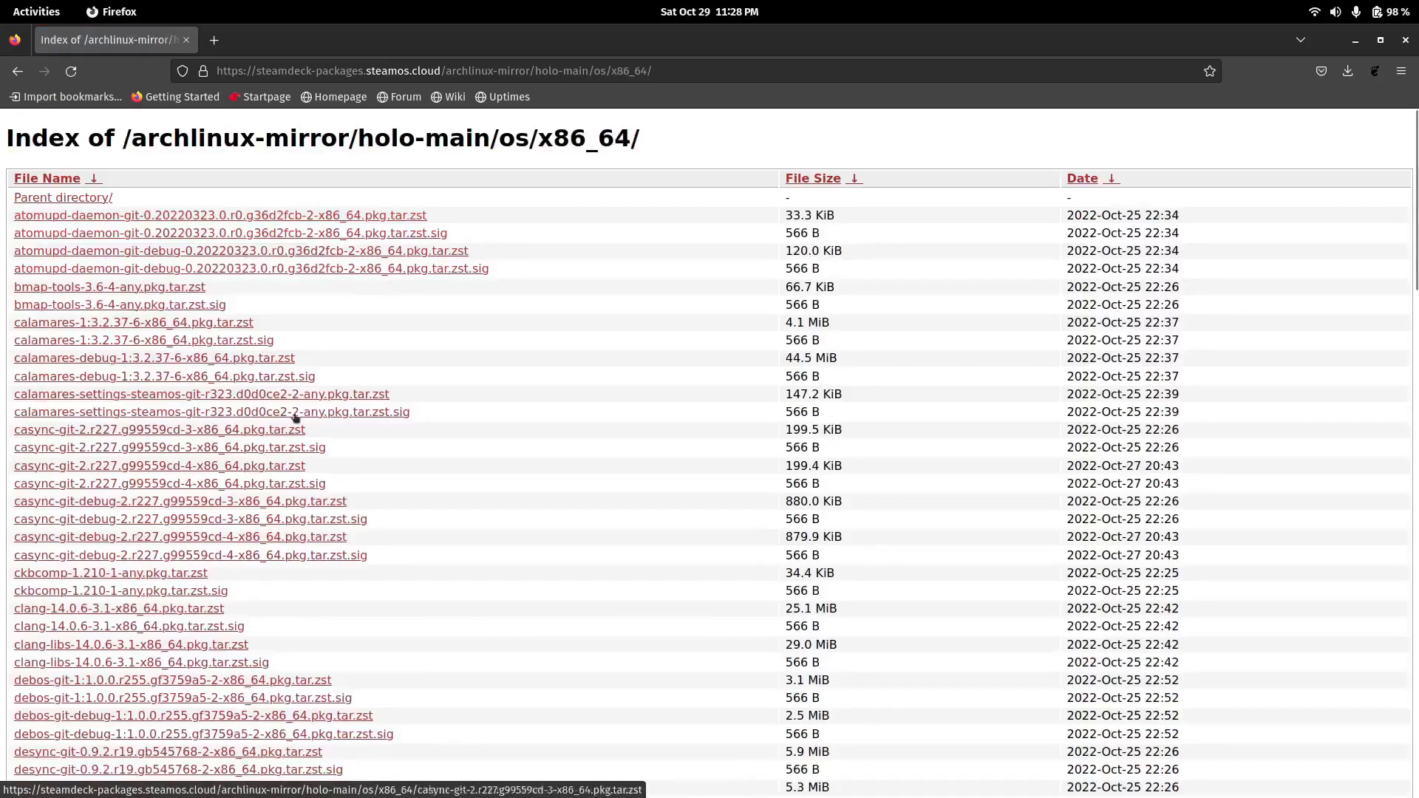
mouse_move(130, 368)
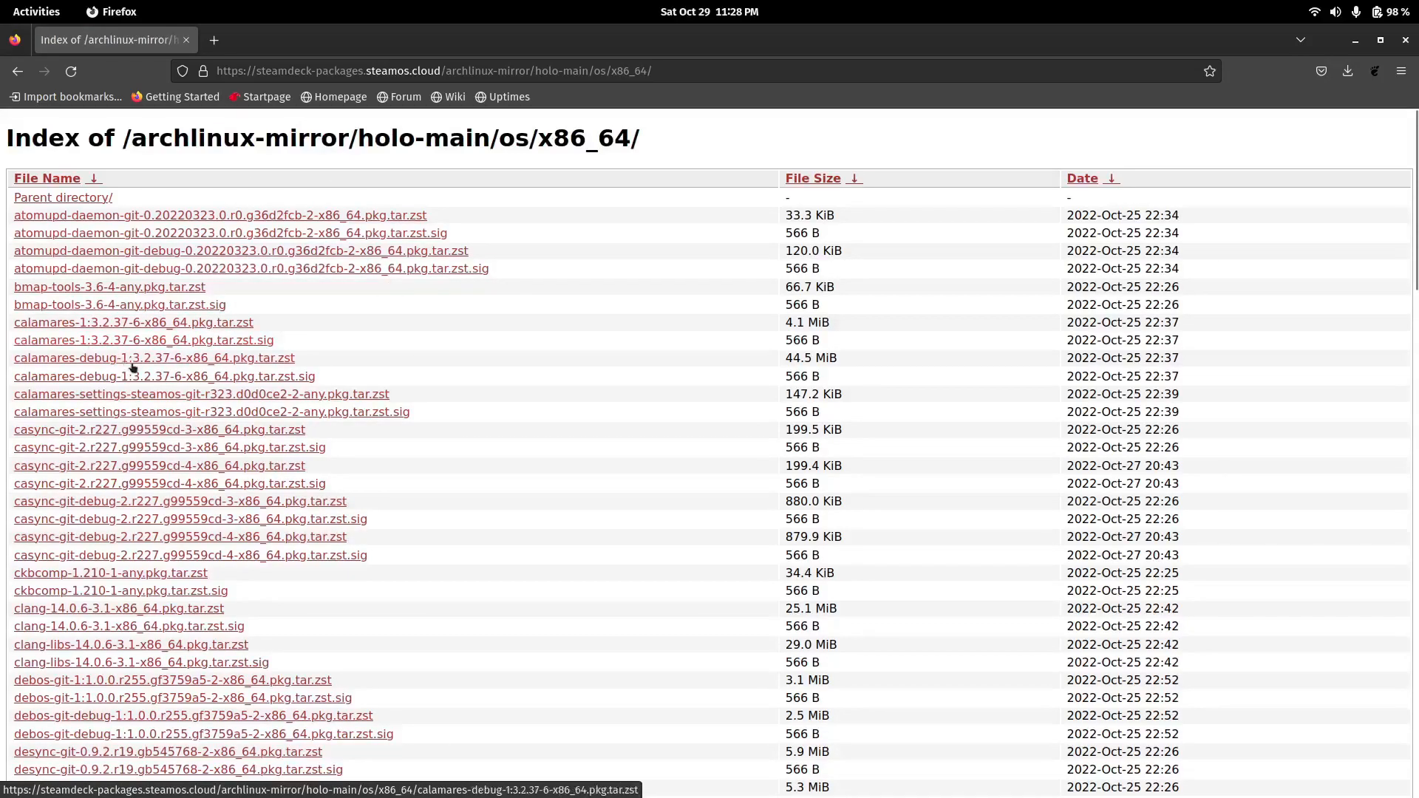
Scroll the x86_64 index down to its final steamos, xone-dkms and xow package entries.
scroll(down, 3)
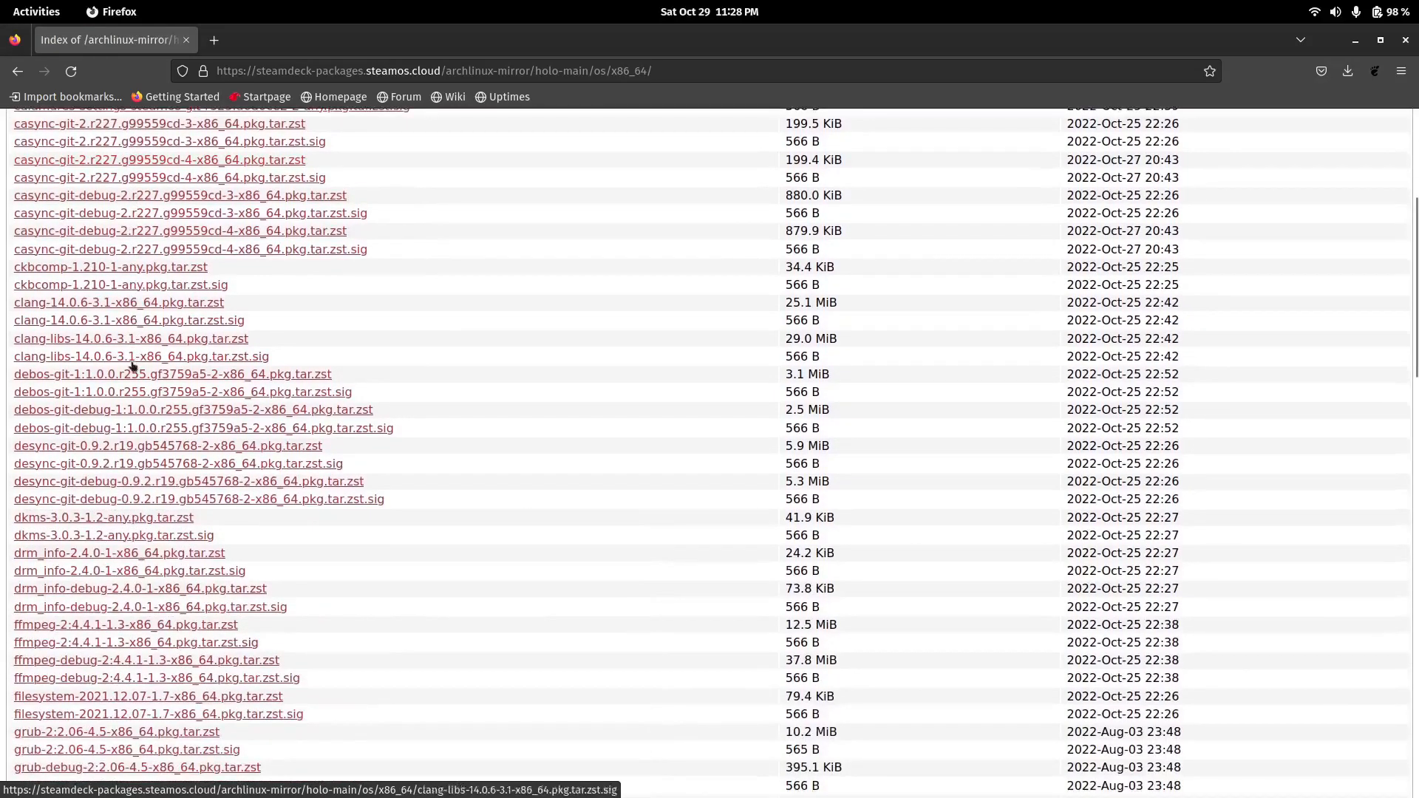
mouse_move(140, 356)
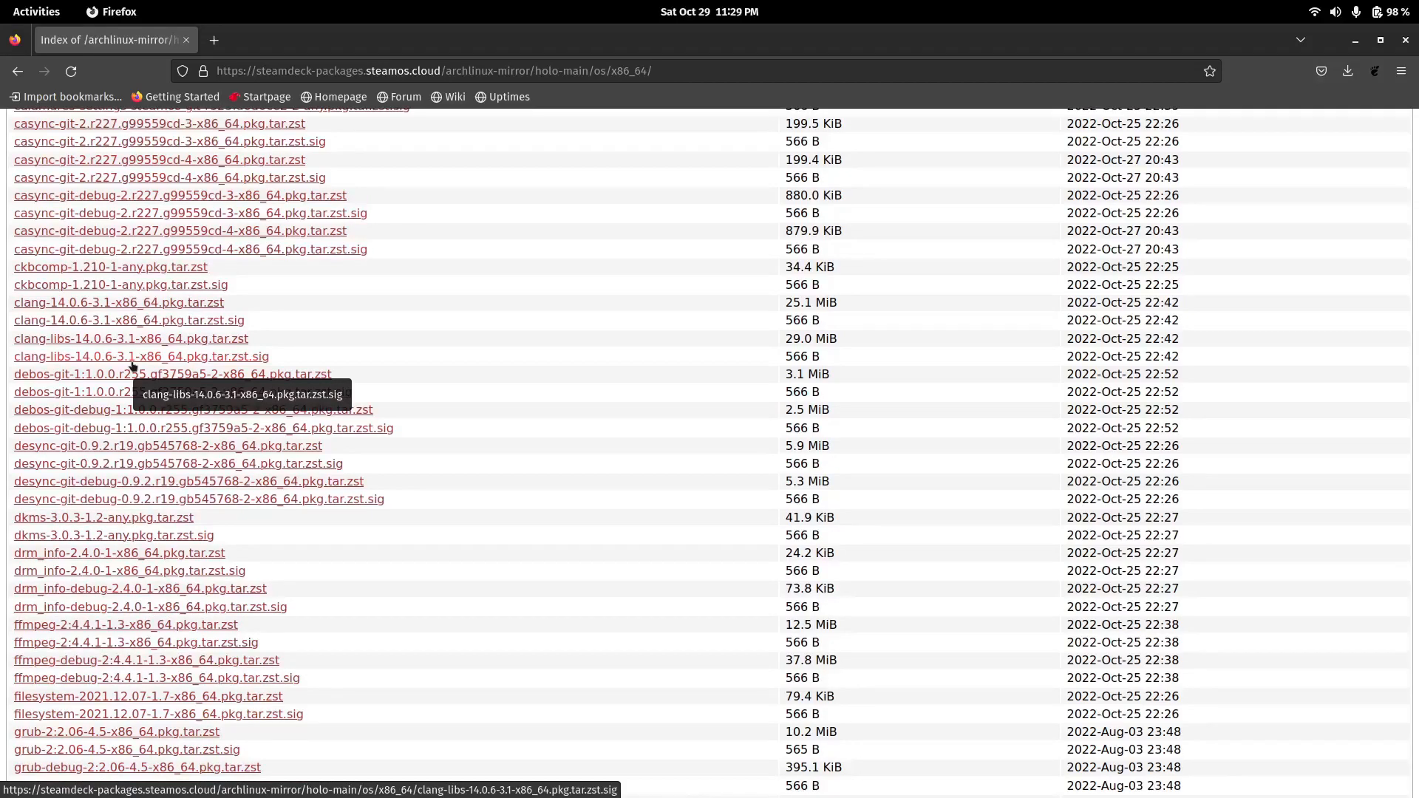
scroll(down, 3)
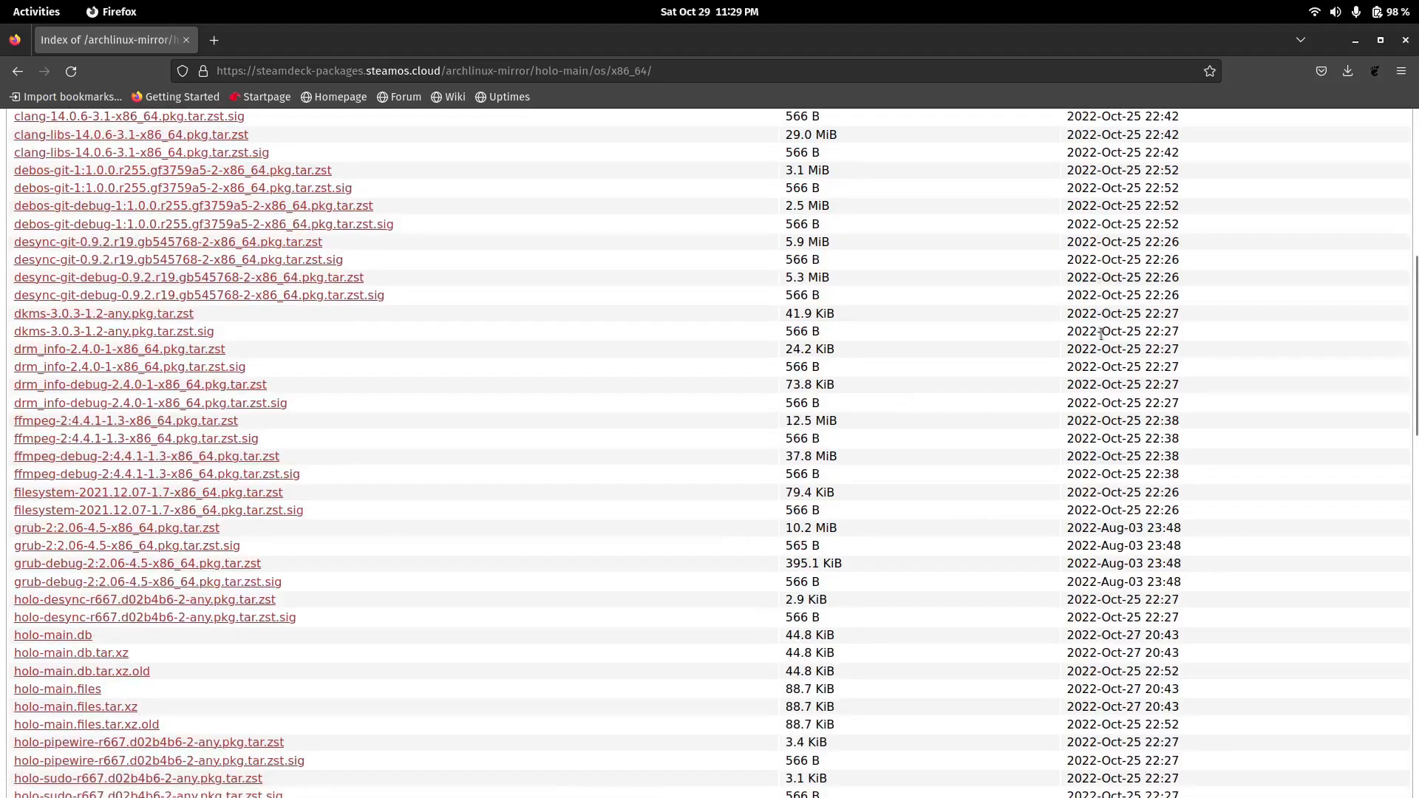
scroll(down, 3)
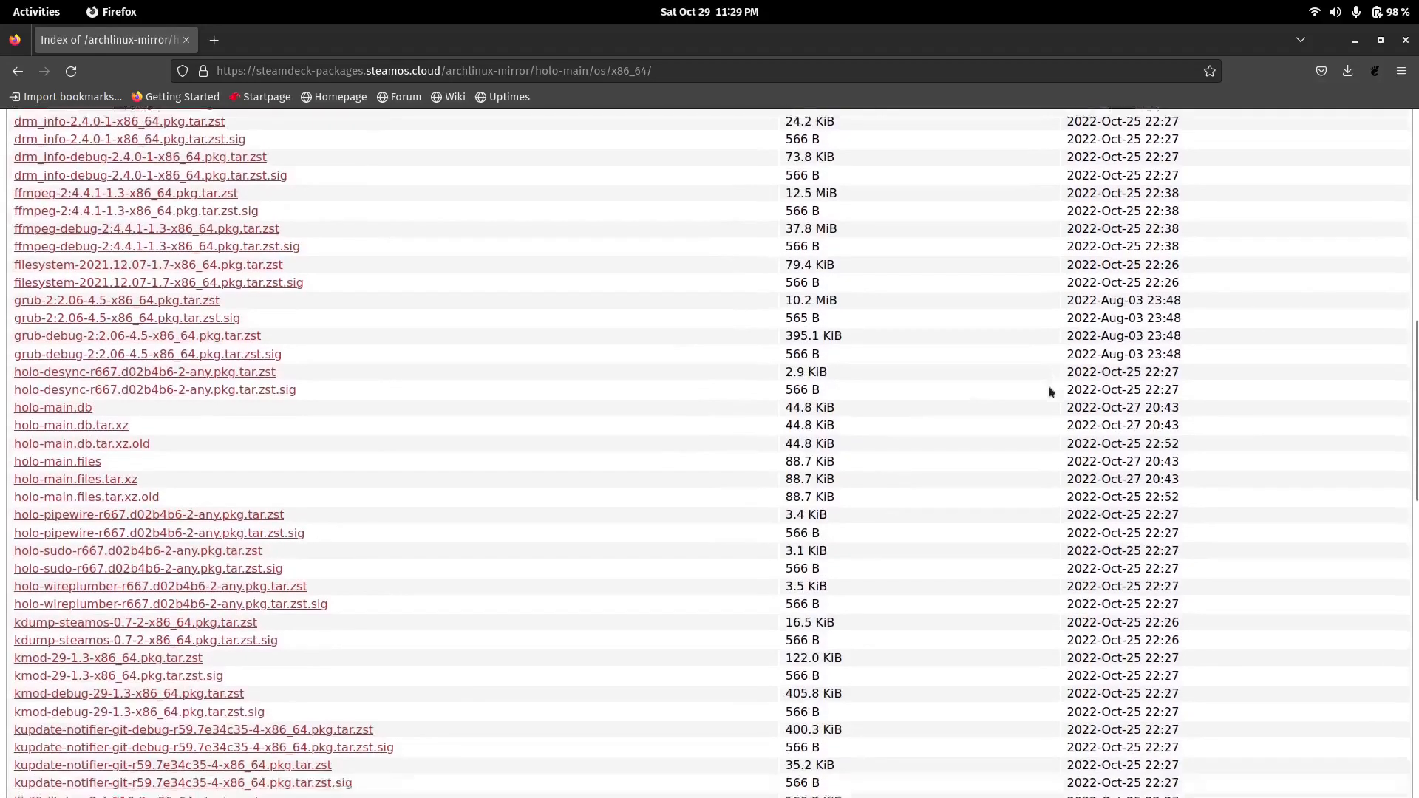
scroll(down, 3)
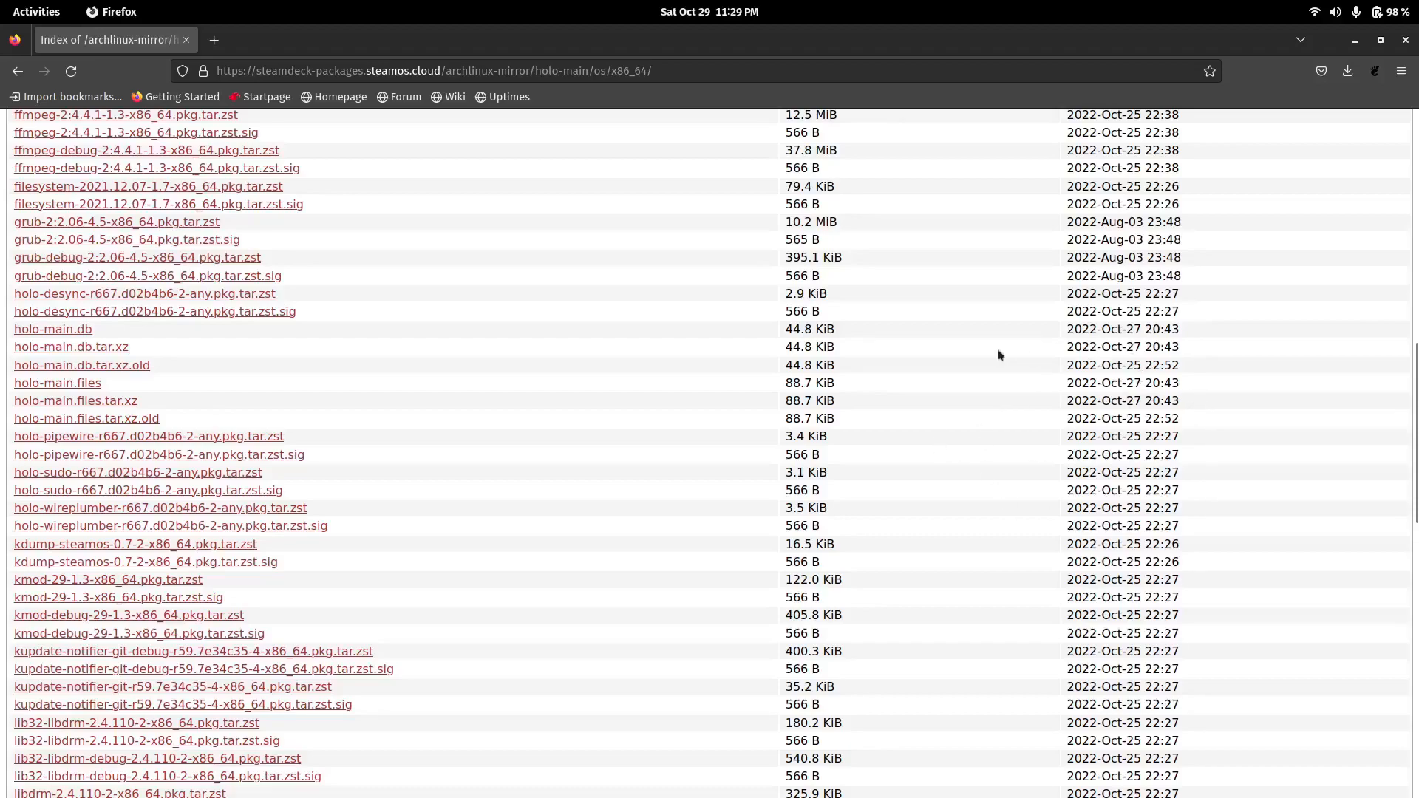
scroll(down, 3)
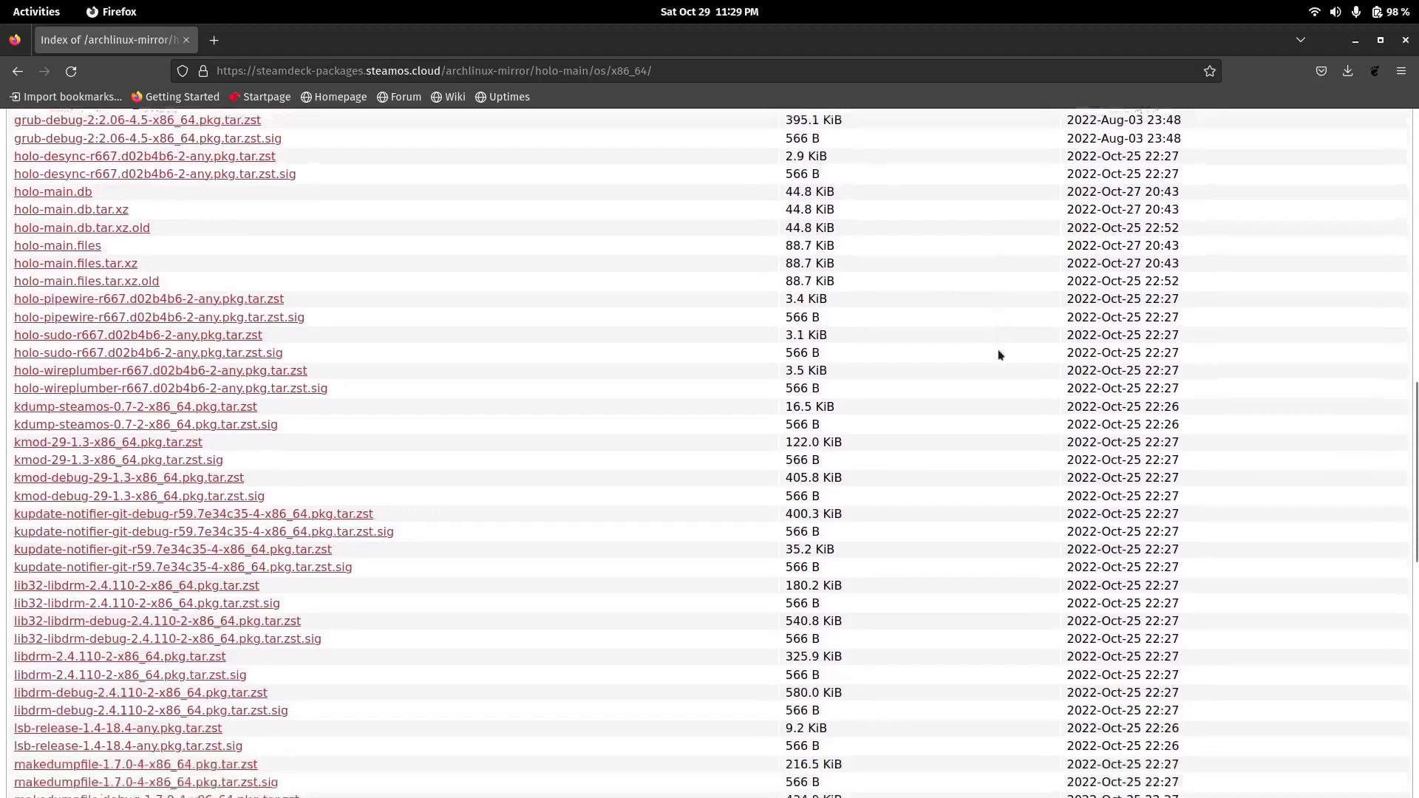
scroll(down, 3)
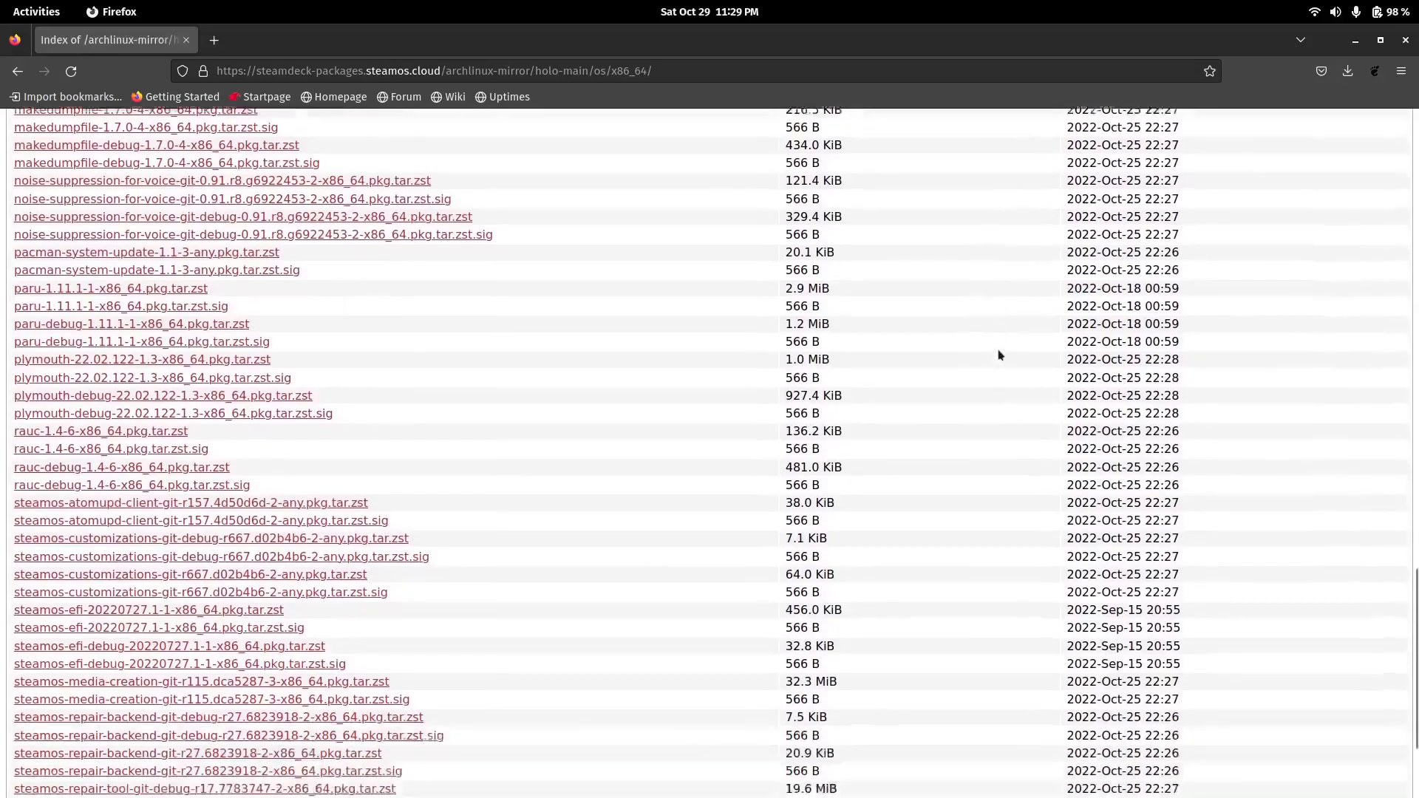
scroll(down, 3)
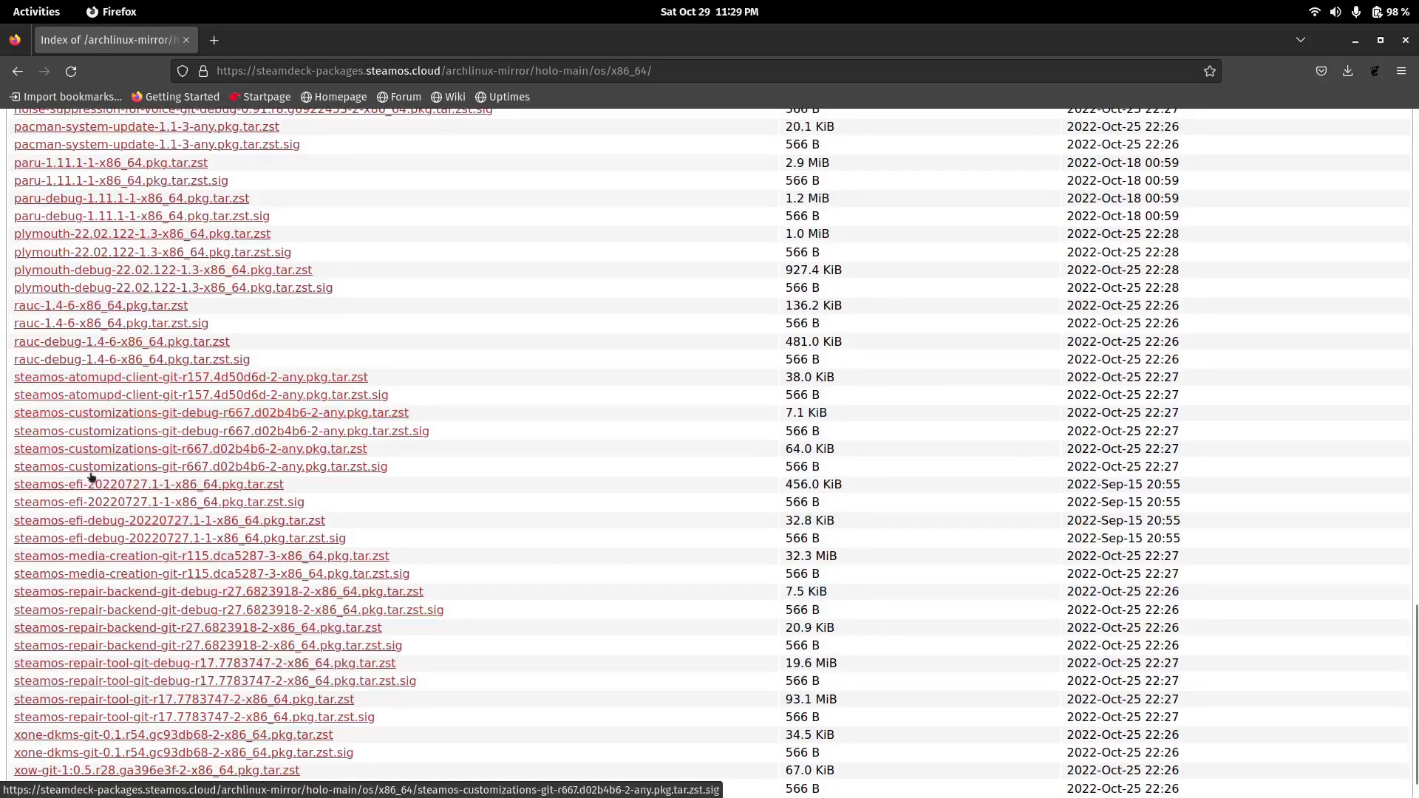
scroll(down, 3)
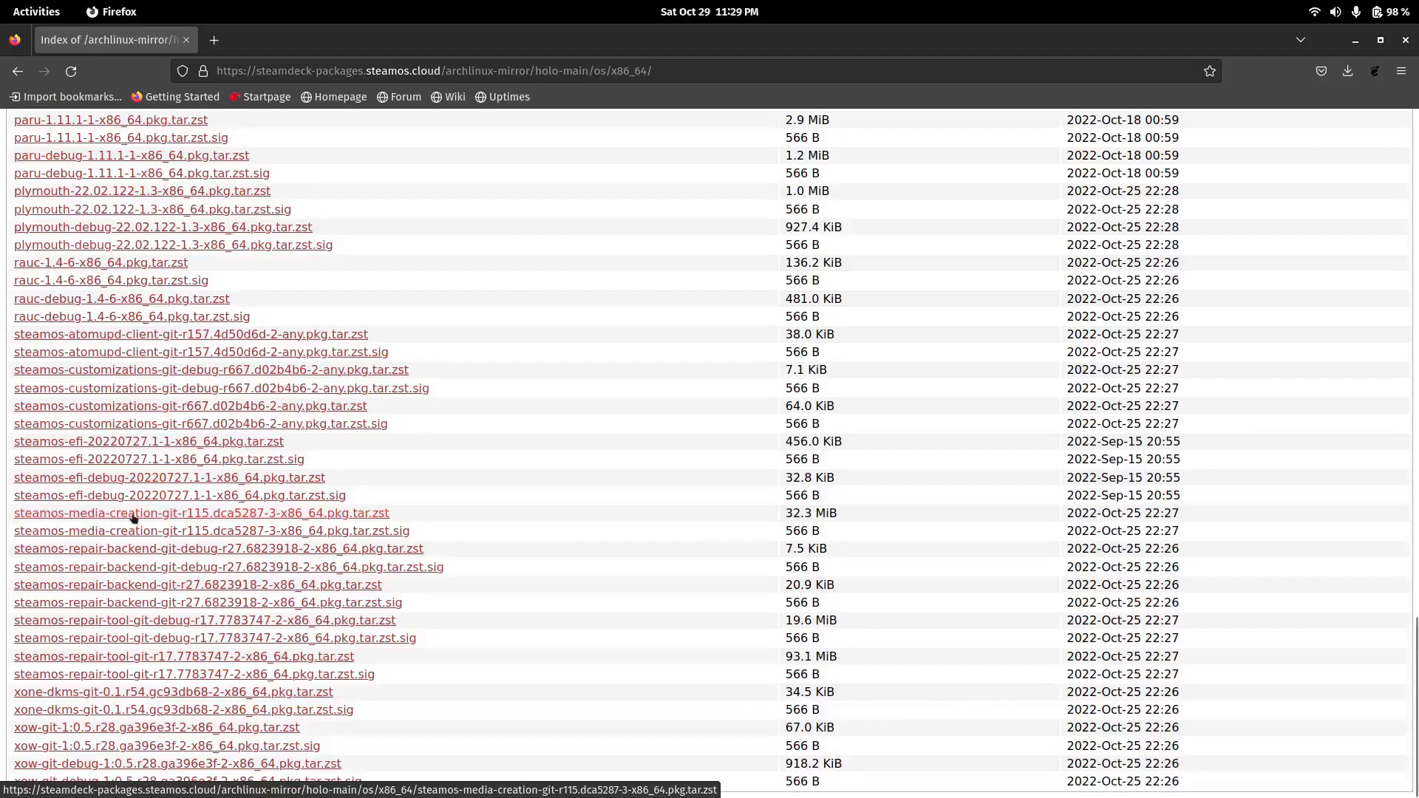
mouse_move(171, 507)
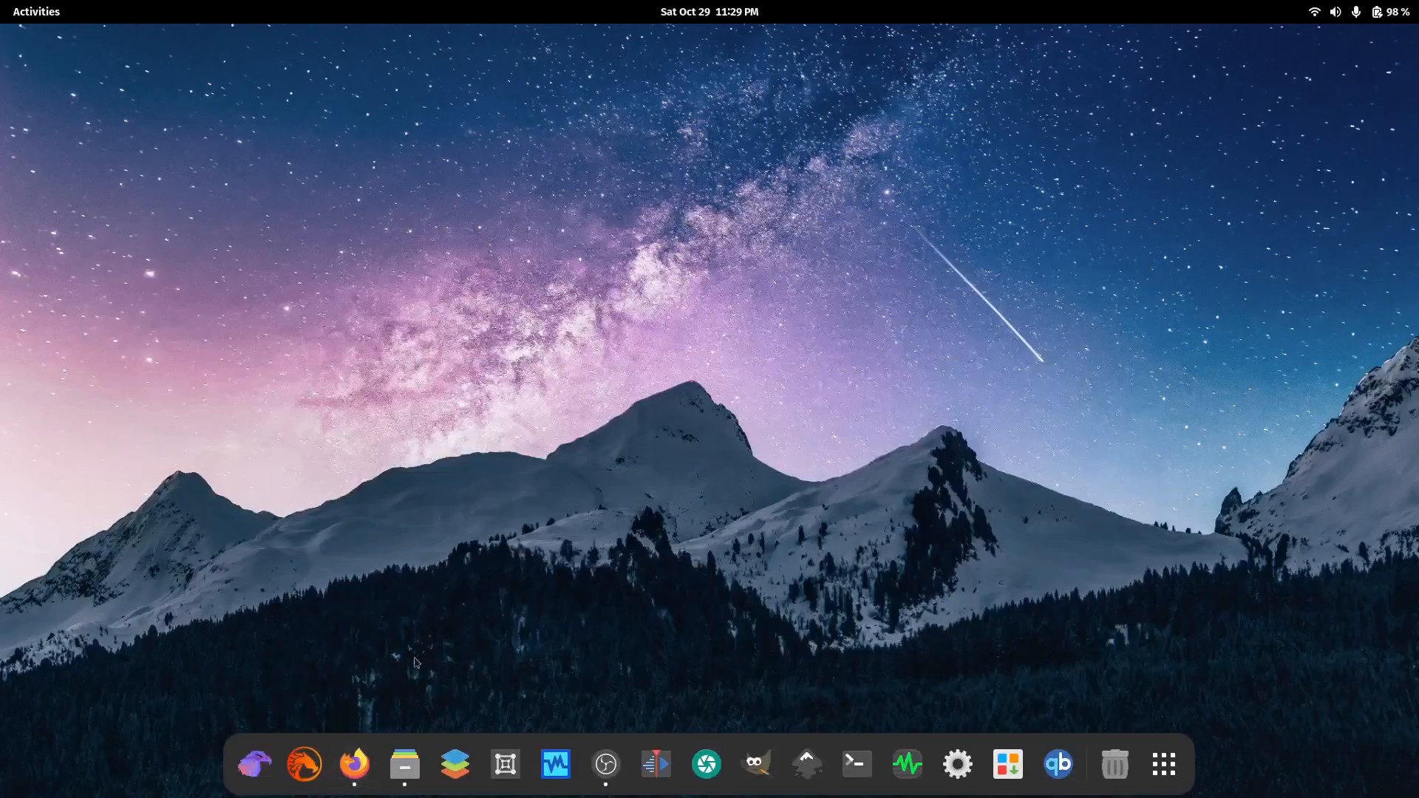
Show the steamos-media-creation-git package in Downloads, then bring up the Activities app grid.
click(404, 762)
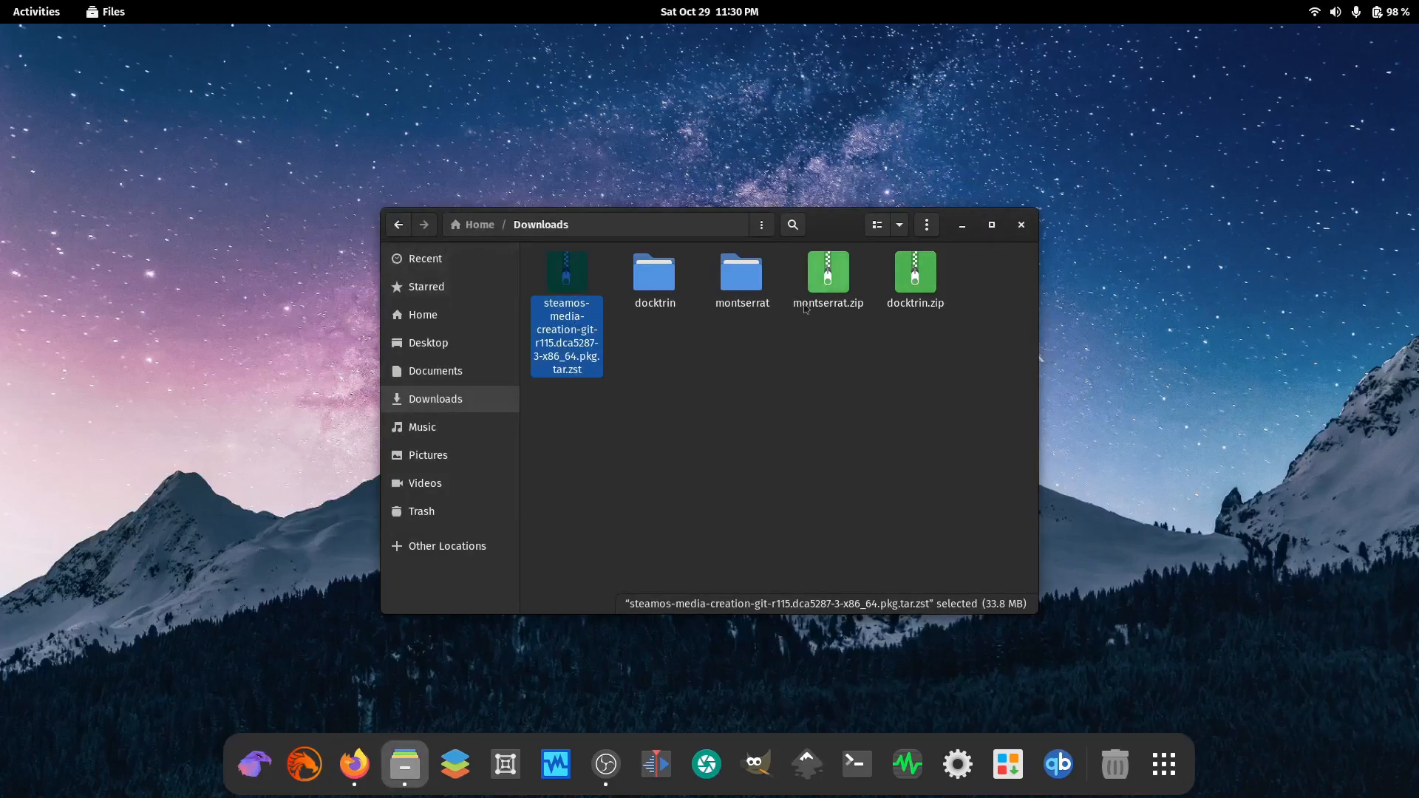
right_click(566, 337)
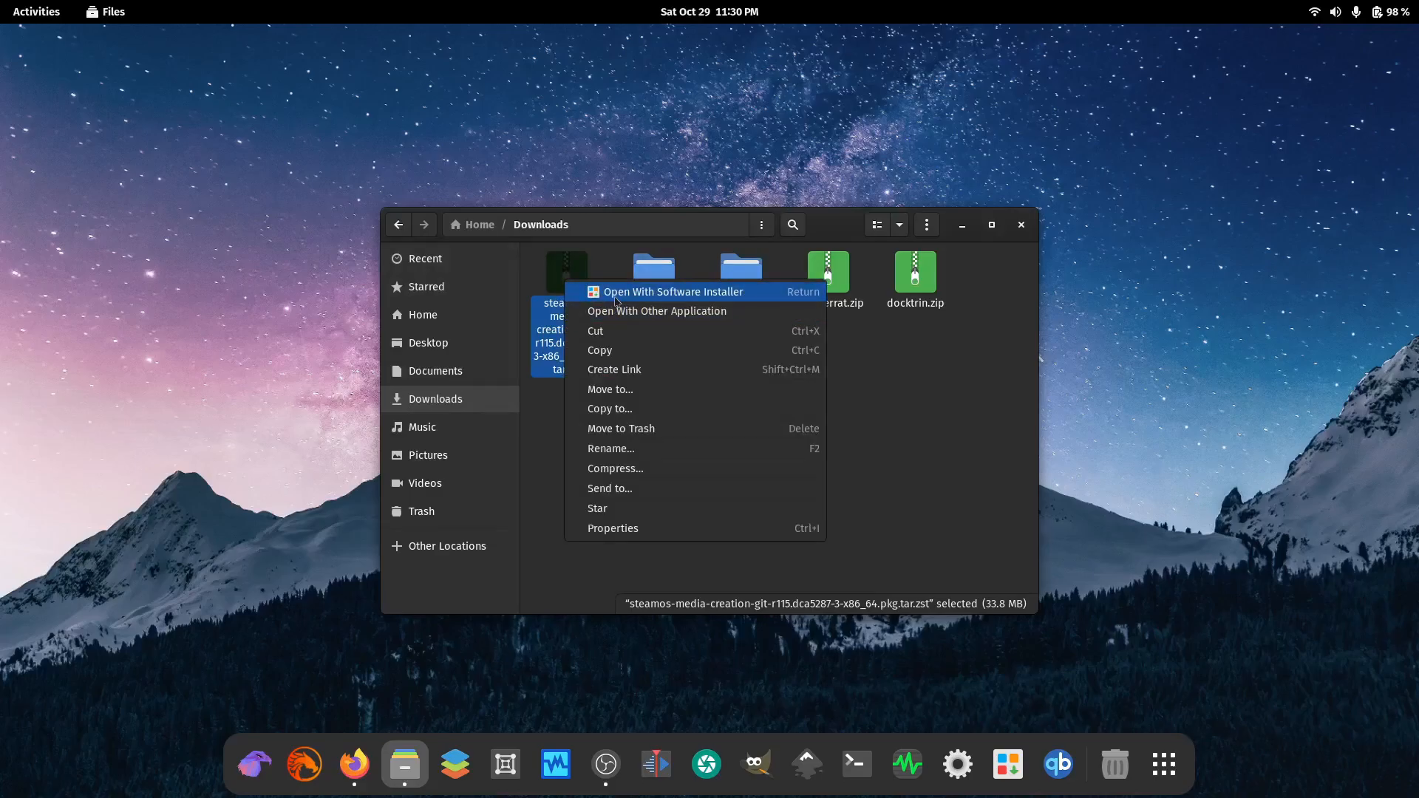
mouse_move(677, 295)
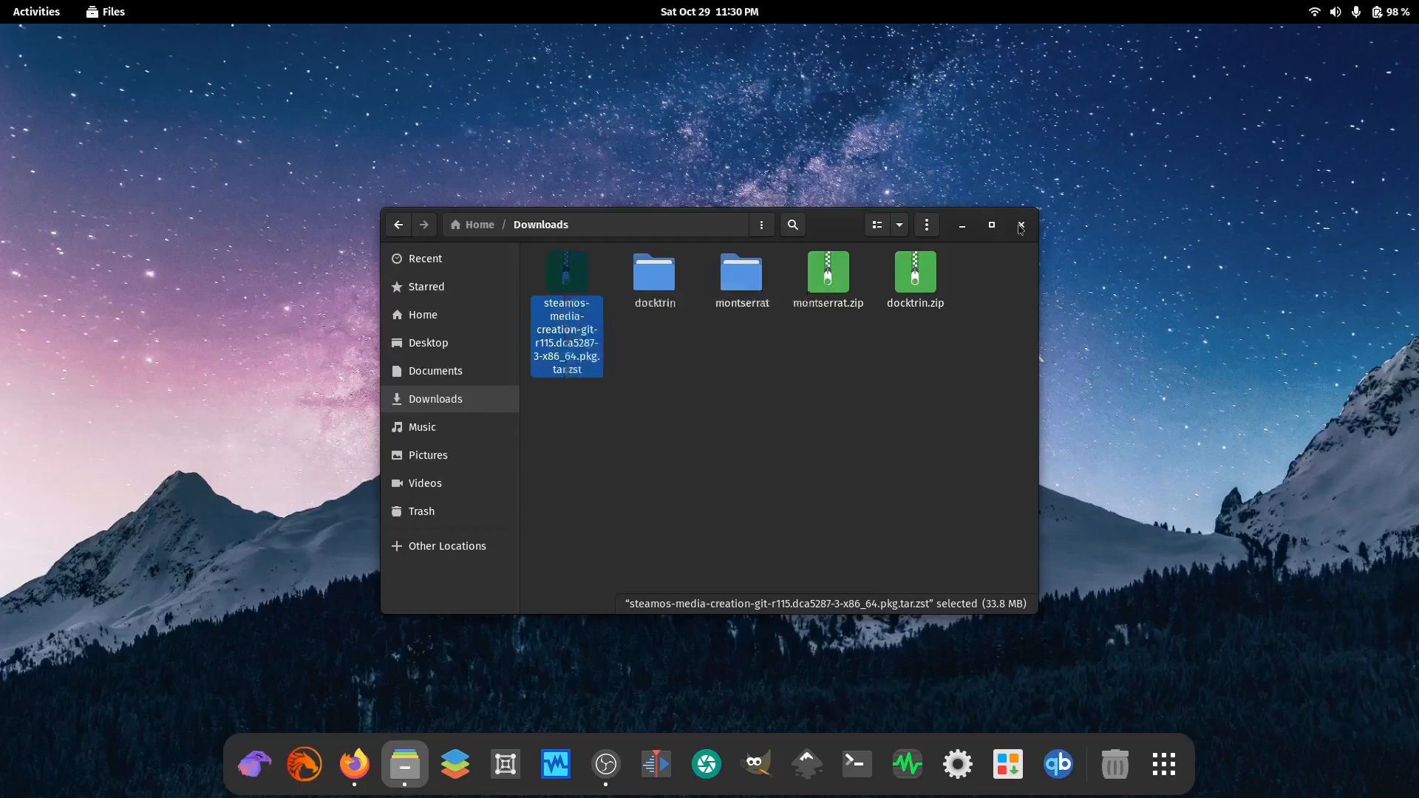
click(1163, 764)
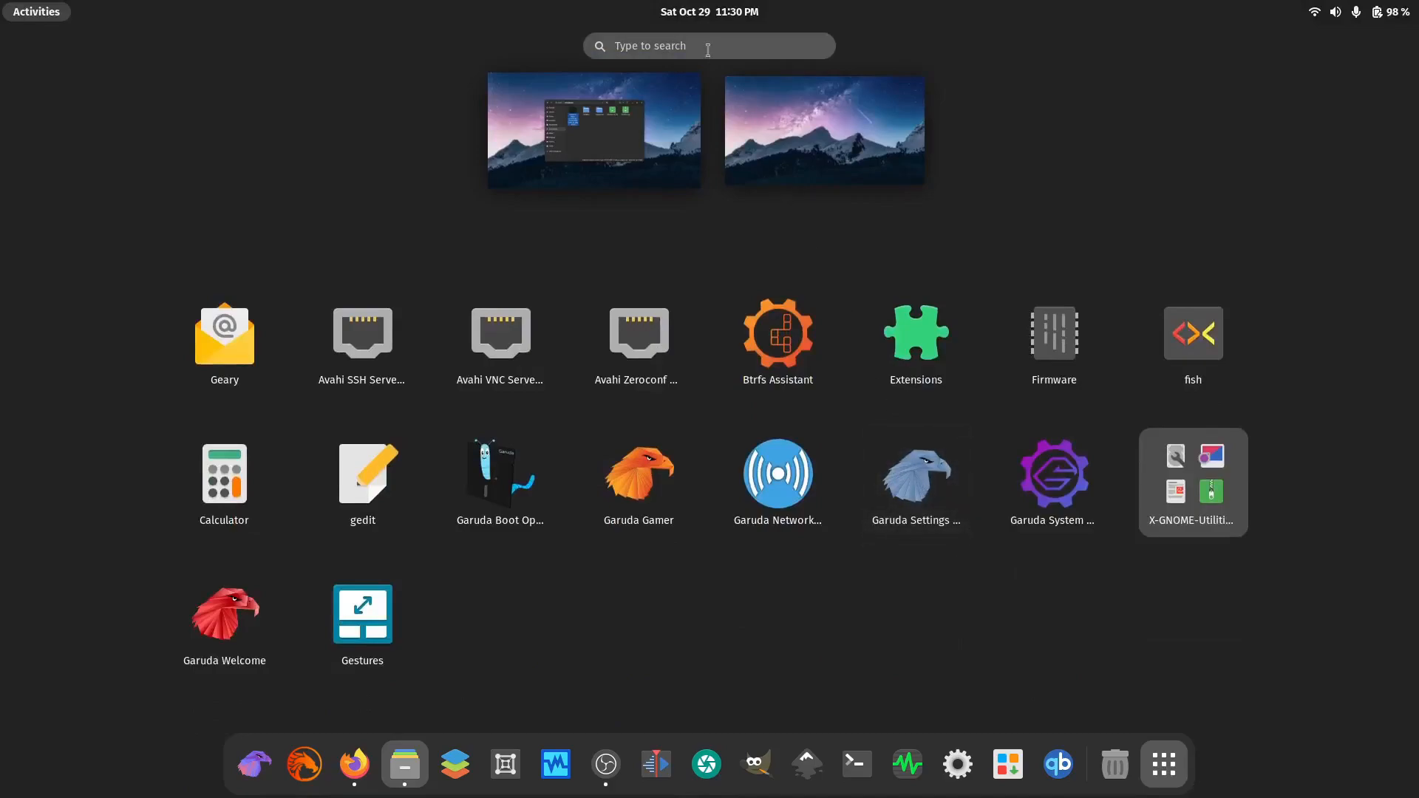
Launch Create Media SteamOS by searching 'steam', reaching its welcome image prompt.
text(steam)
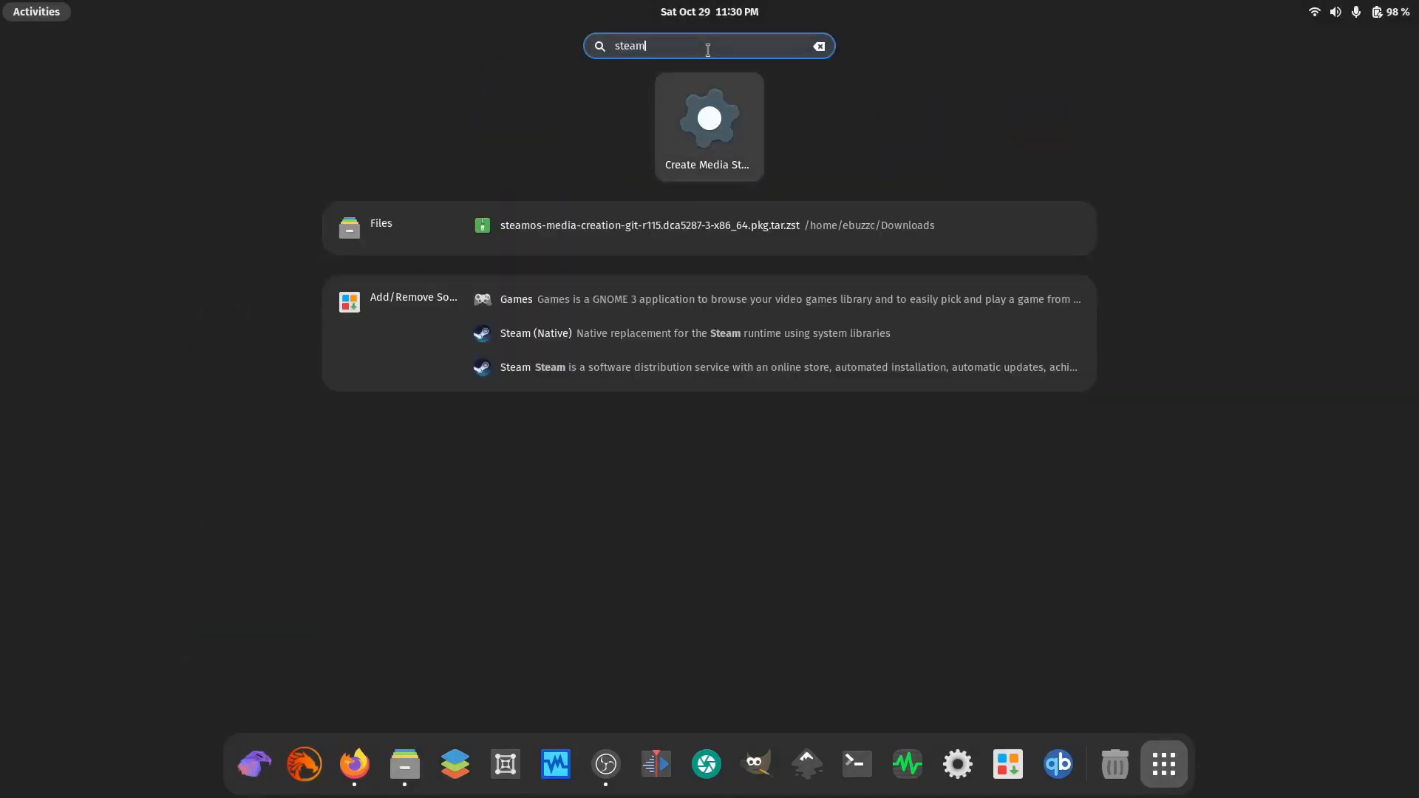
click(708, 118)
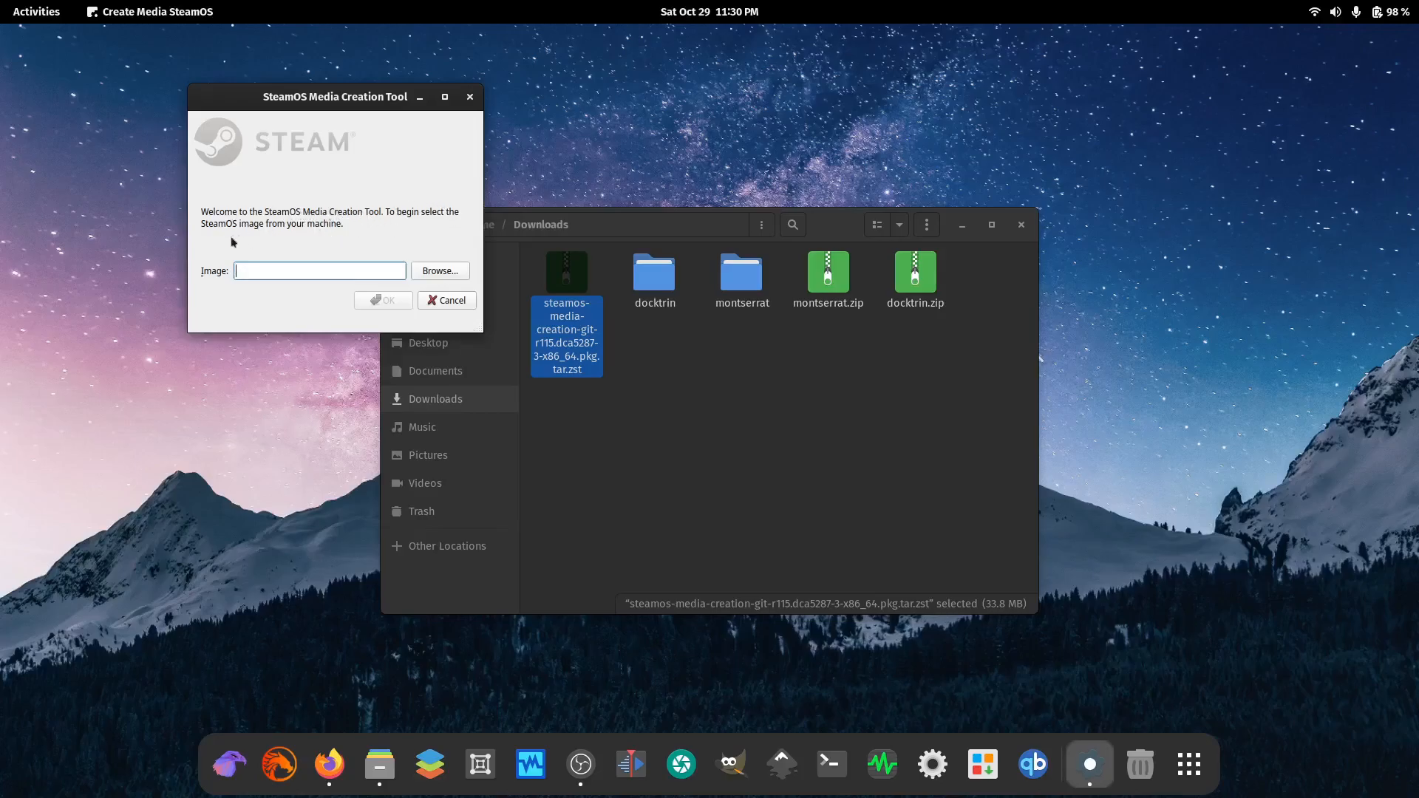
mouse_move(316, 230)
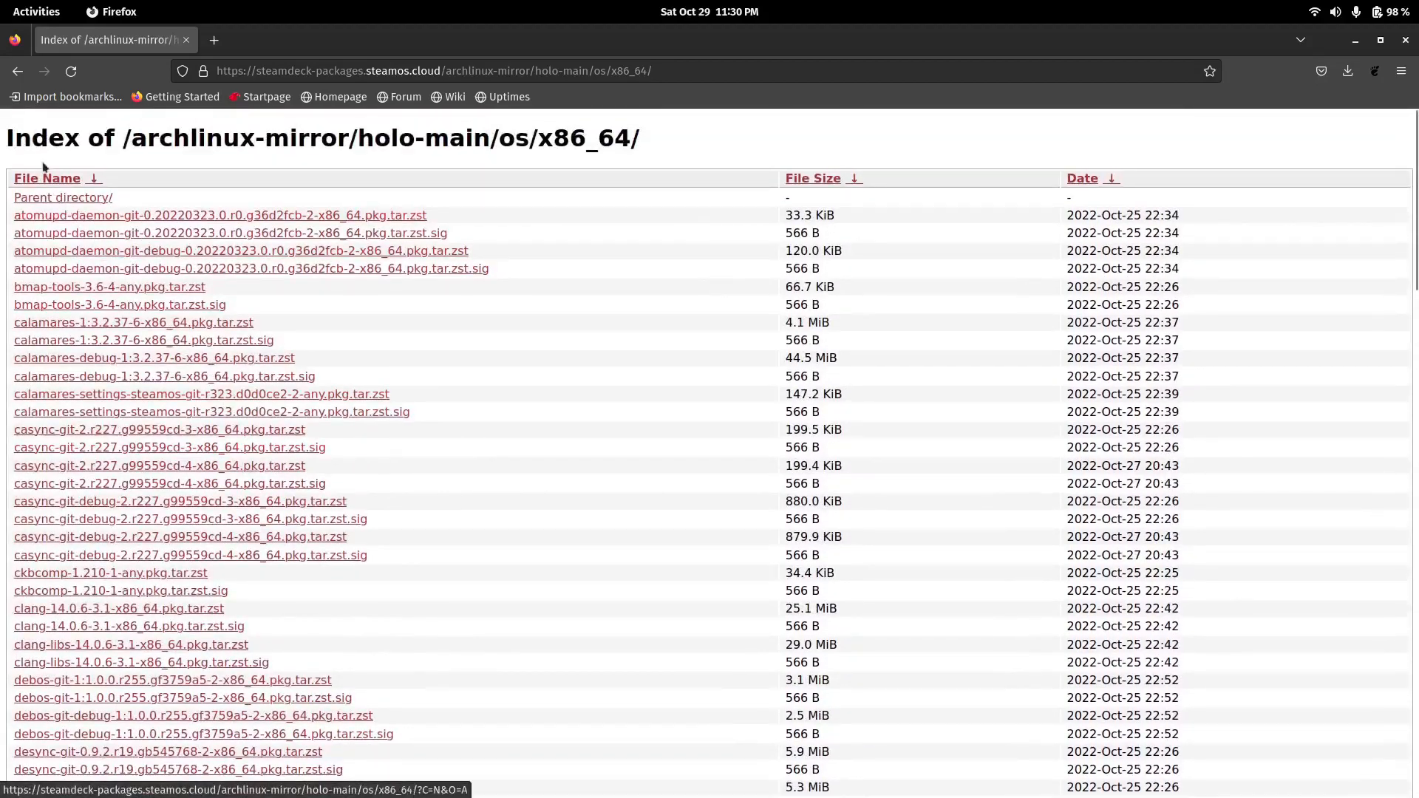
Navigate back to archlinux-mirror and into the holo-main/os/x86_64 package folder.
click(16, 71)
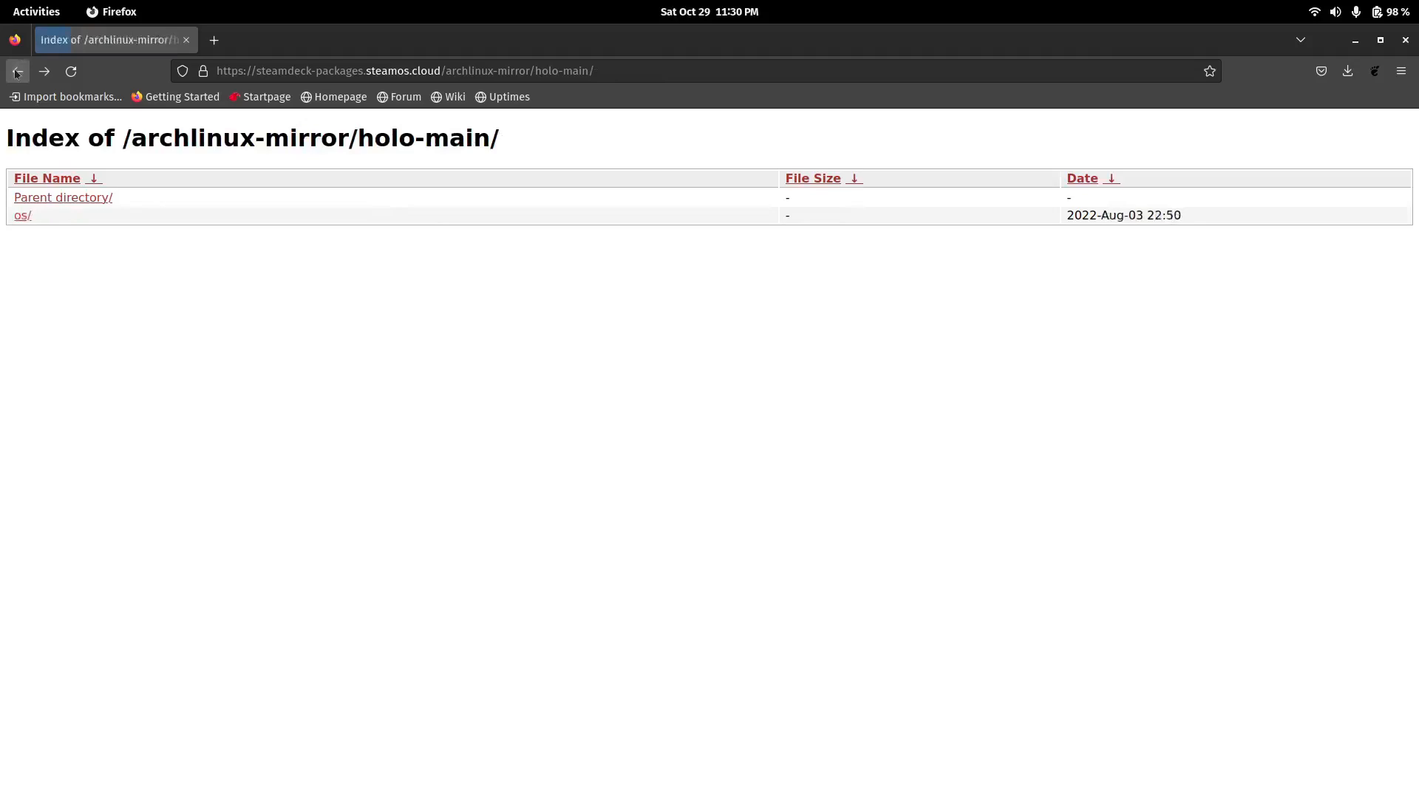
click(17, 71)
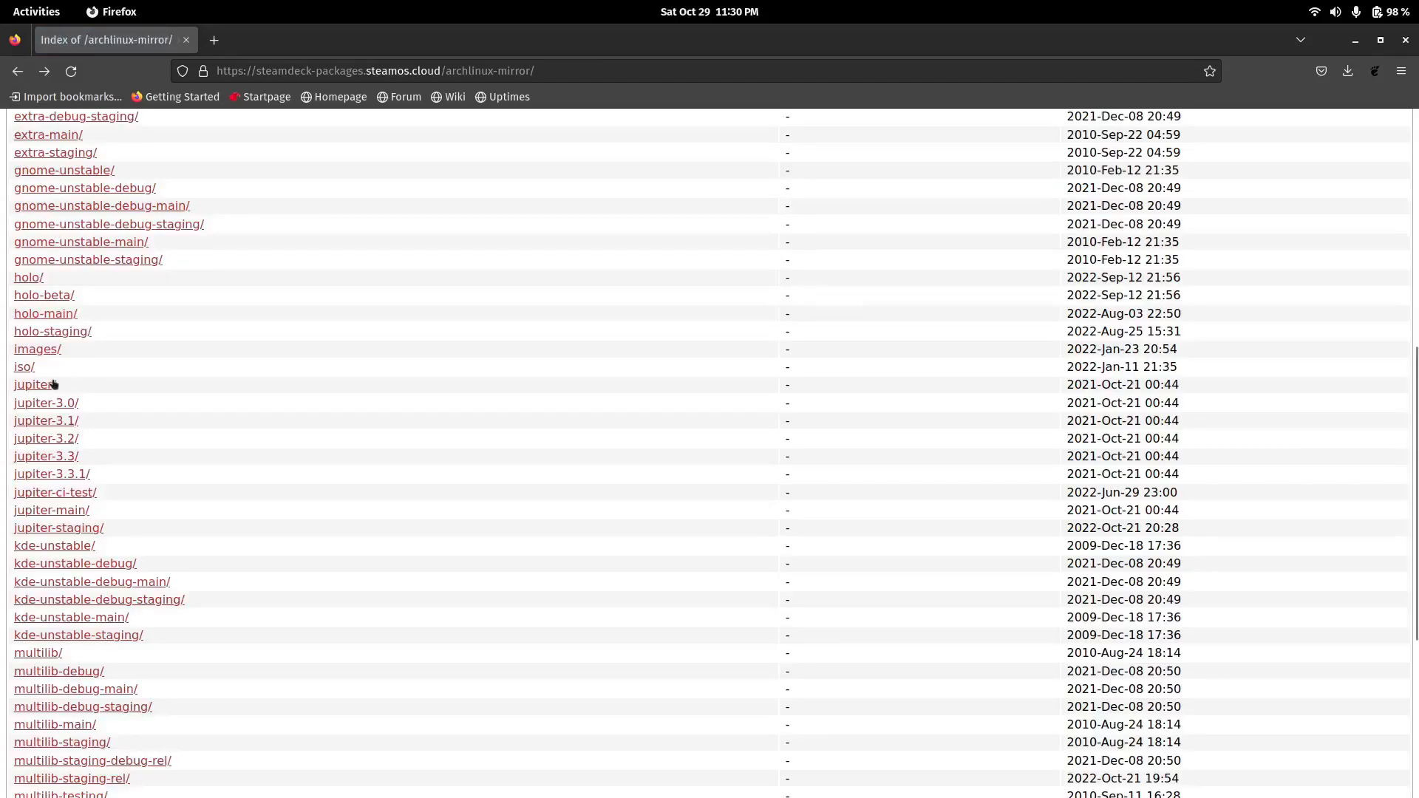
click(46, 314)
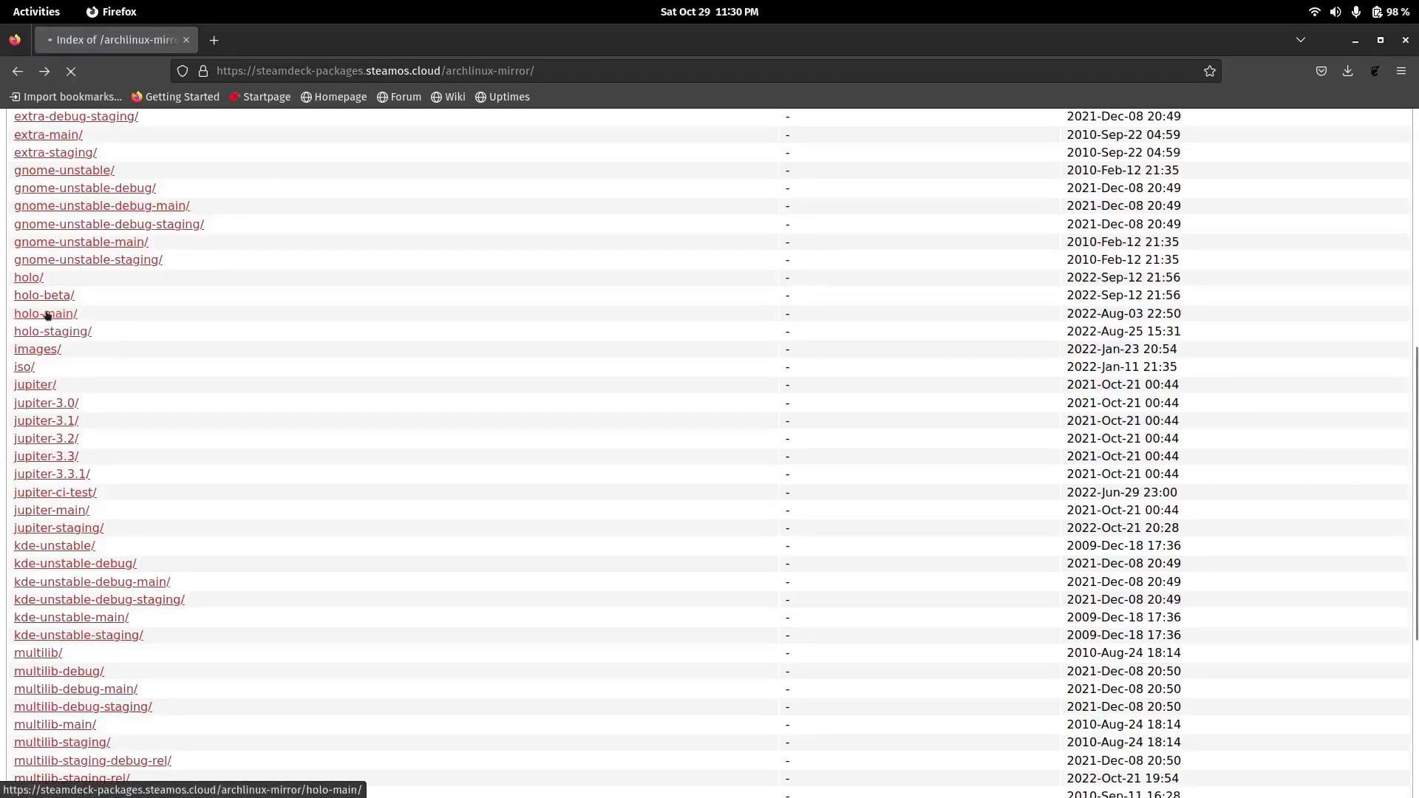
click(46, 313)
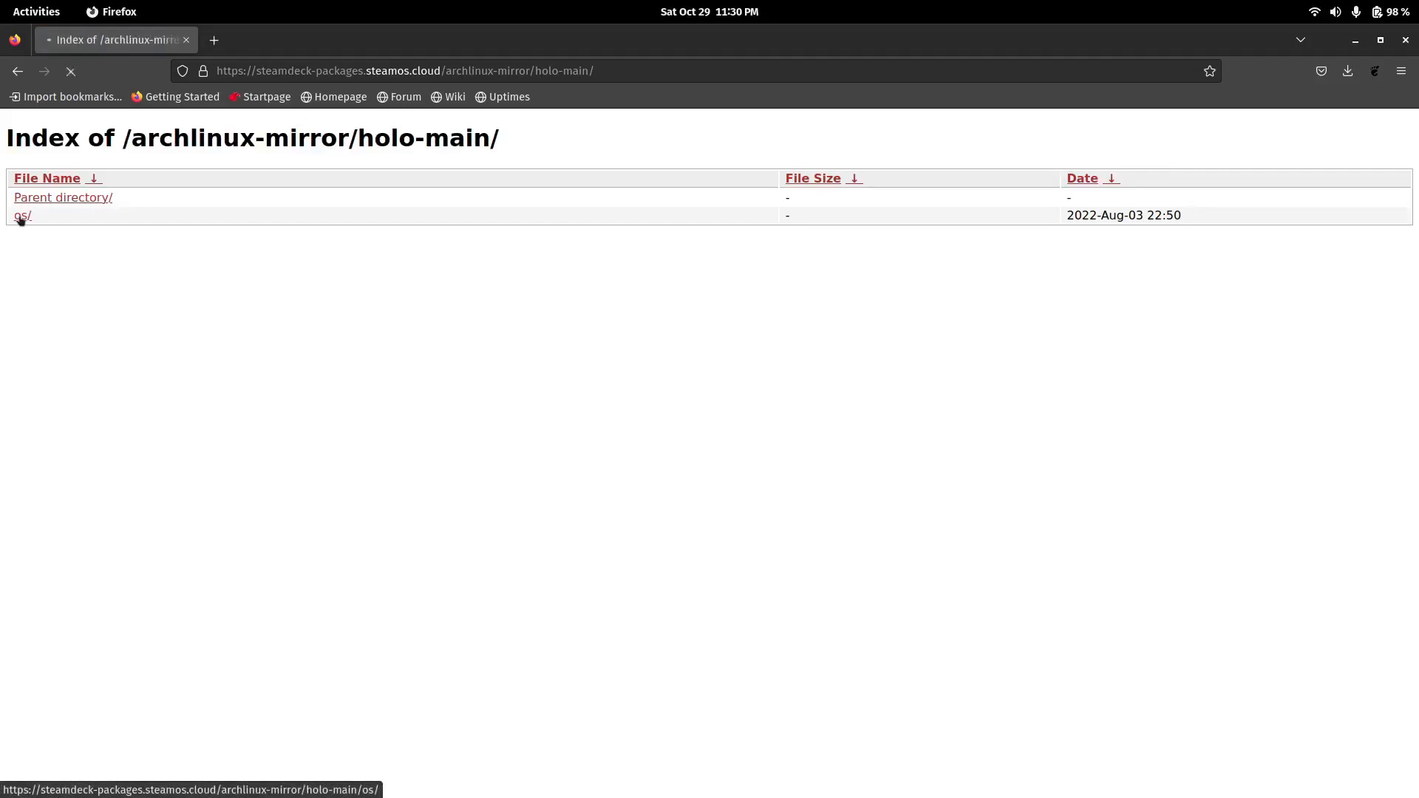
click(23, 214)
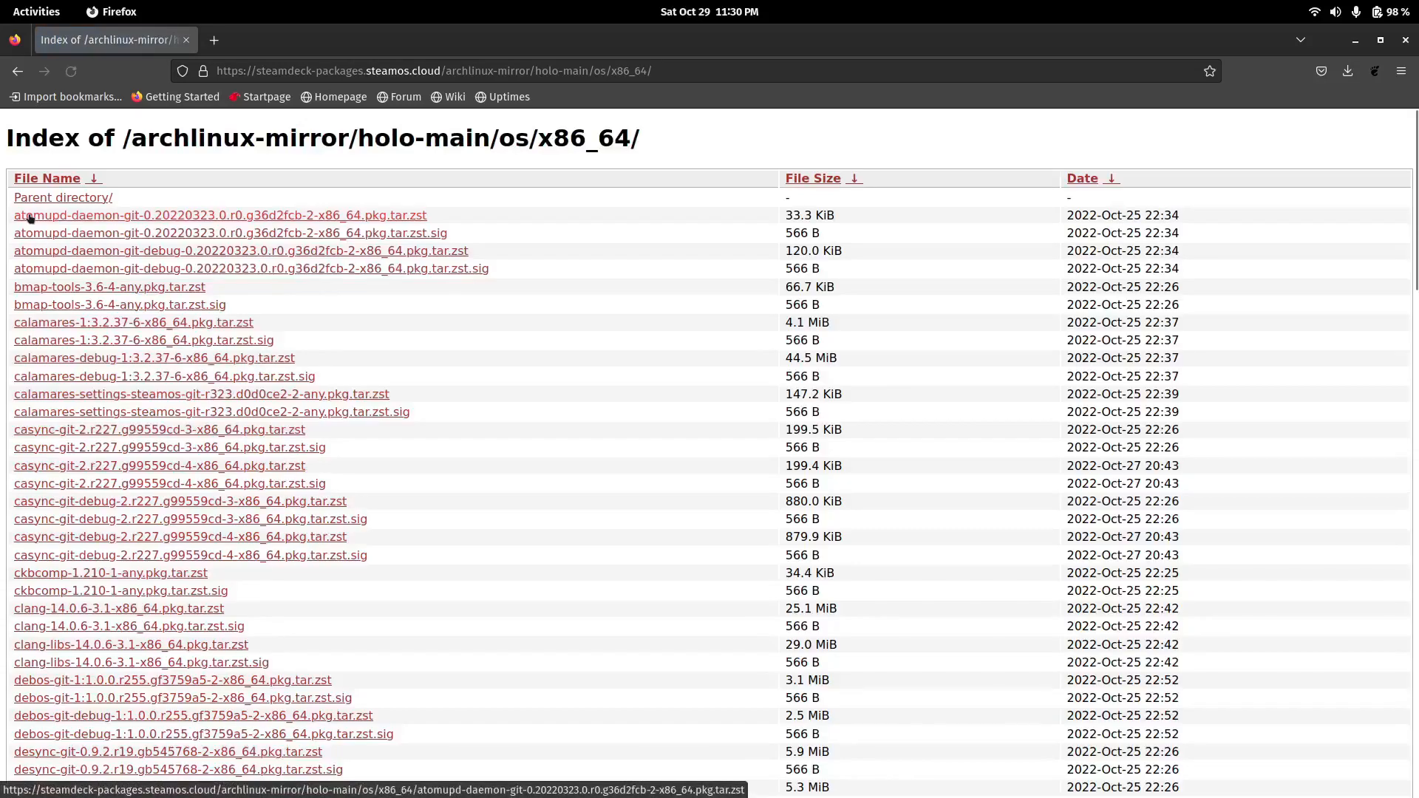
Scroll down through the x86_64 package listing.
scroll(down, 3)
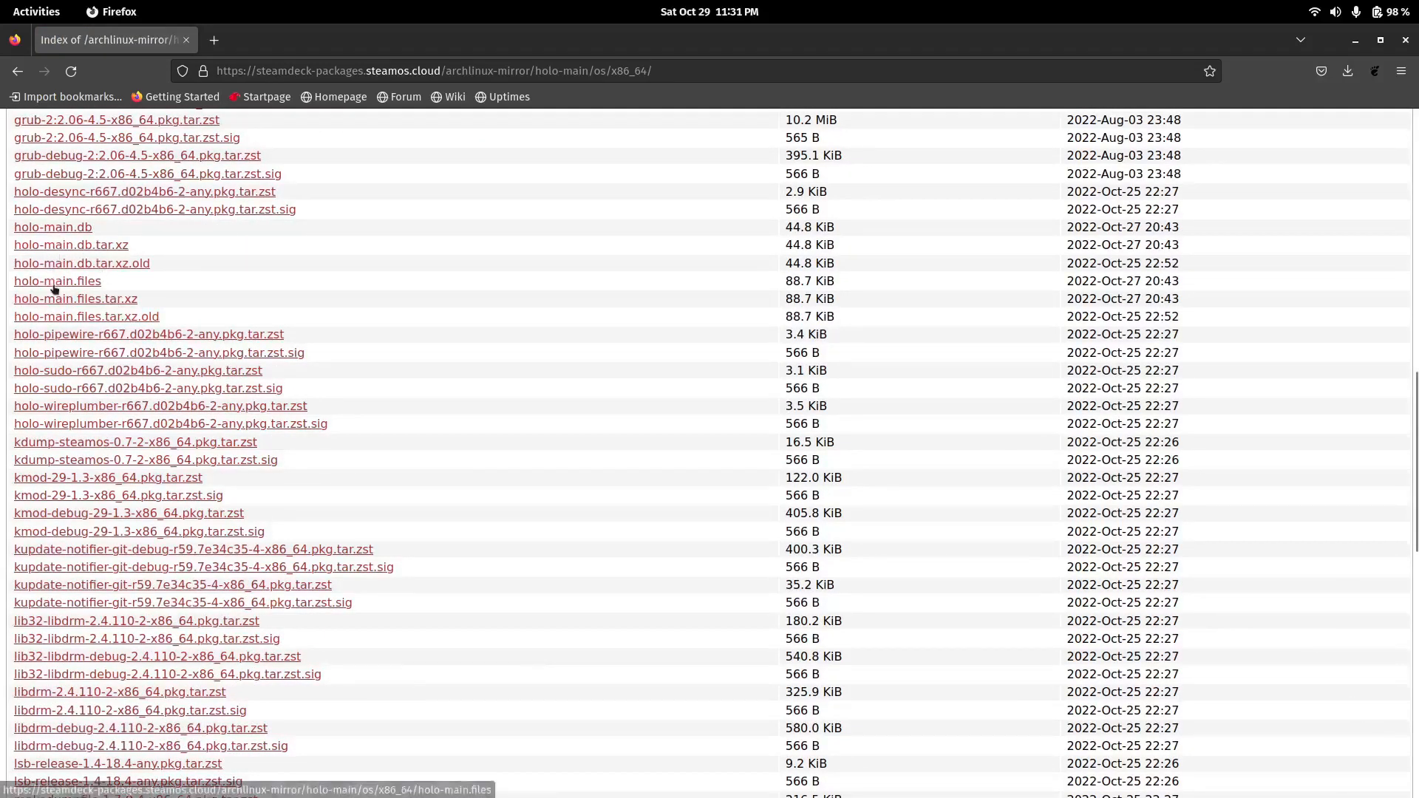
scroll(down, 3)
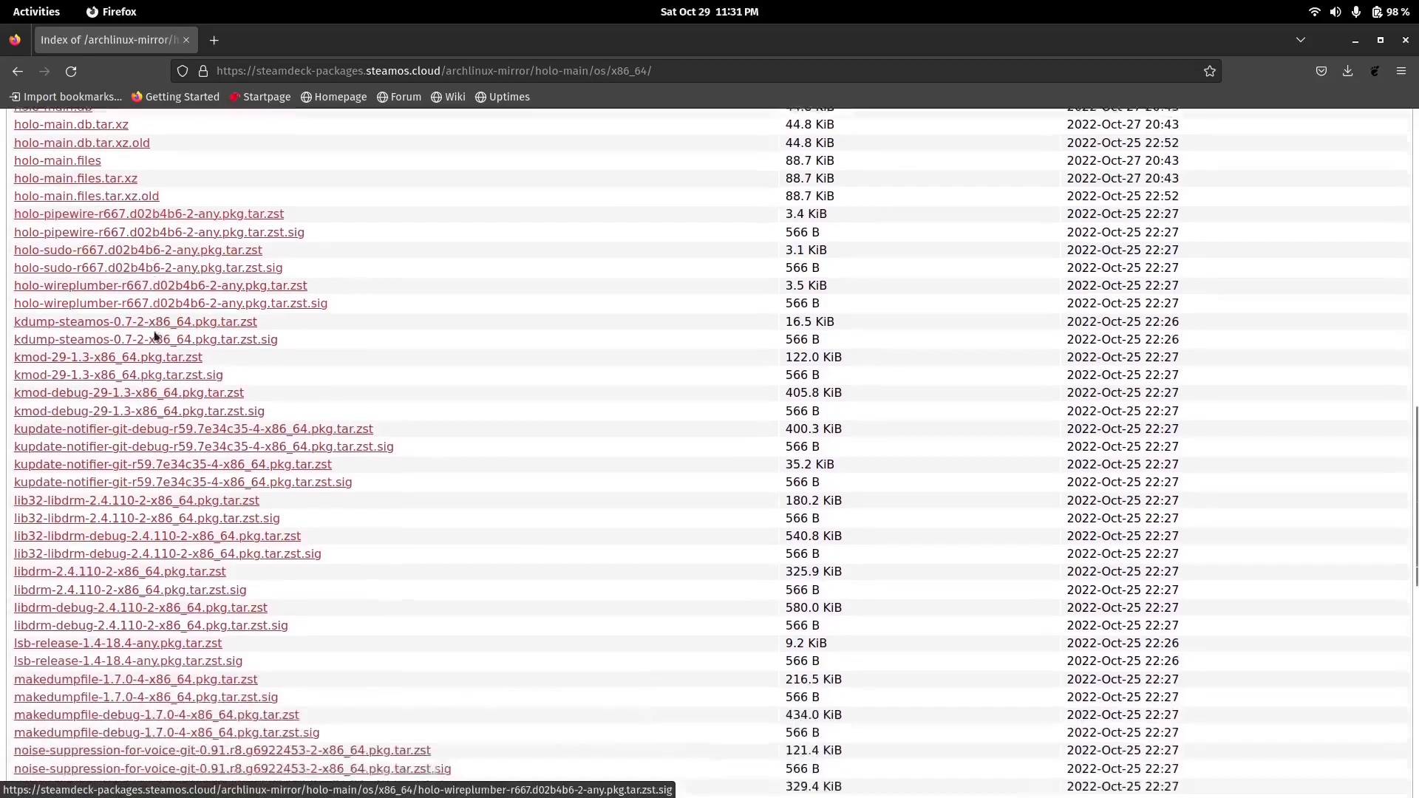
scroll(down, 3)
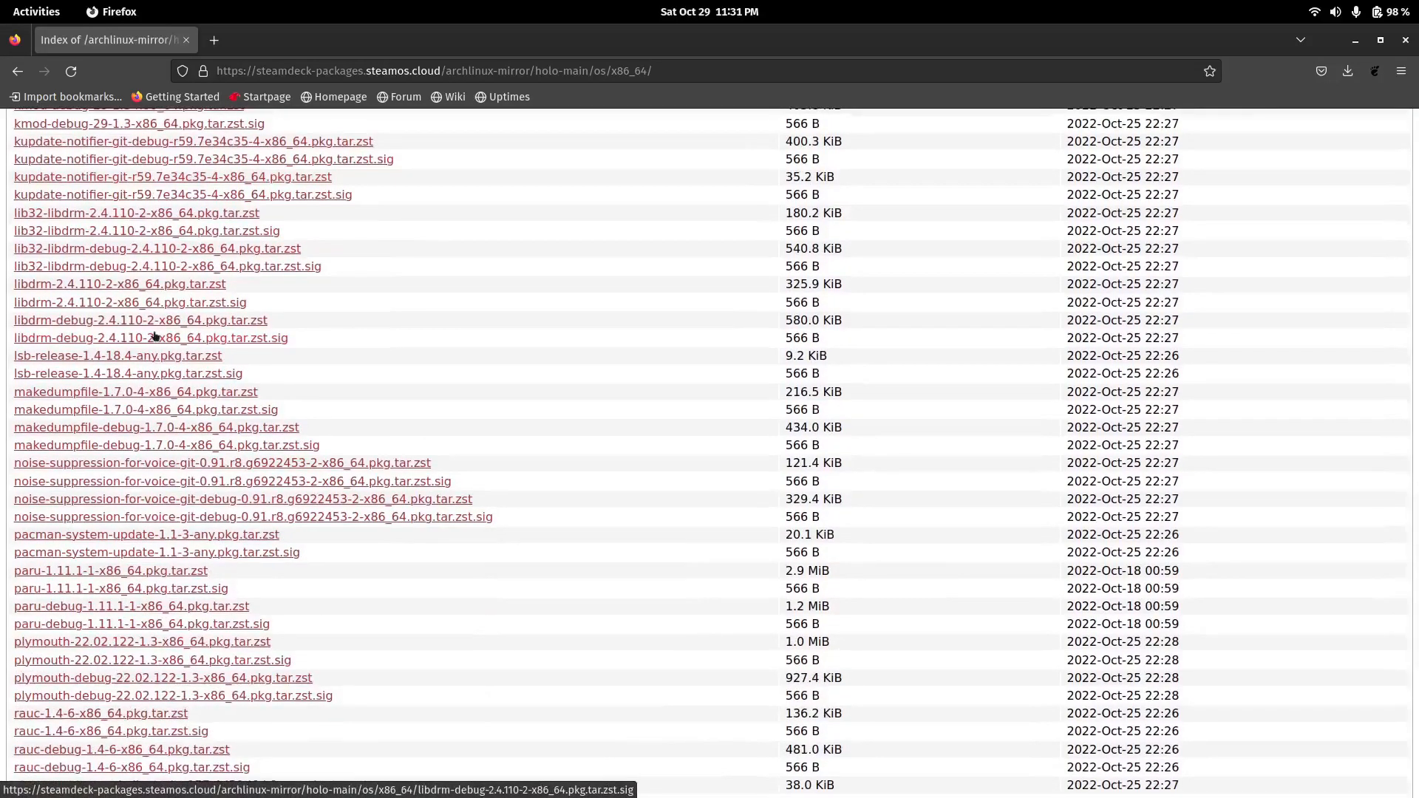
scroll(down, 3)
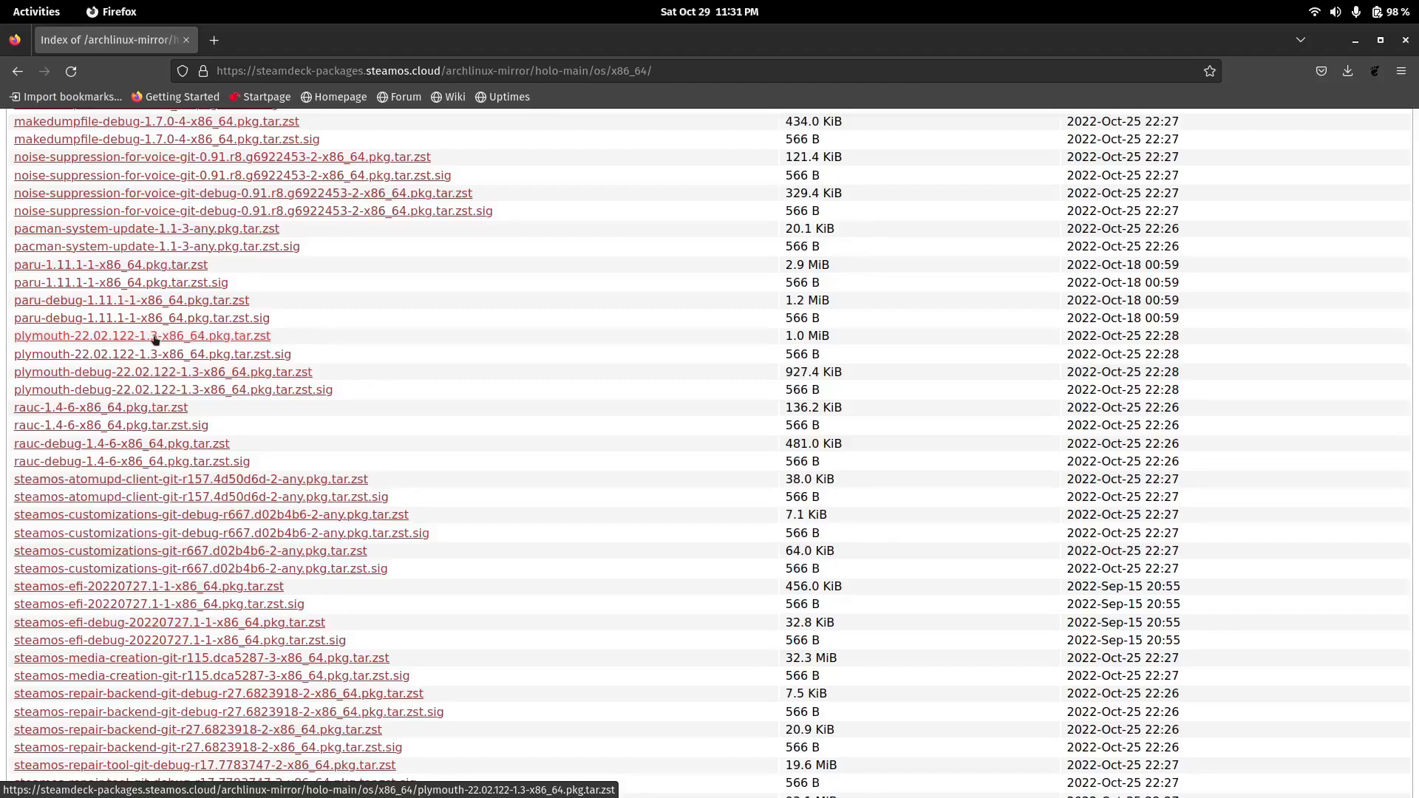
scroll(down, 3)
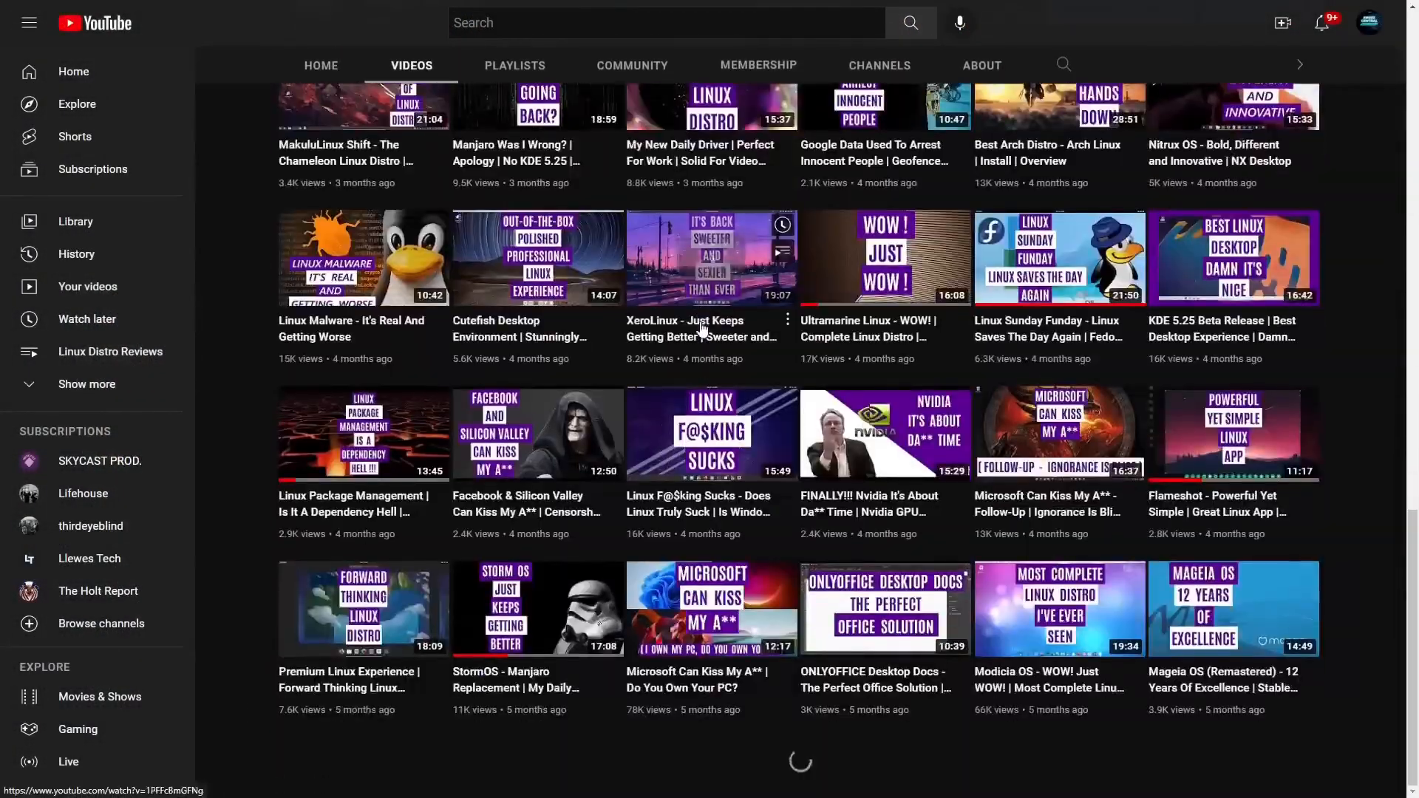
Scroll down the channel's grid of Linux distro and desktop review videos.
scroll(down, 3)
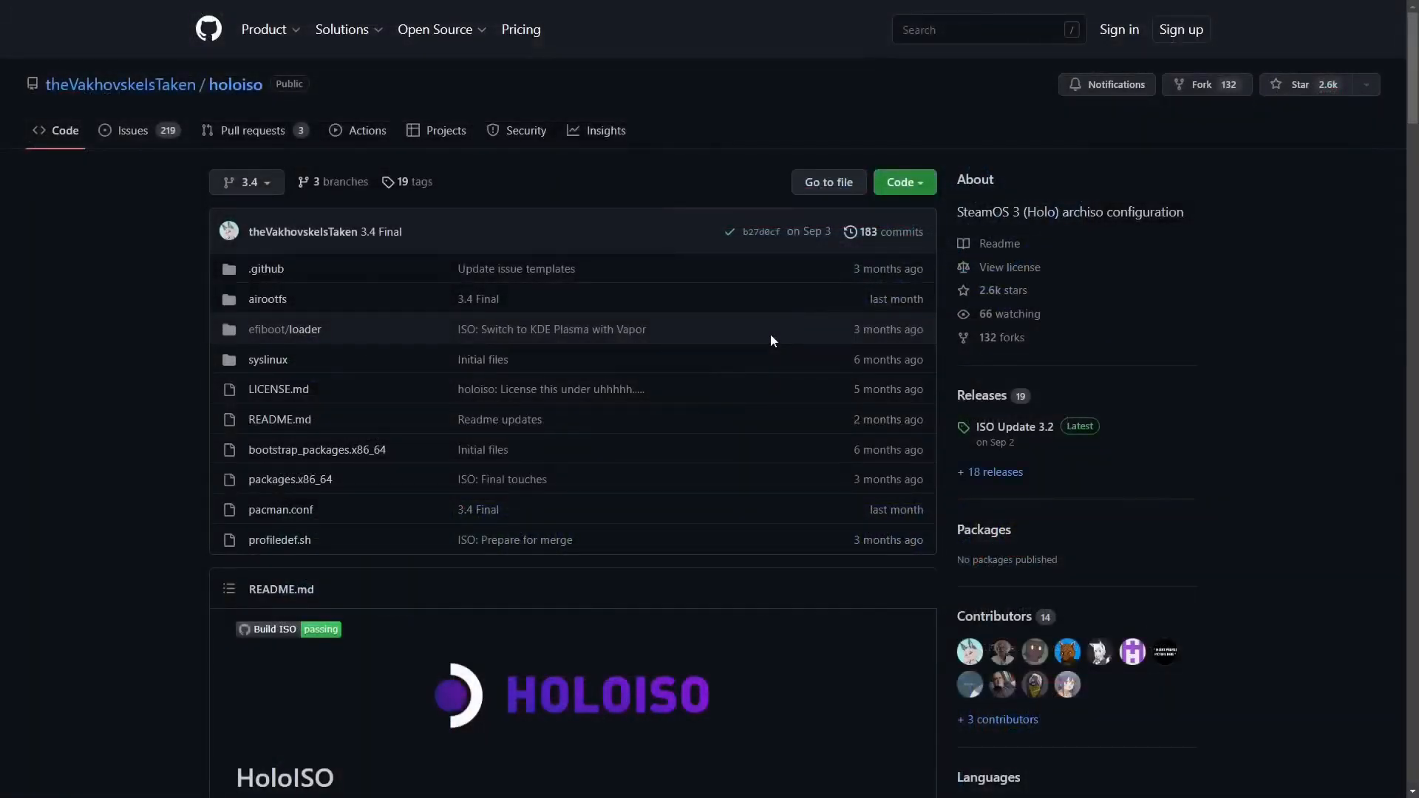
scroll(down, 3)
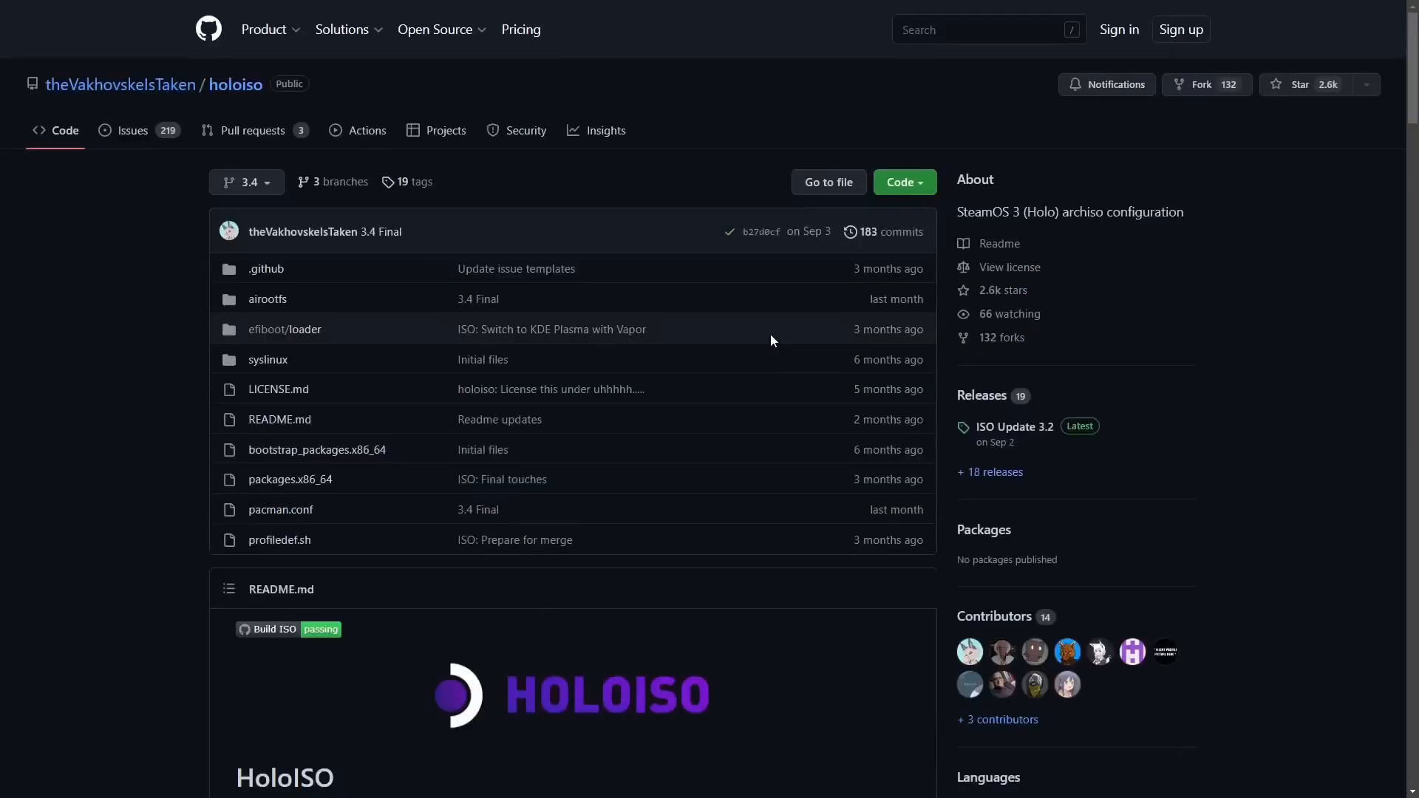
scroll(down, 3)
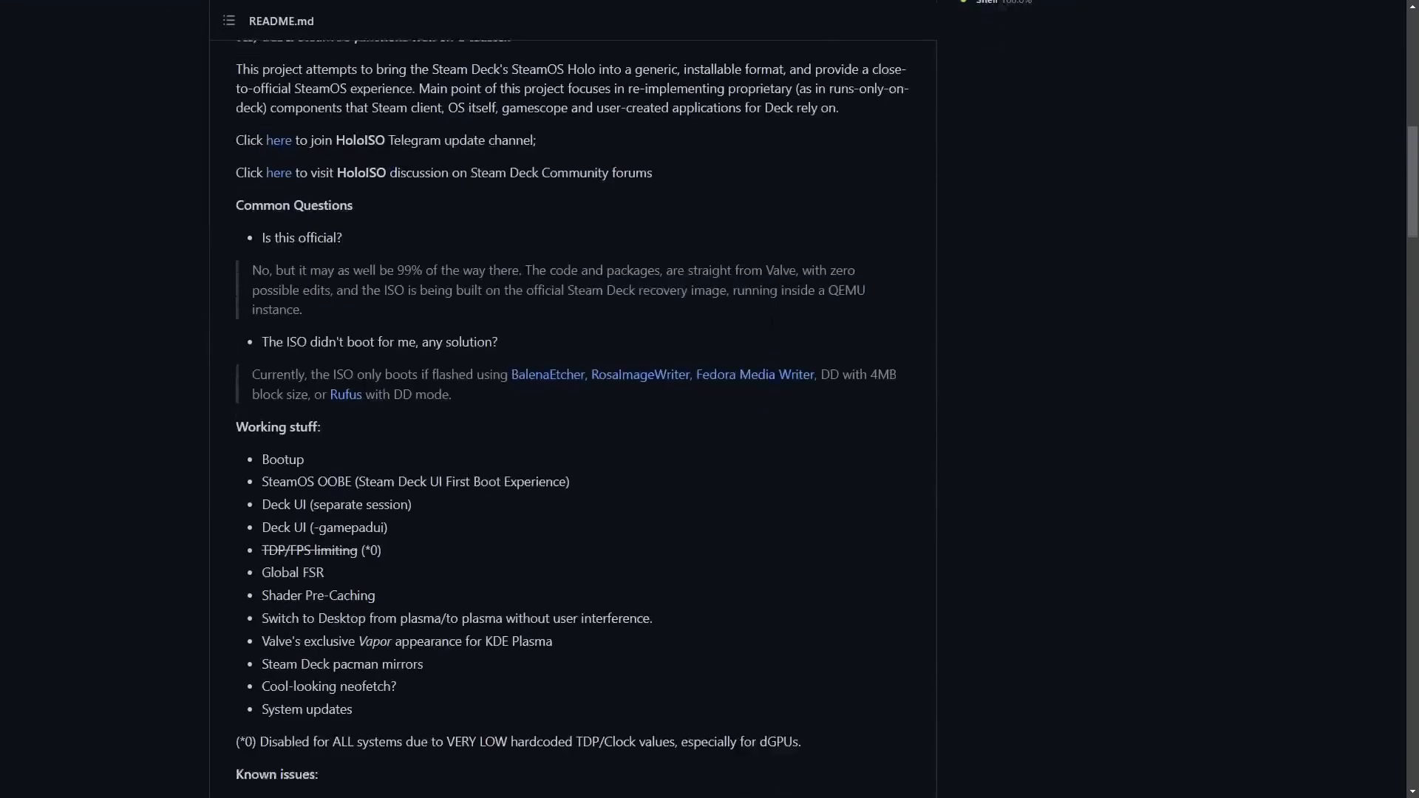
scroll(down, 3)
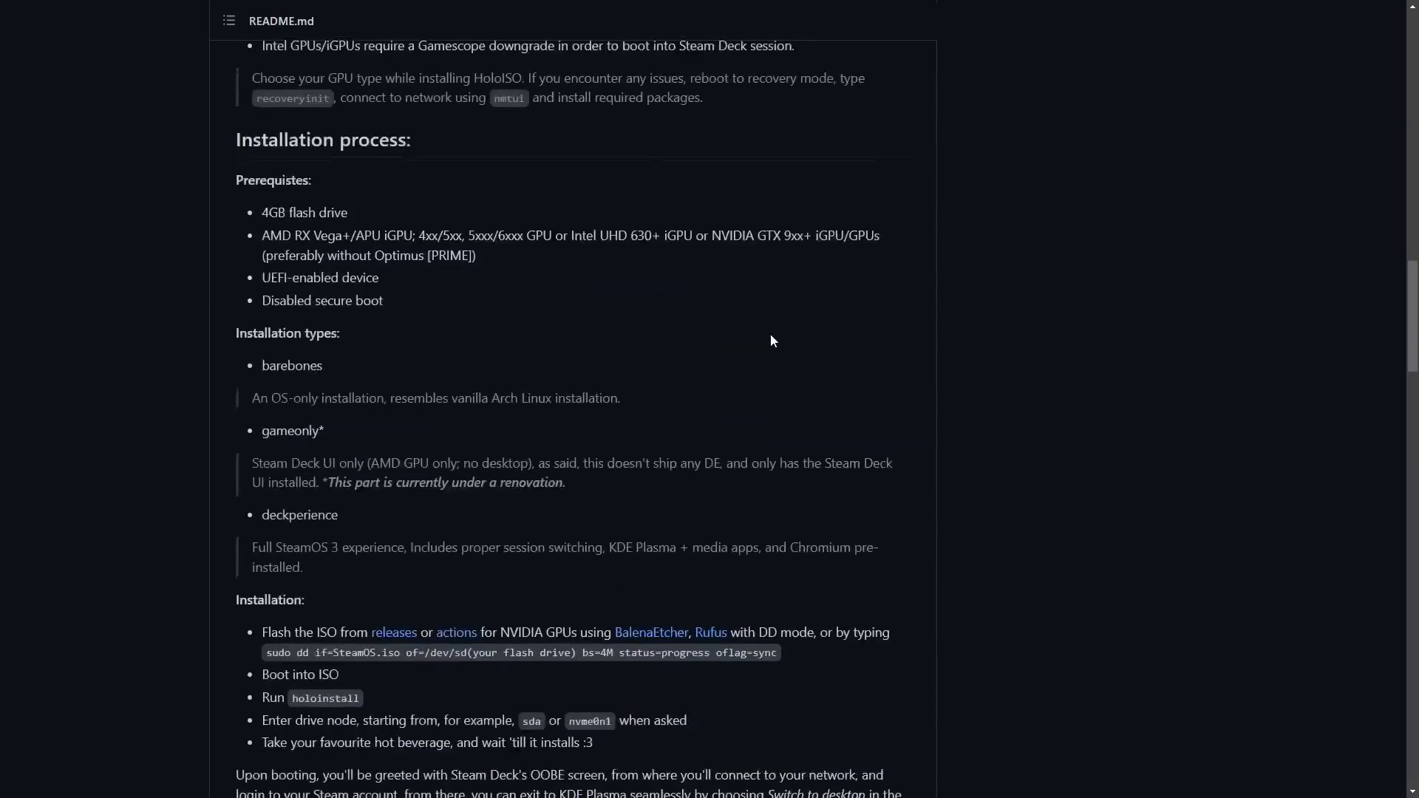
scroll(down, 3)
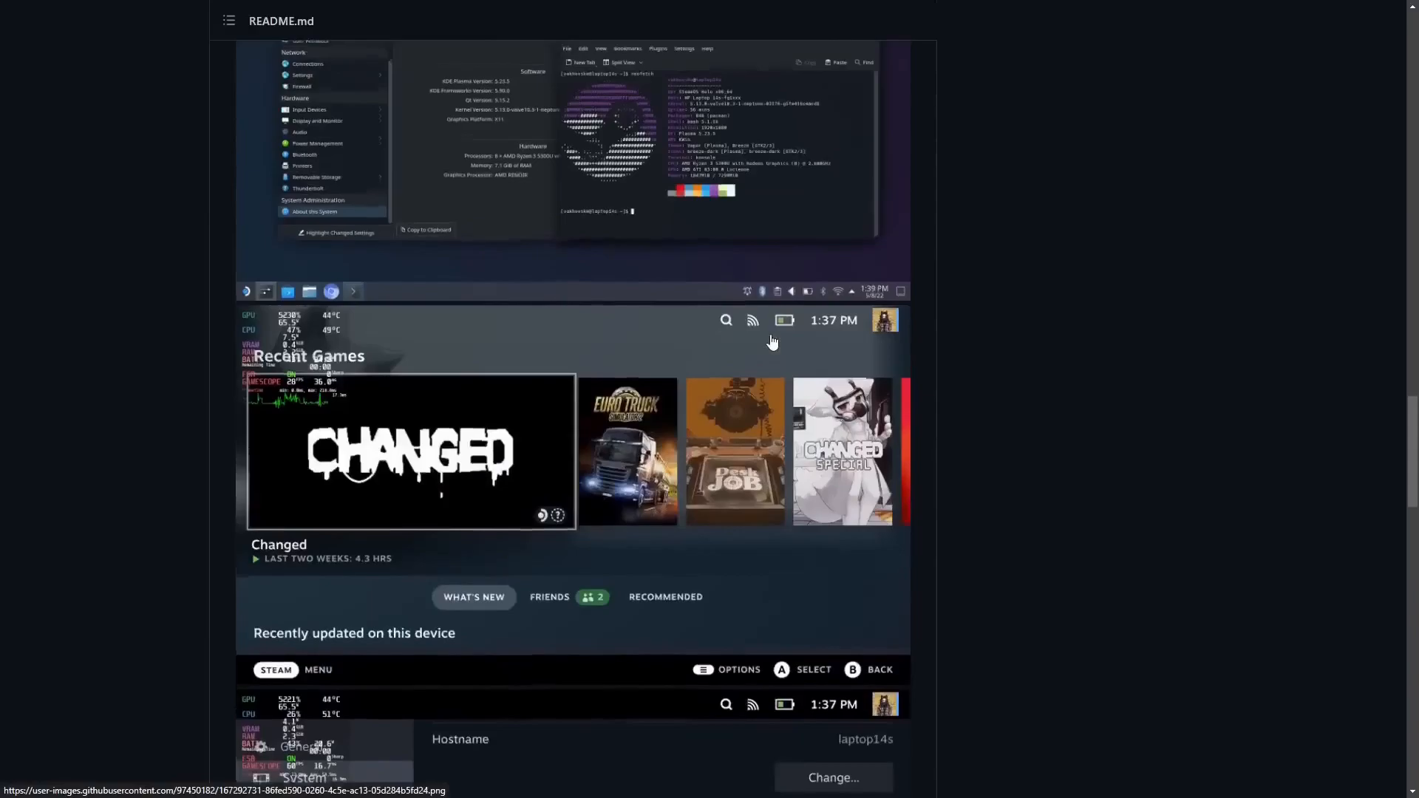
scroll(up, 3)
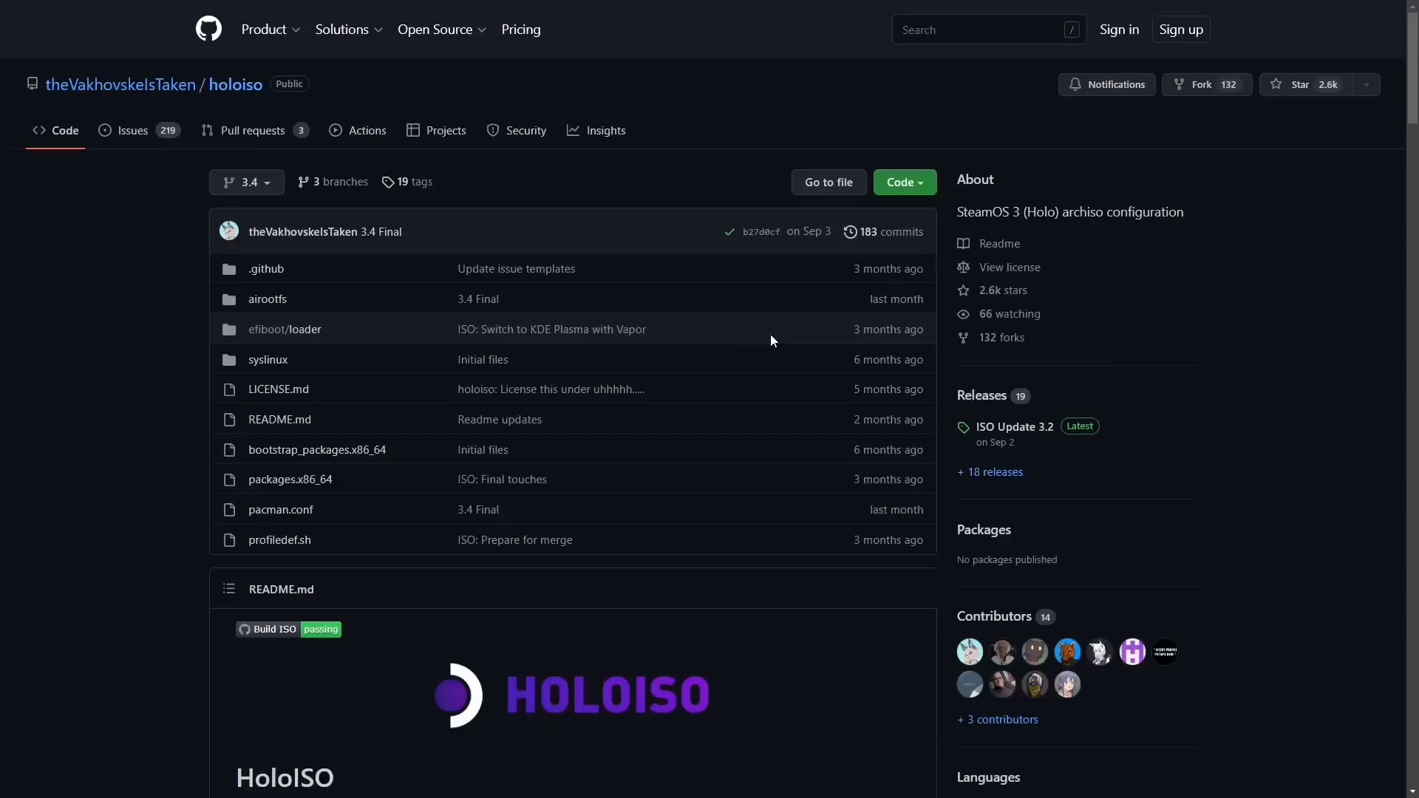
mouse_move(747, 334)
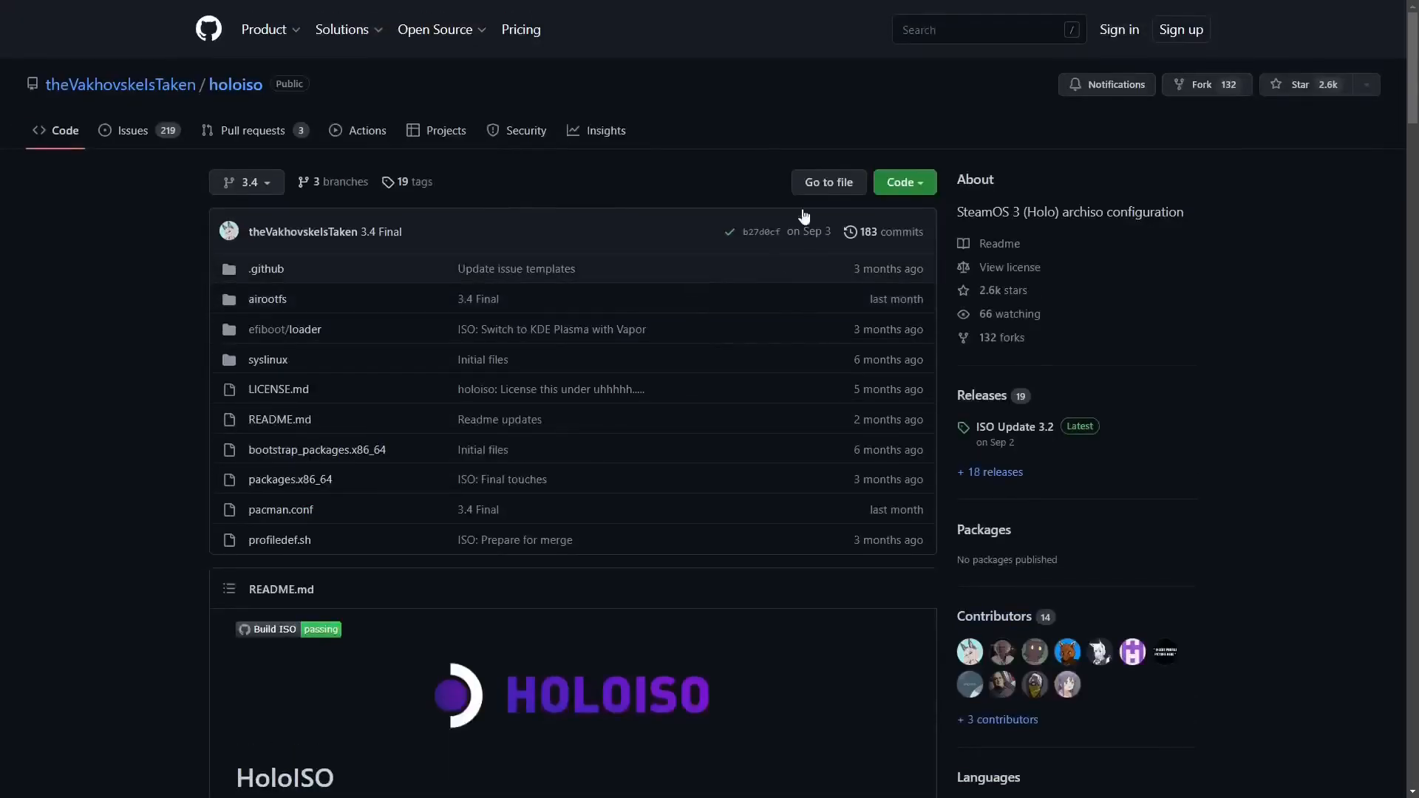
mouse_move(678, 226)
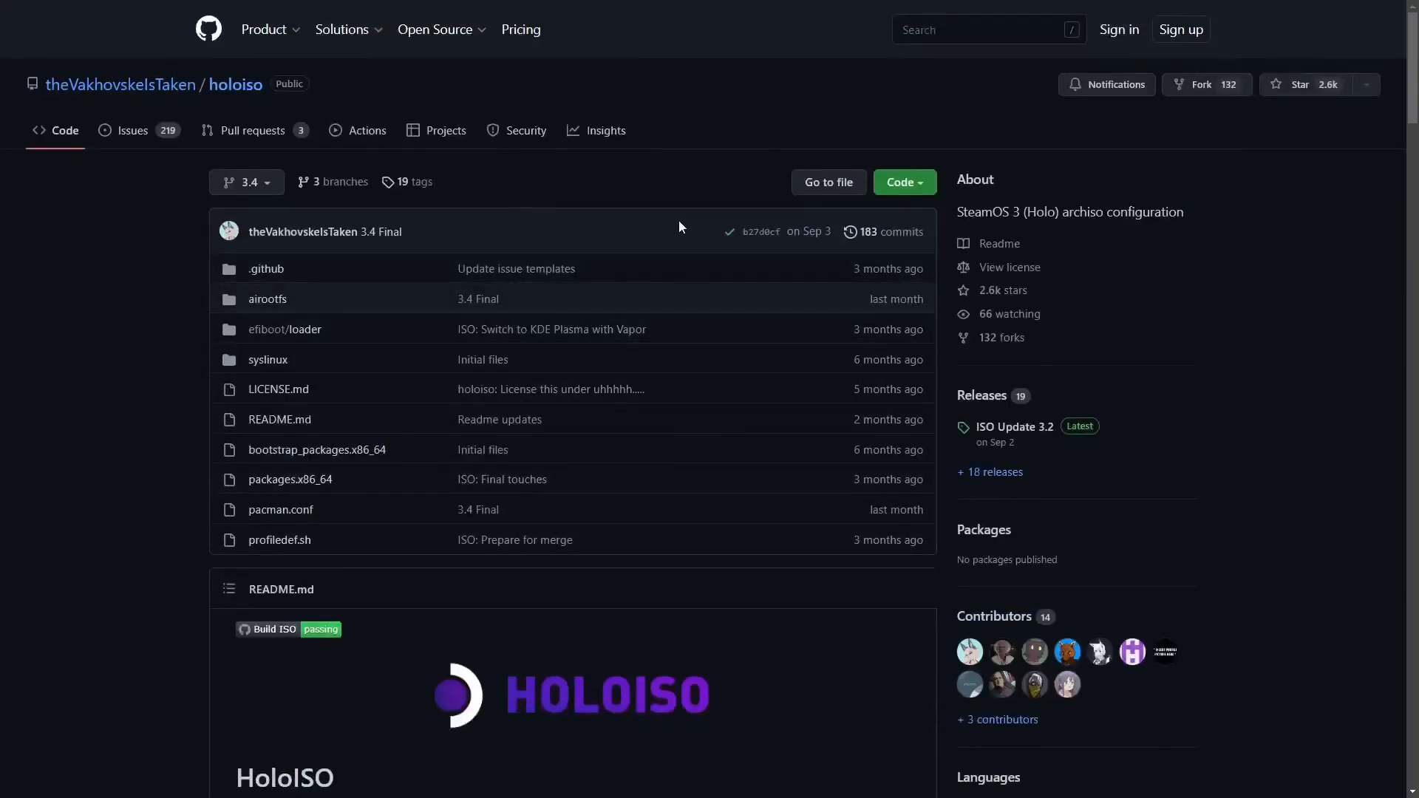
scroll(down, 3)
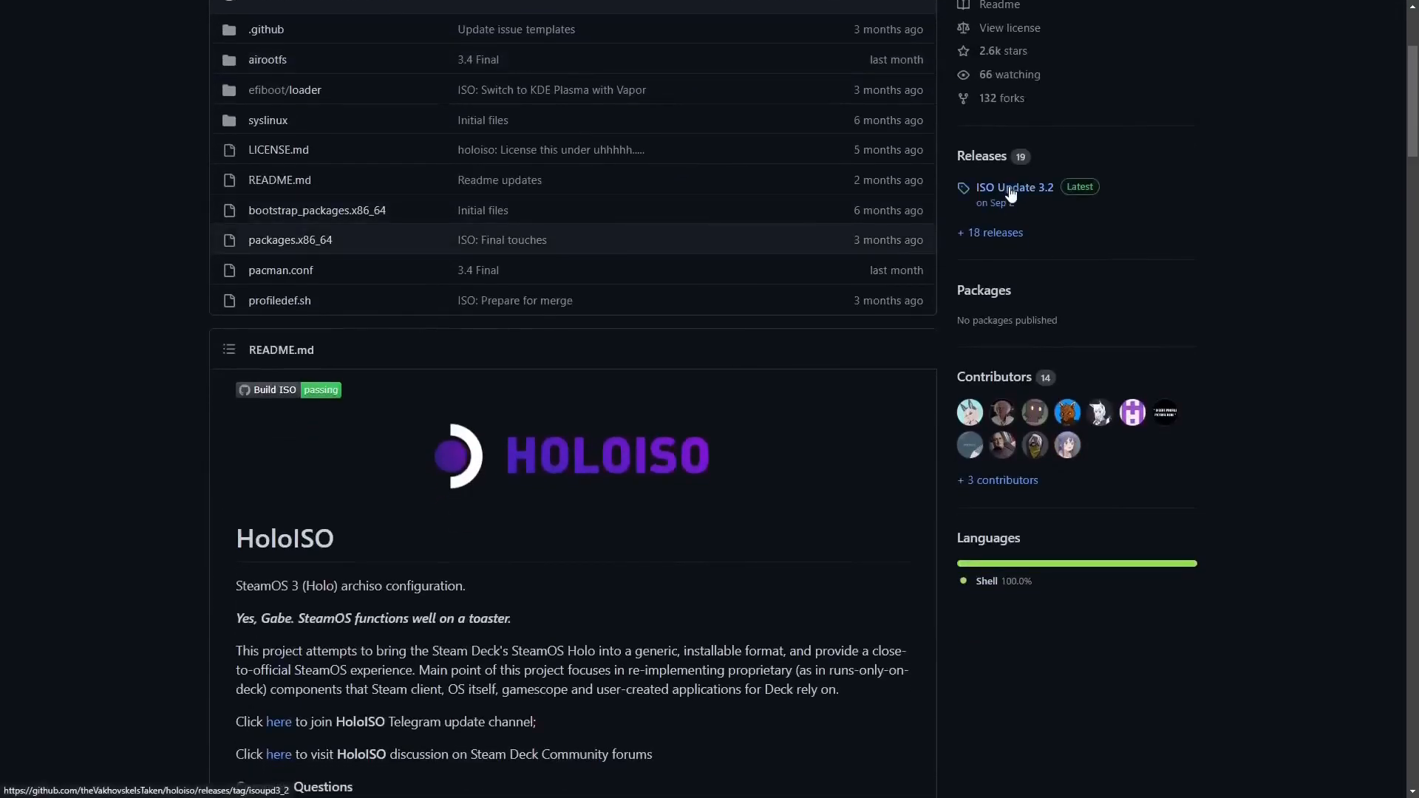
Open the 'ISO Update 3.2' release from the repository's Releases sidebar.
click(1014, 188)
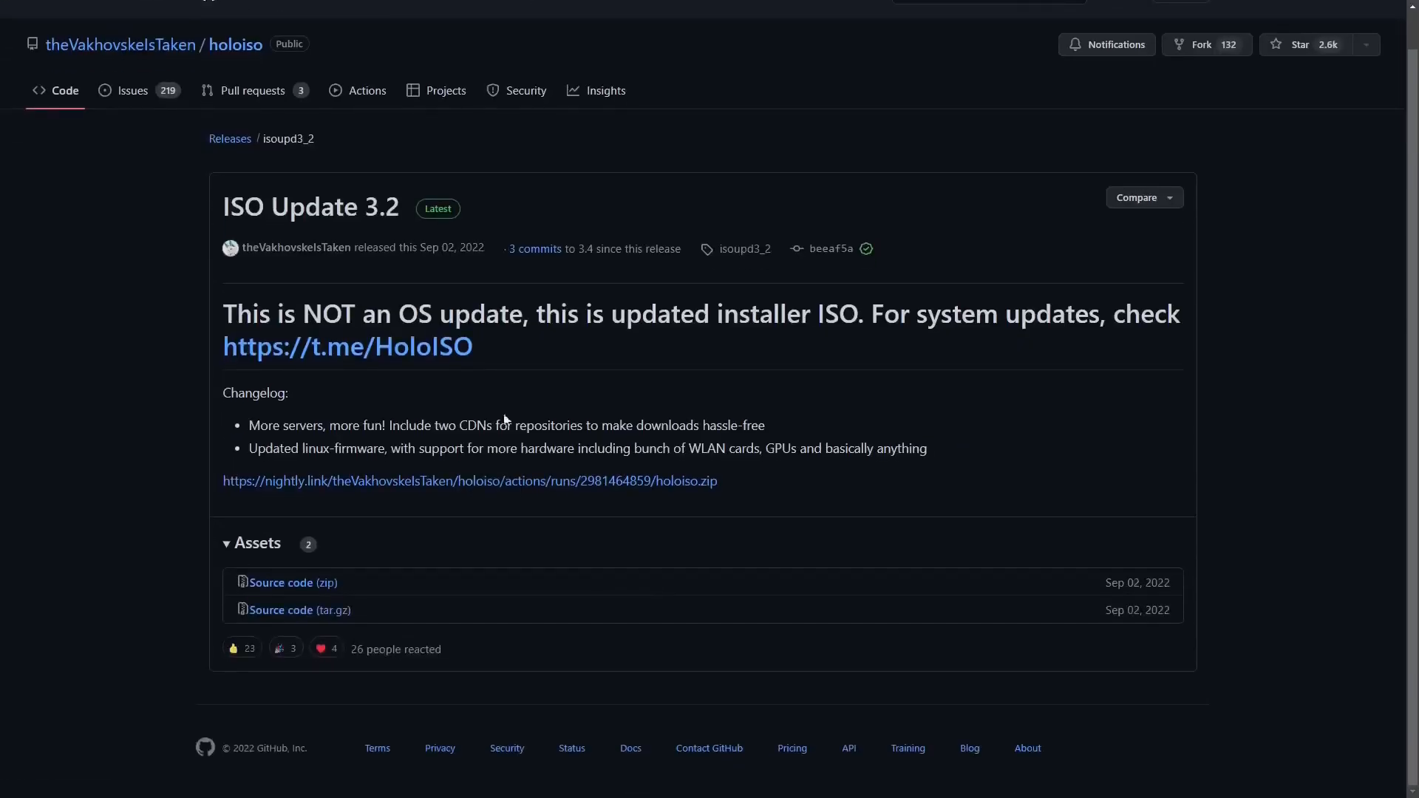
mouse_move(298, 610)
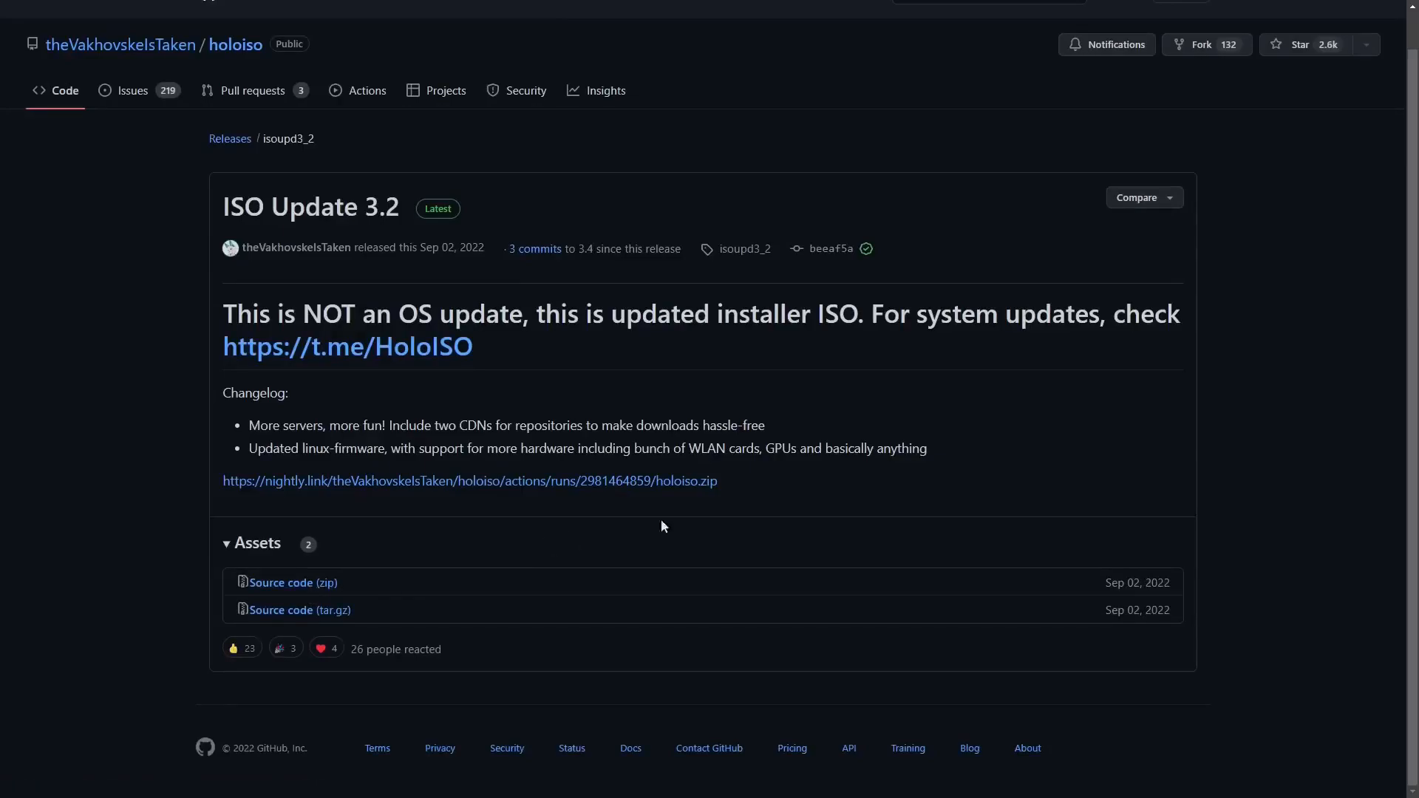
mouse_move(290, 480)
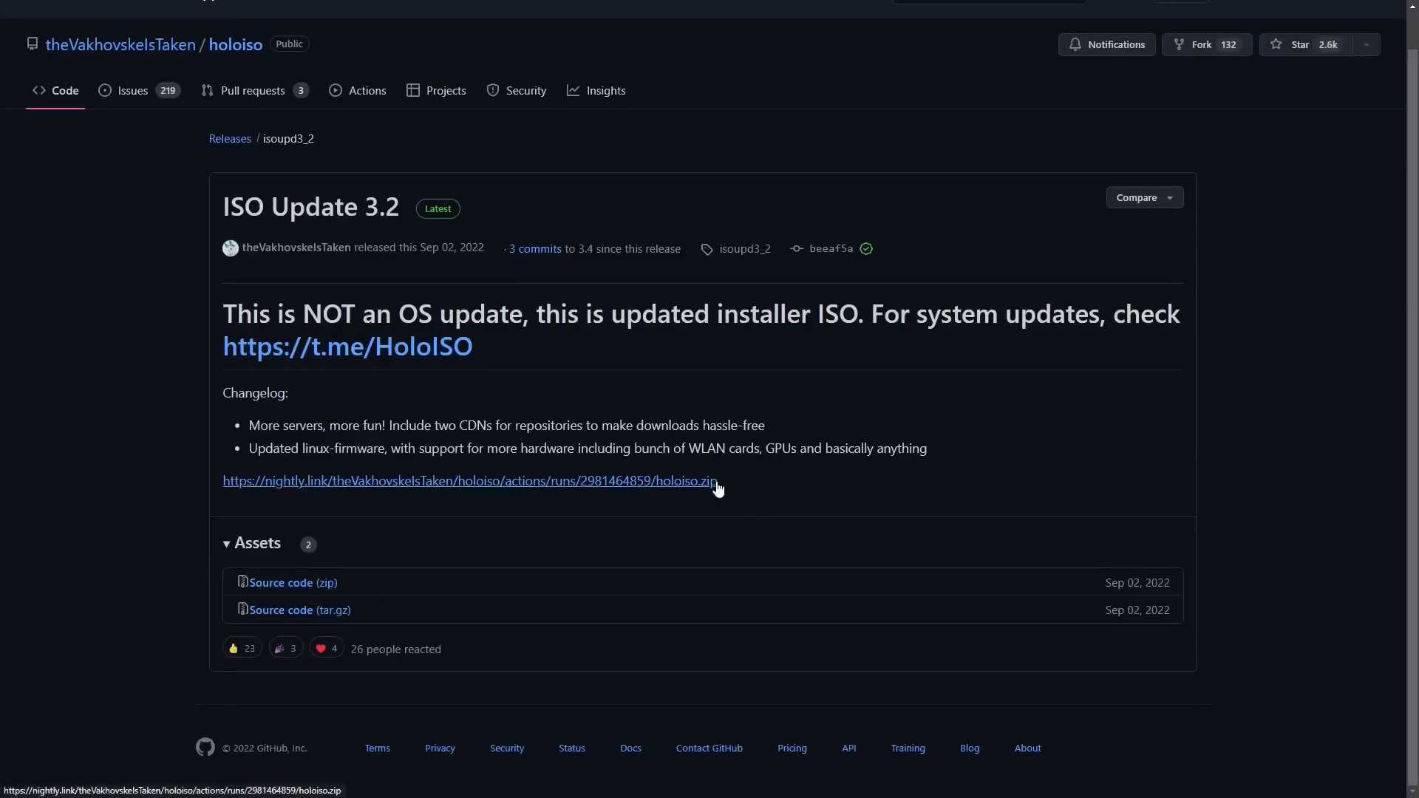
mouse_move(555, 486)
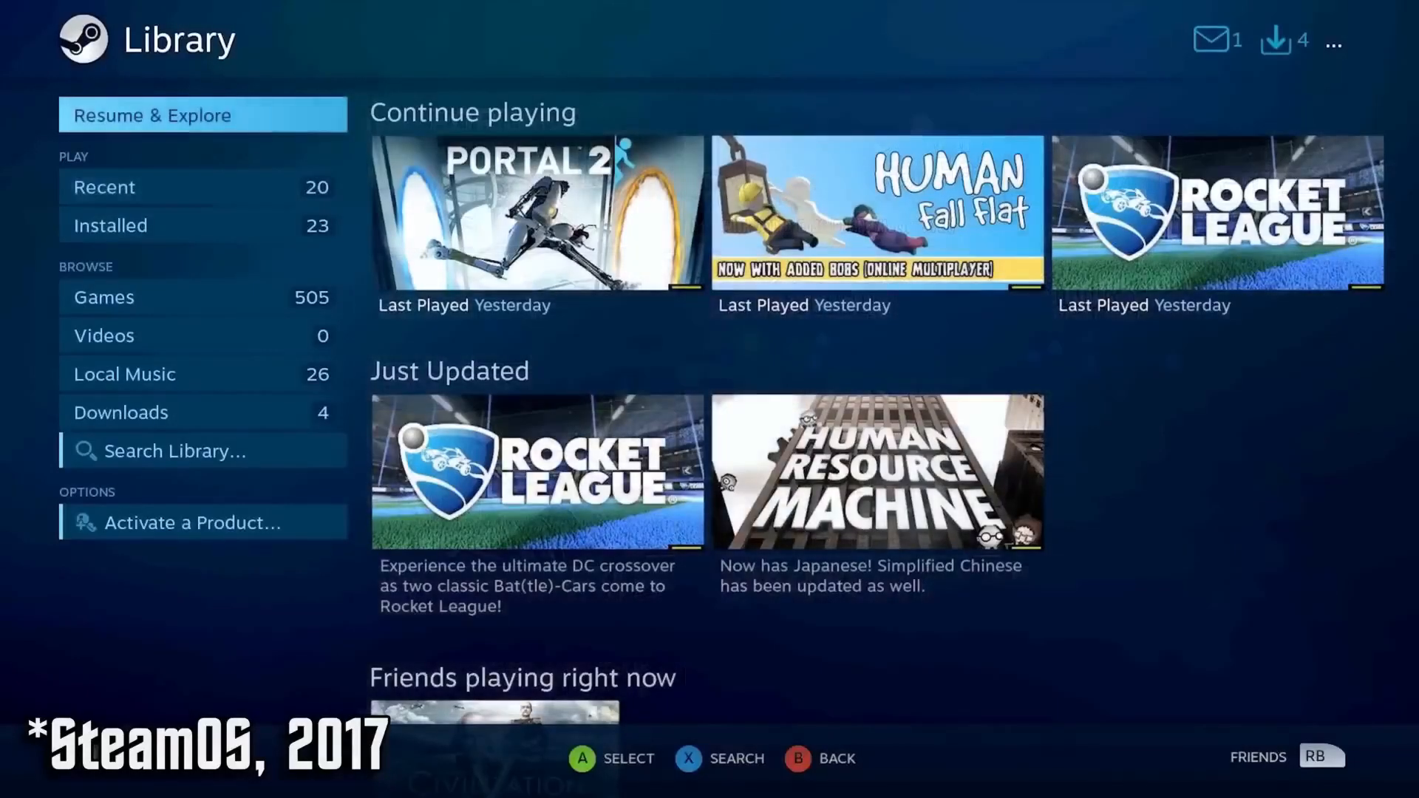
Browse the games library and narrow it to SteamOS Games.
click(103, 298)
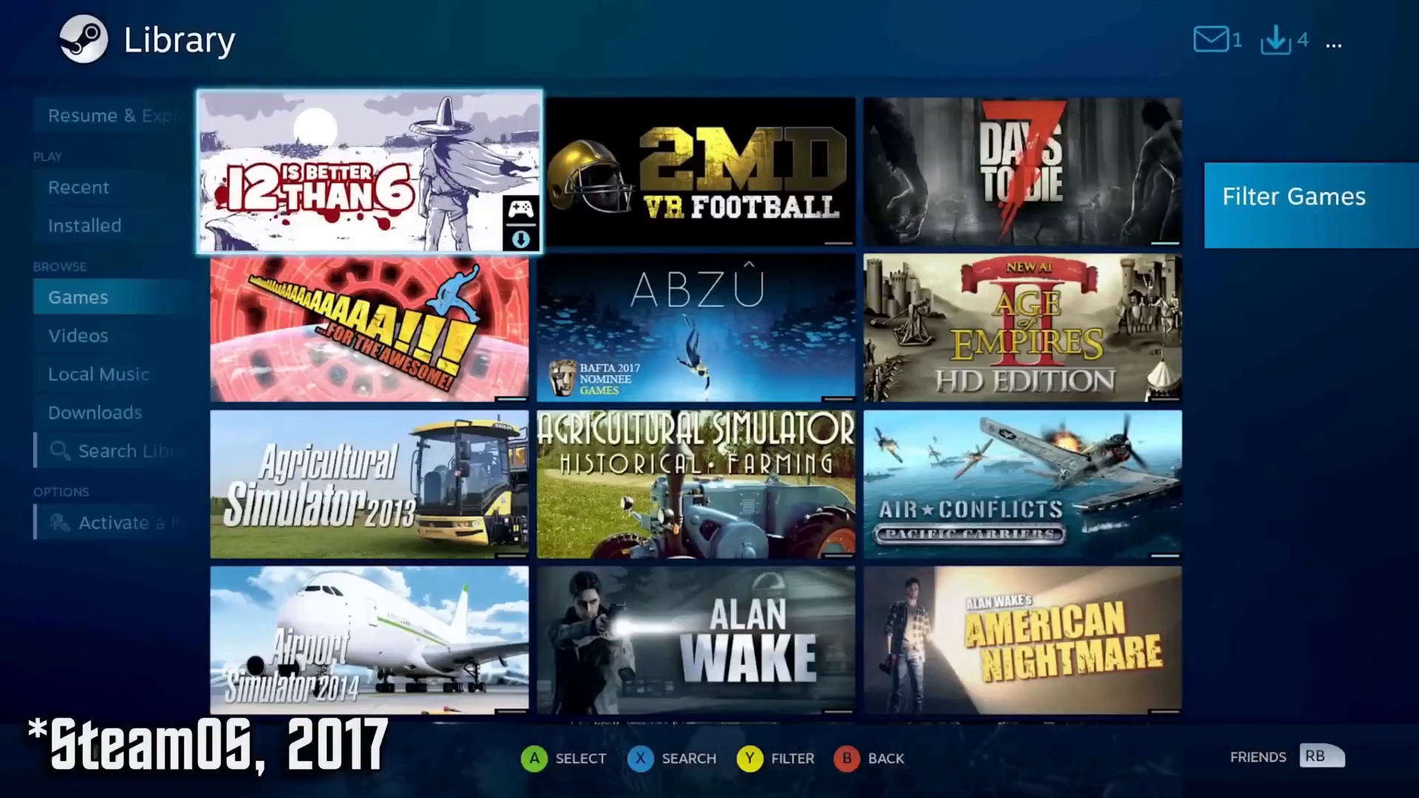
scroll(down, 3)
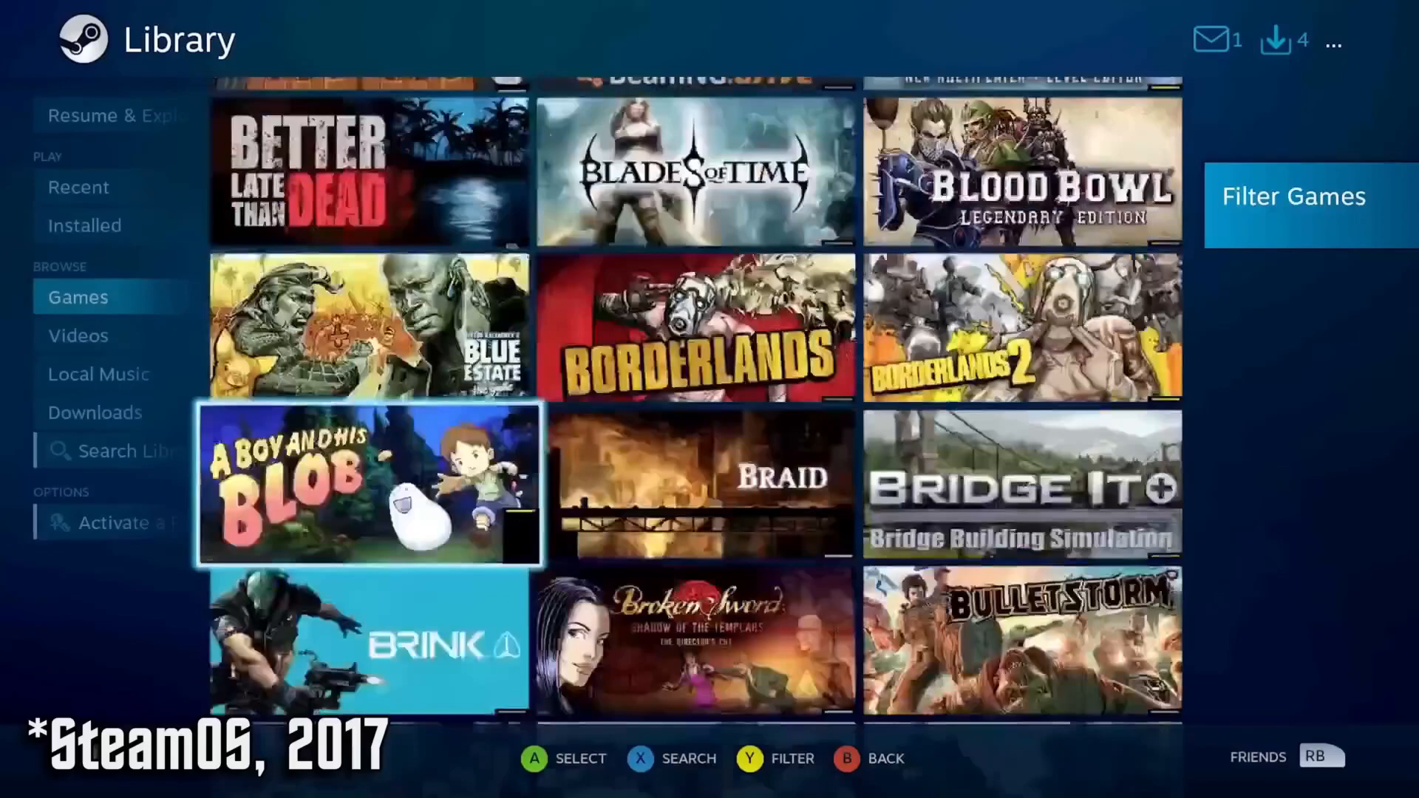
scroll(down, 3)
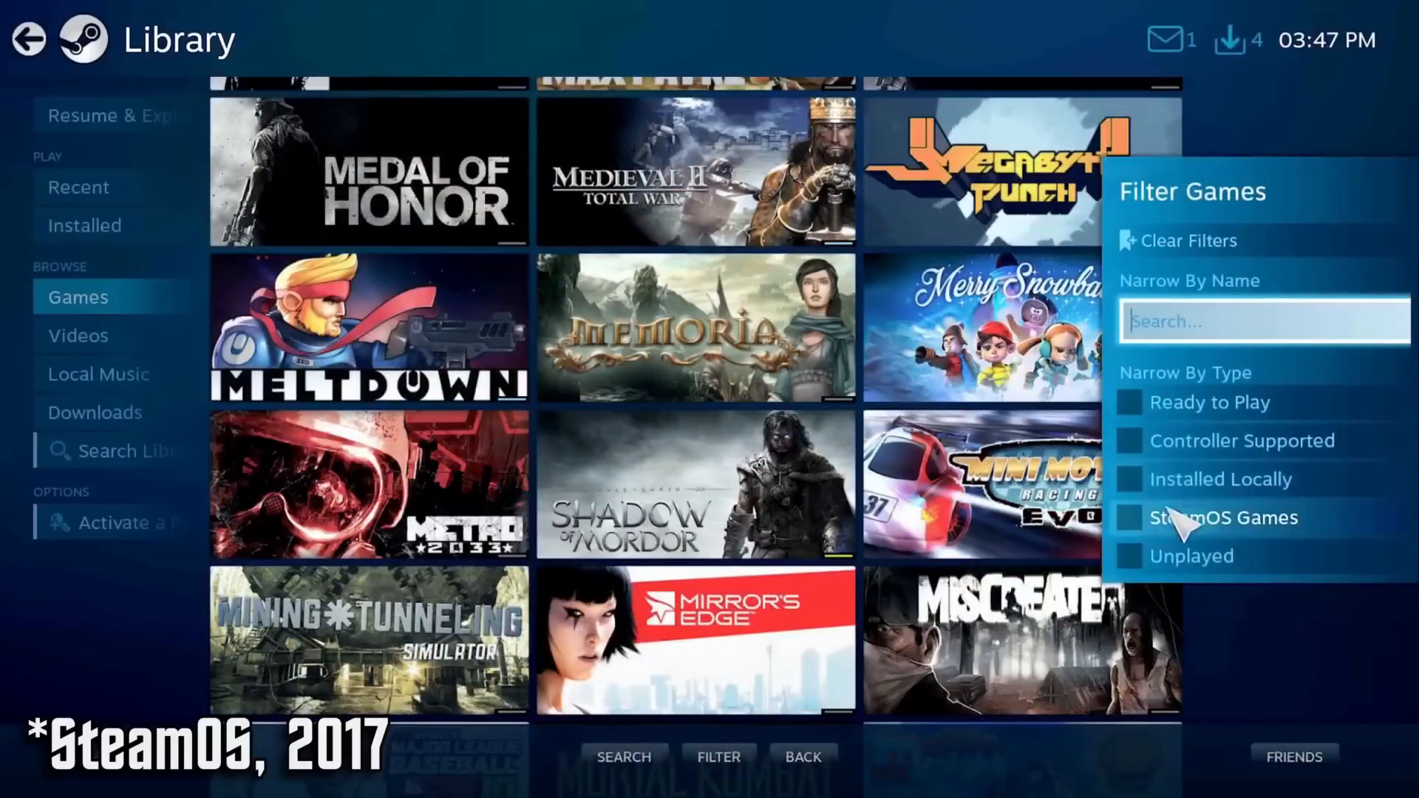
click(1129, 517)
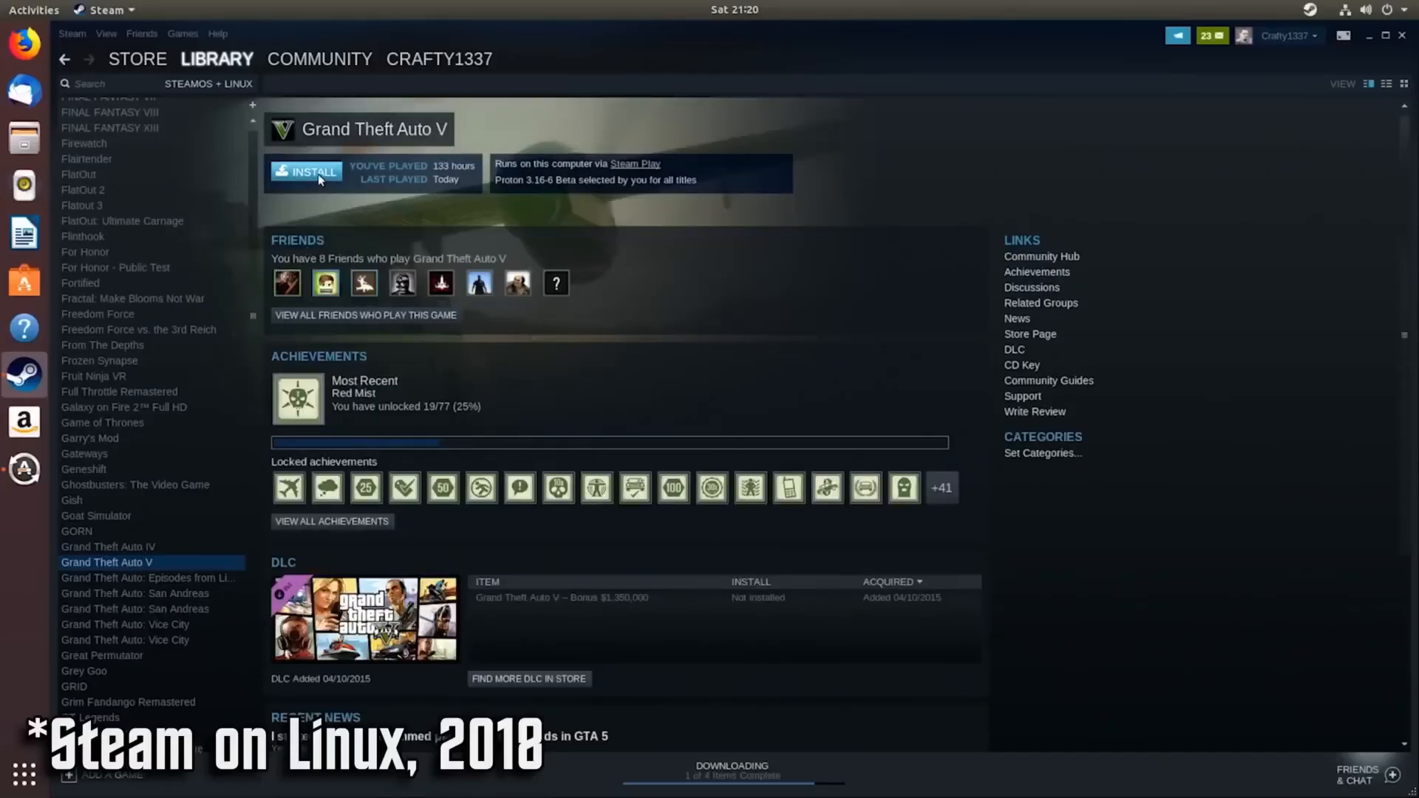
Start and continue the Grand Theft Auto V installation.
click(310, 172)
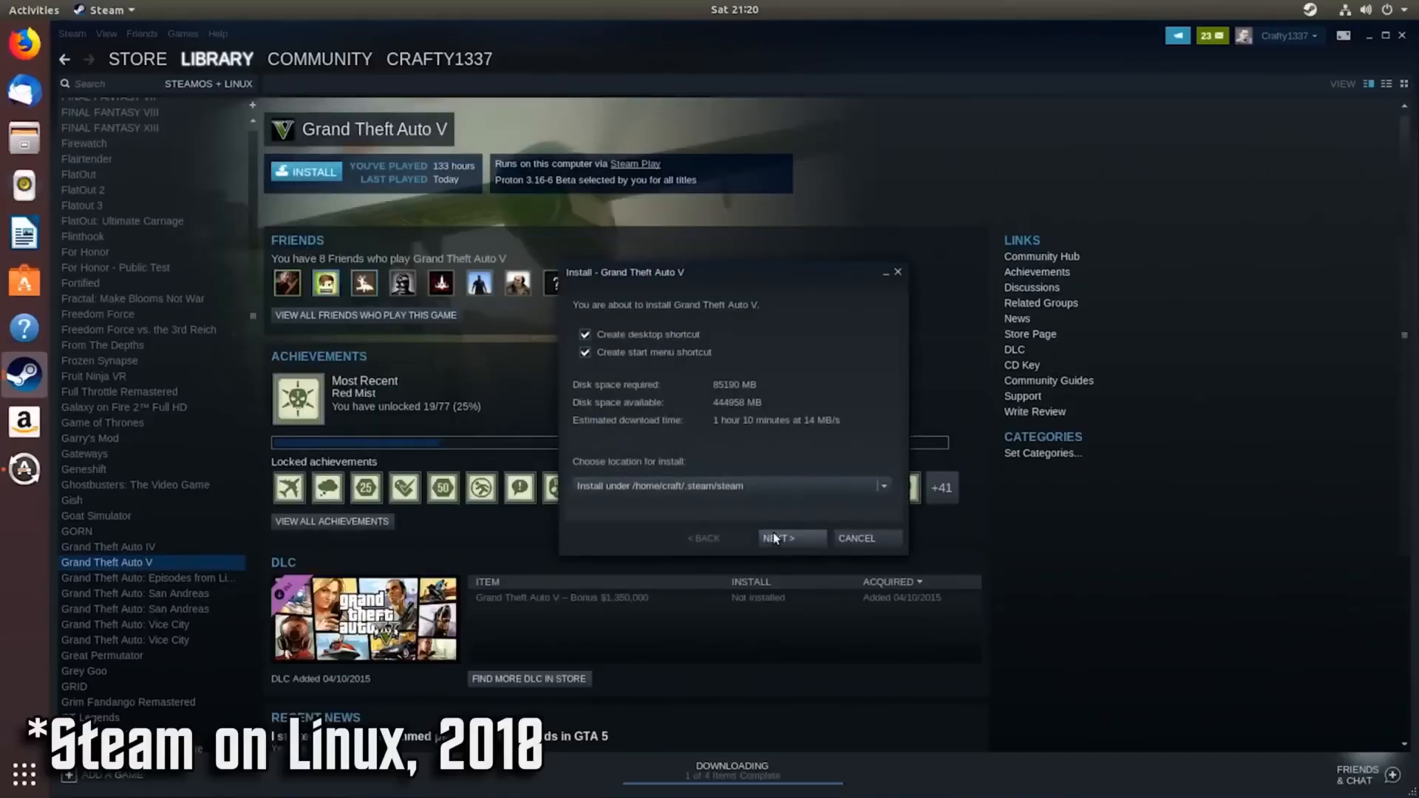
click(789, 538)
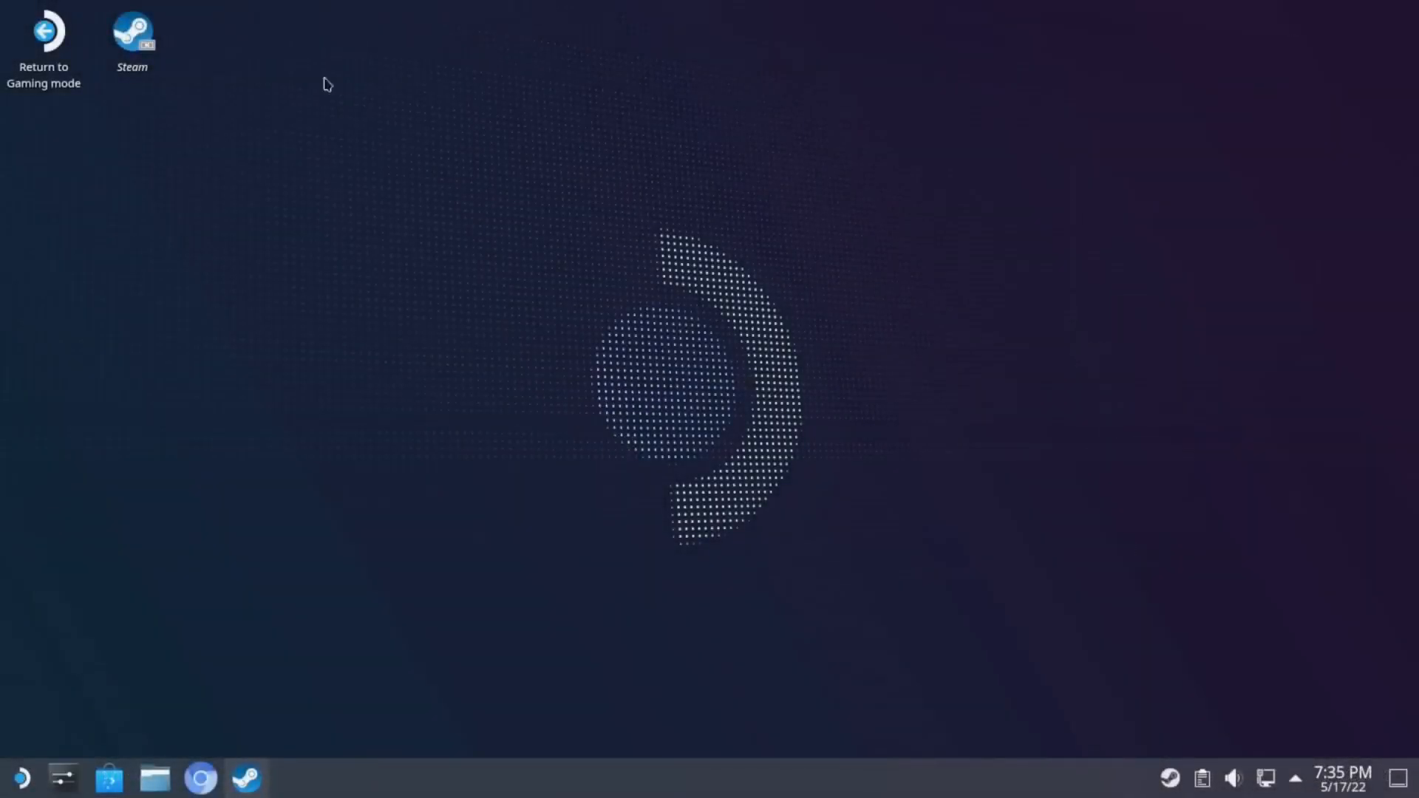
mouse_move(146, 133)
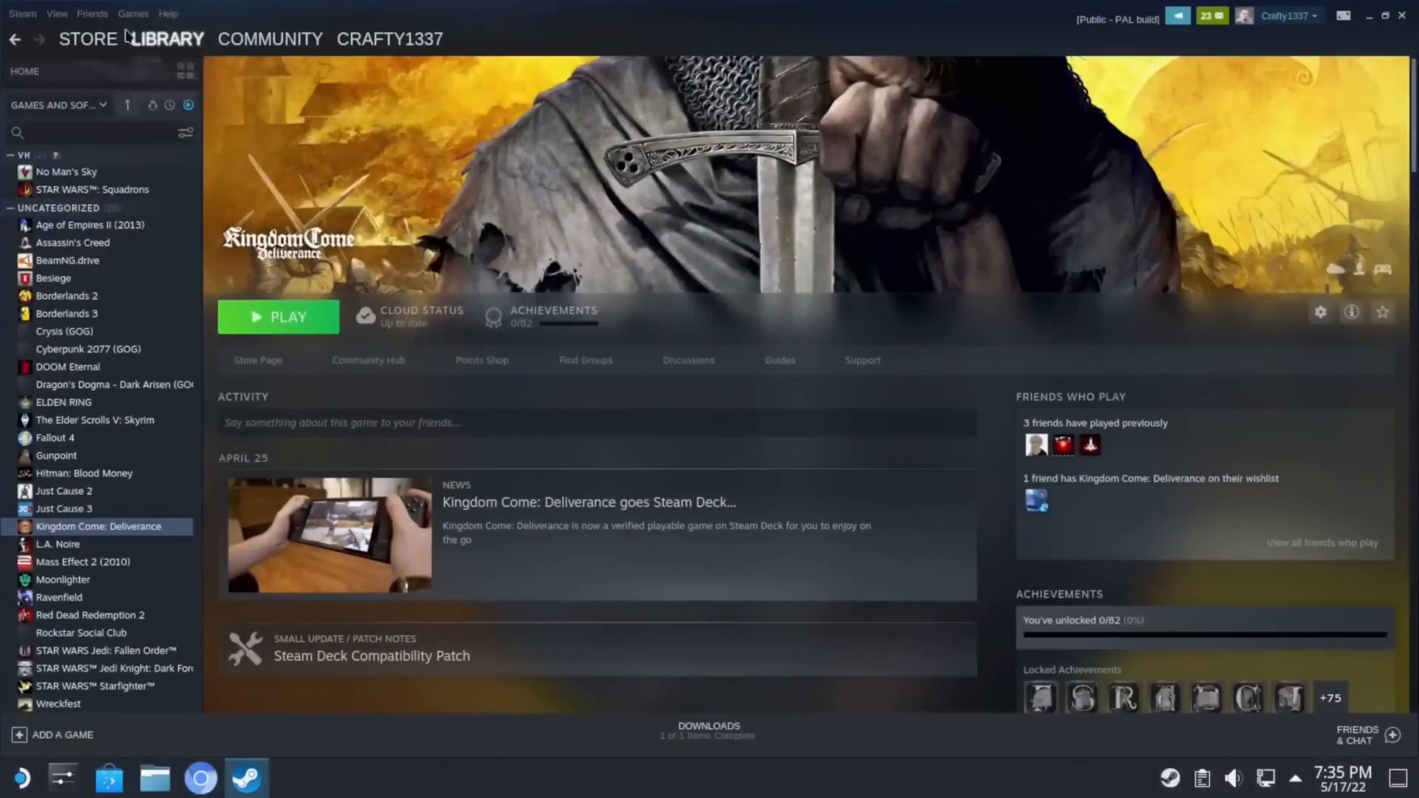
mouse_move(80, 297)
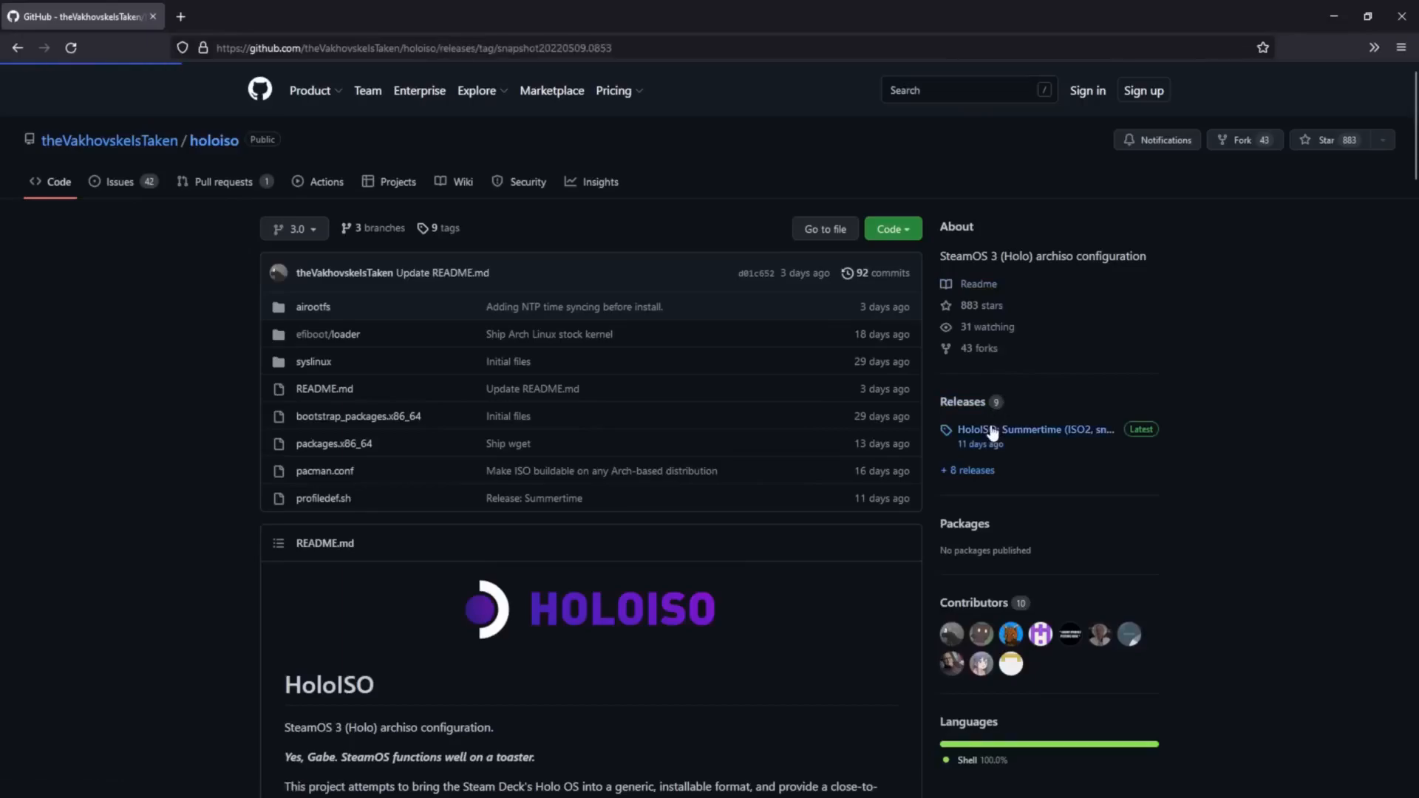
Download SteamOS_Holo-20220510_0636_amdgpu-x86_64.iso from the latest HoloISO release.
click(1033, 429)
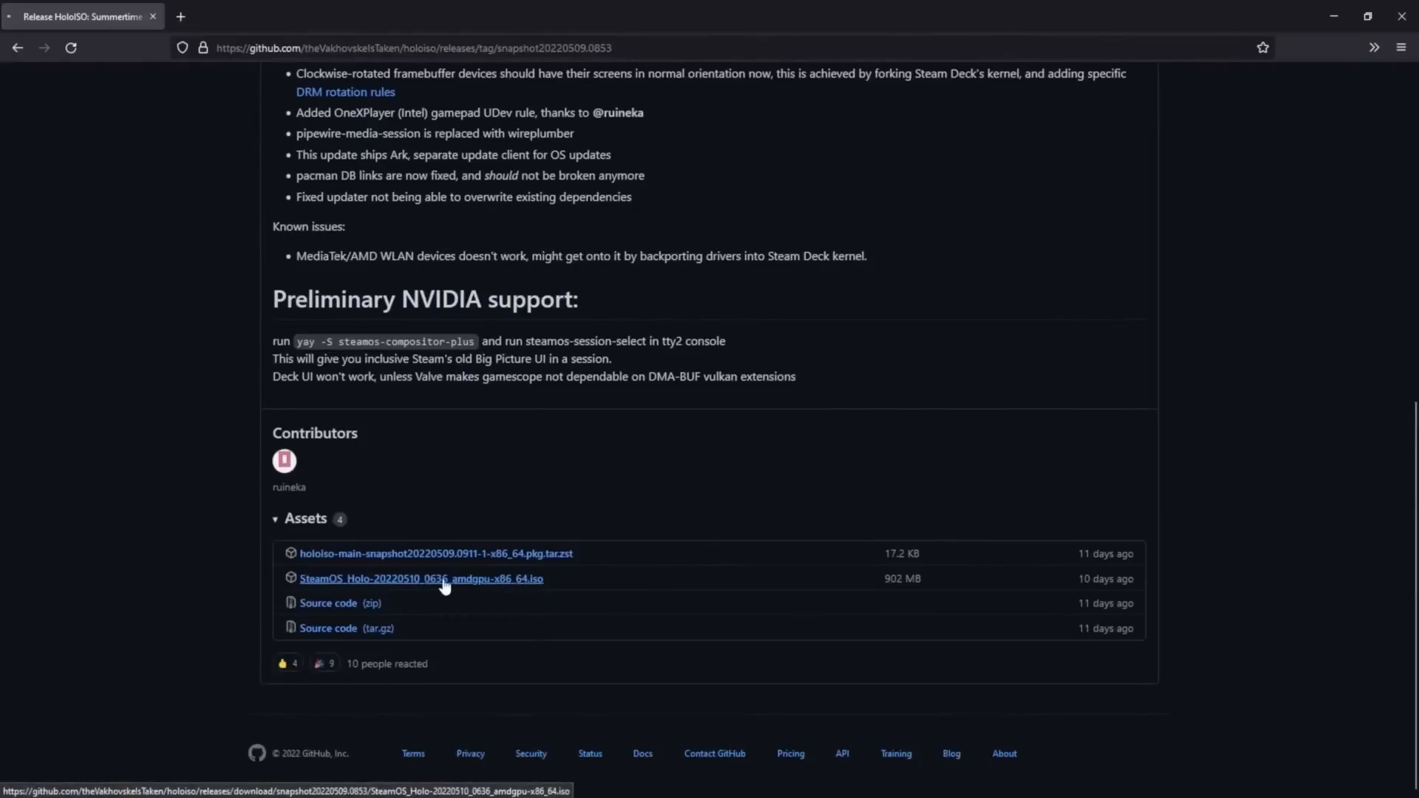
click(422, 578)
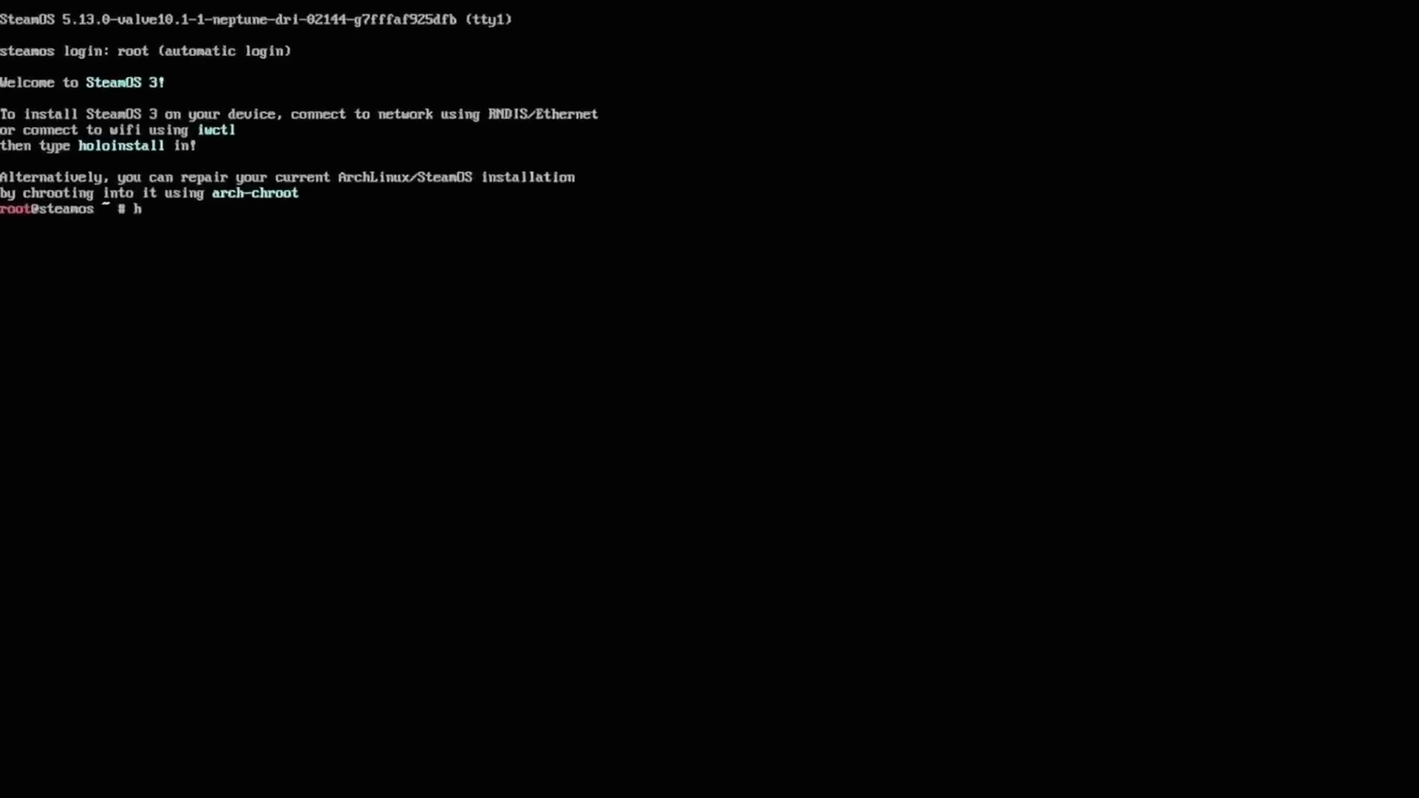
Run holoinstall with option 2 (deckperience) onto drive node nvme0n1.
text(oloinstall)
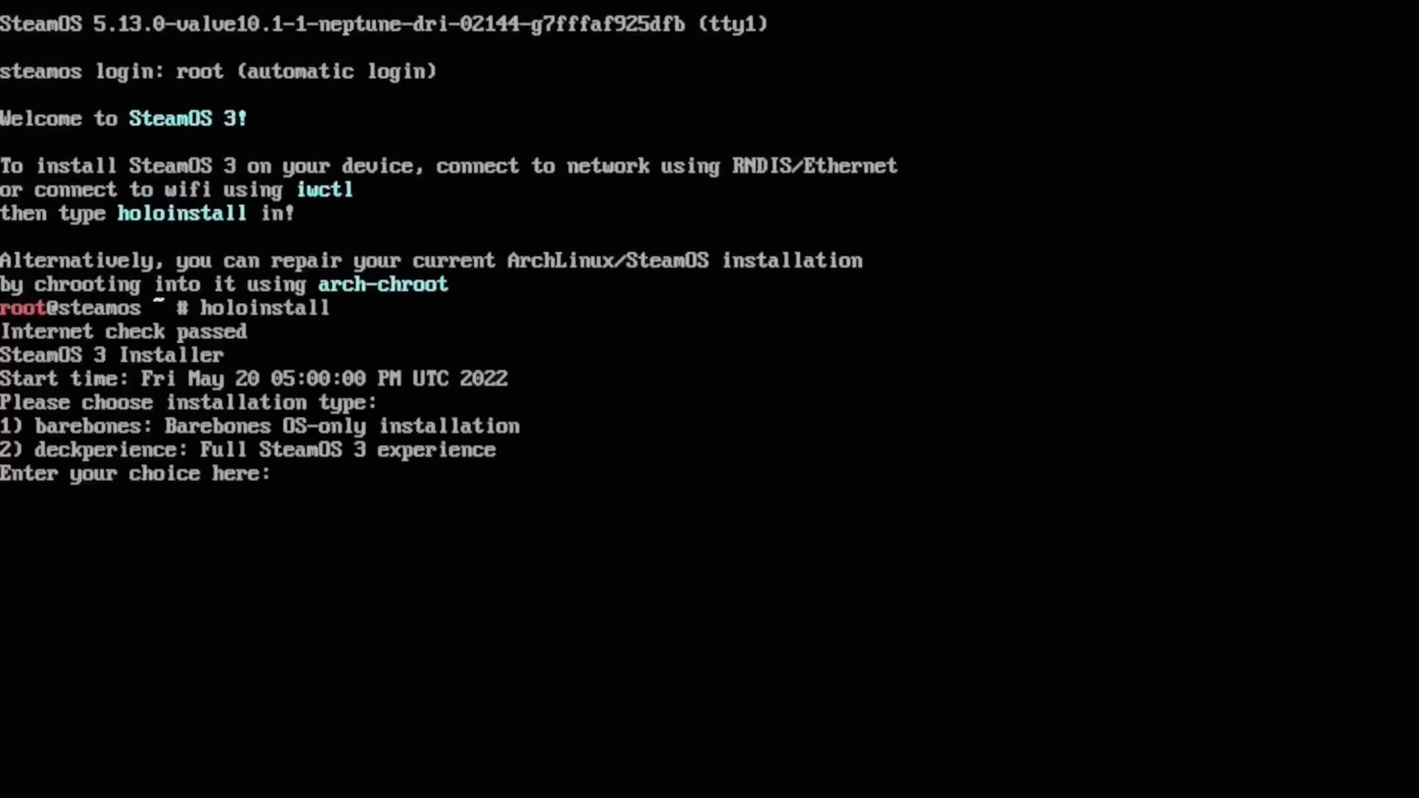
text(2)
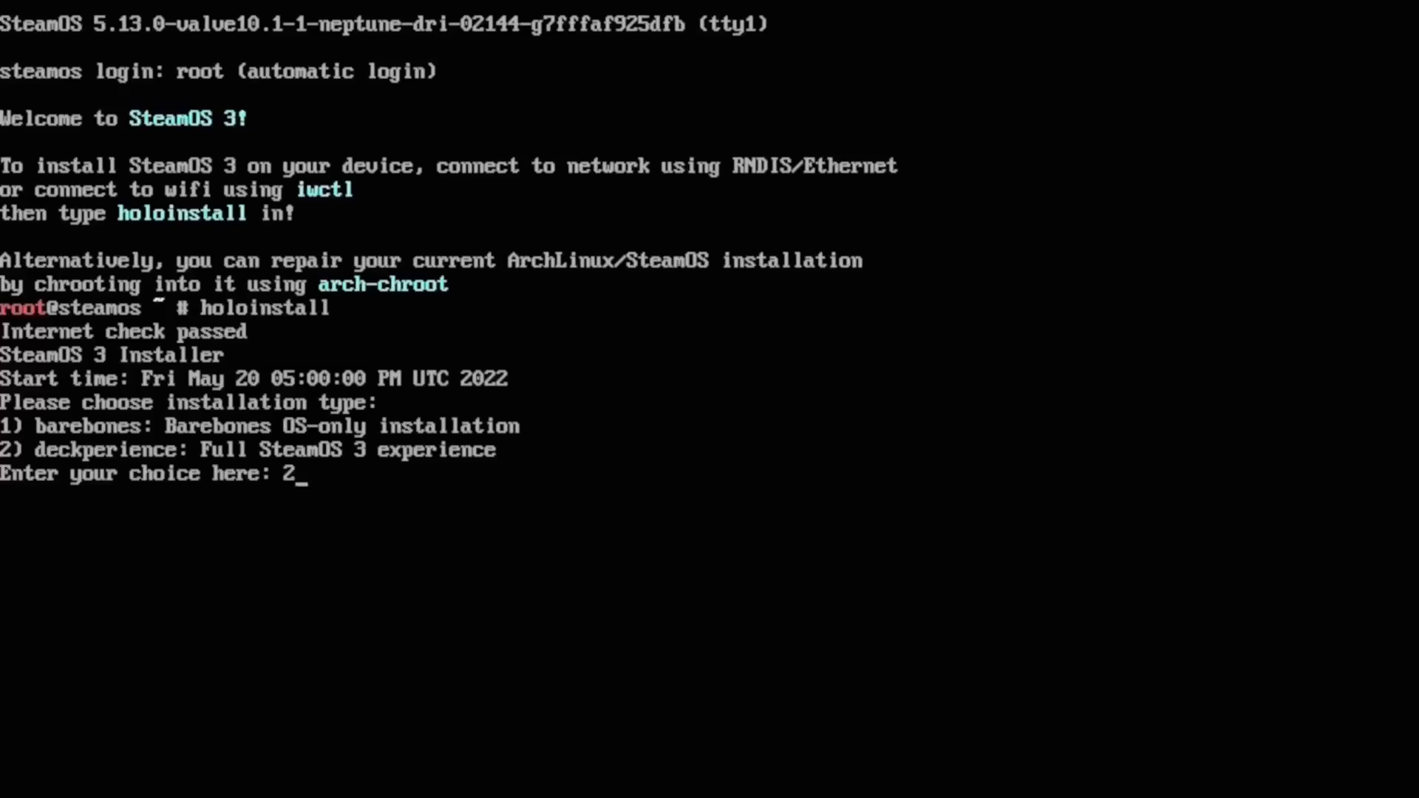
key(enter)
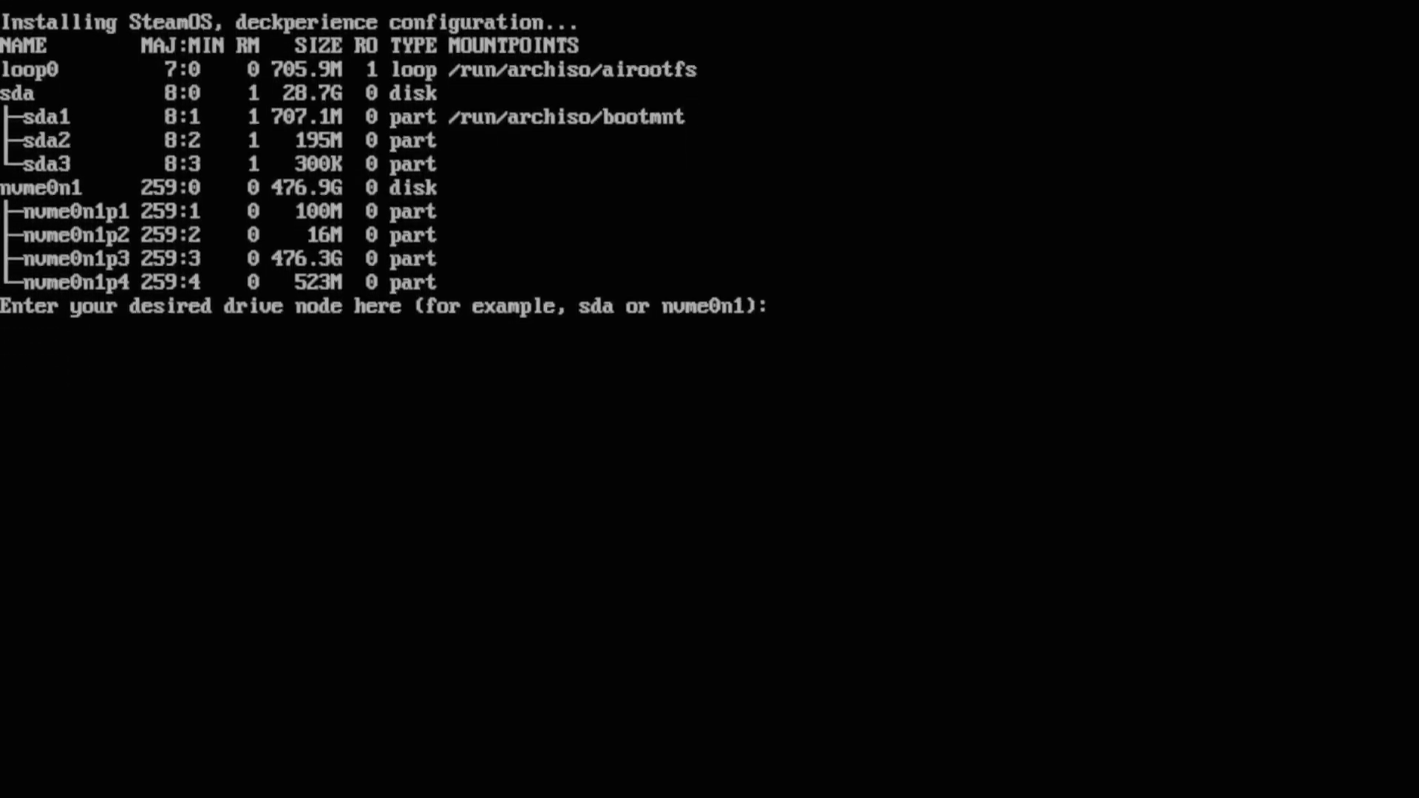
text(nvme0)
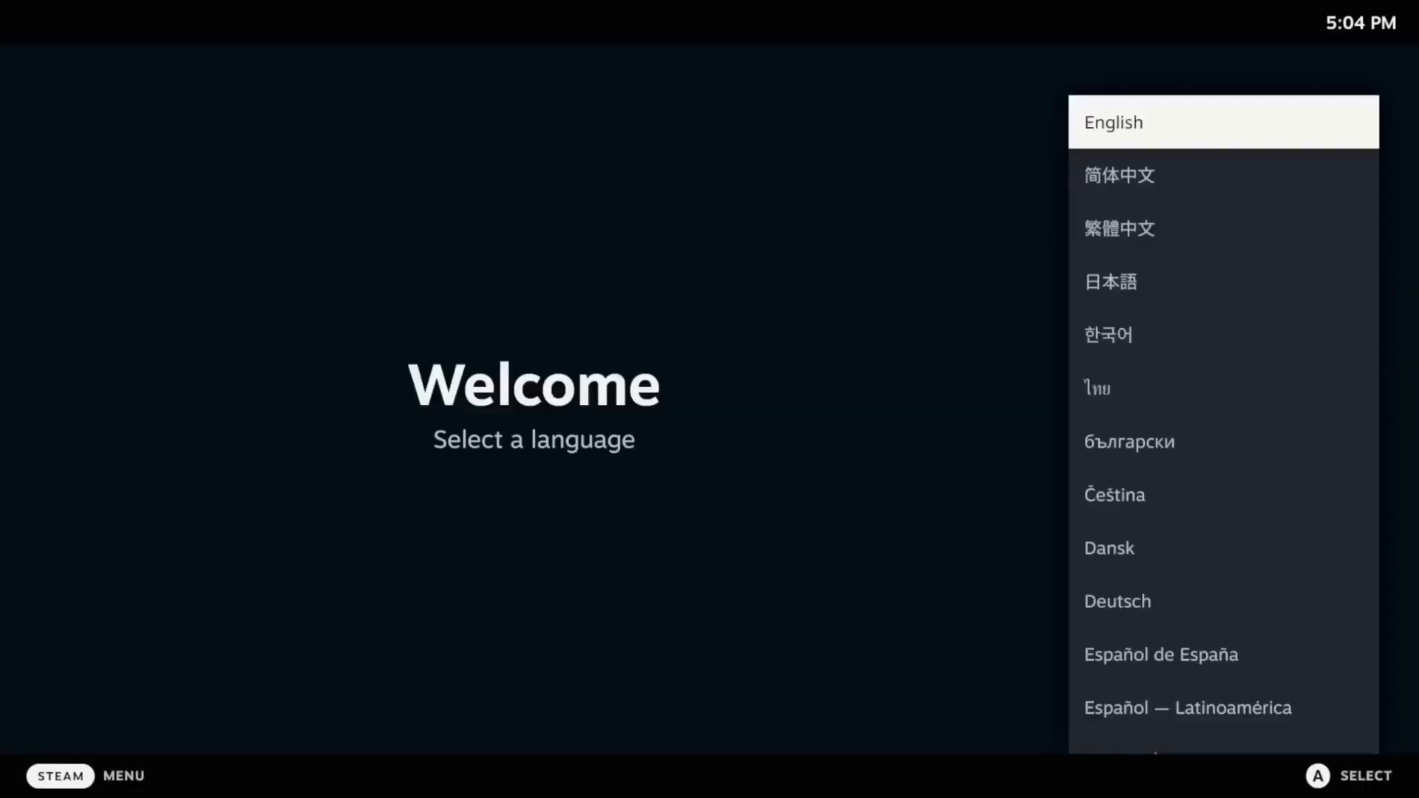
Confirm English on the Welcome screen and browse Recent Games, What's New and Trending among friends.
click(1111, 122)
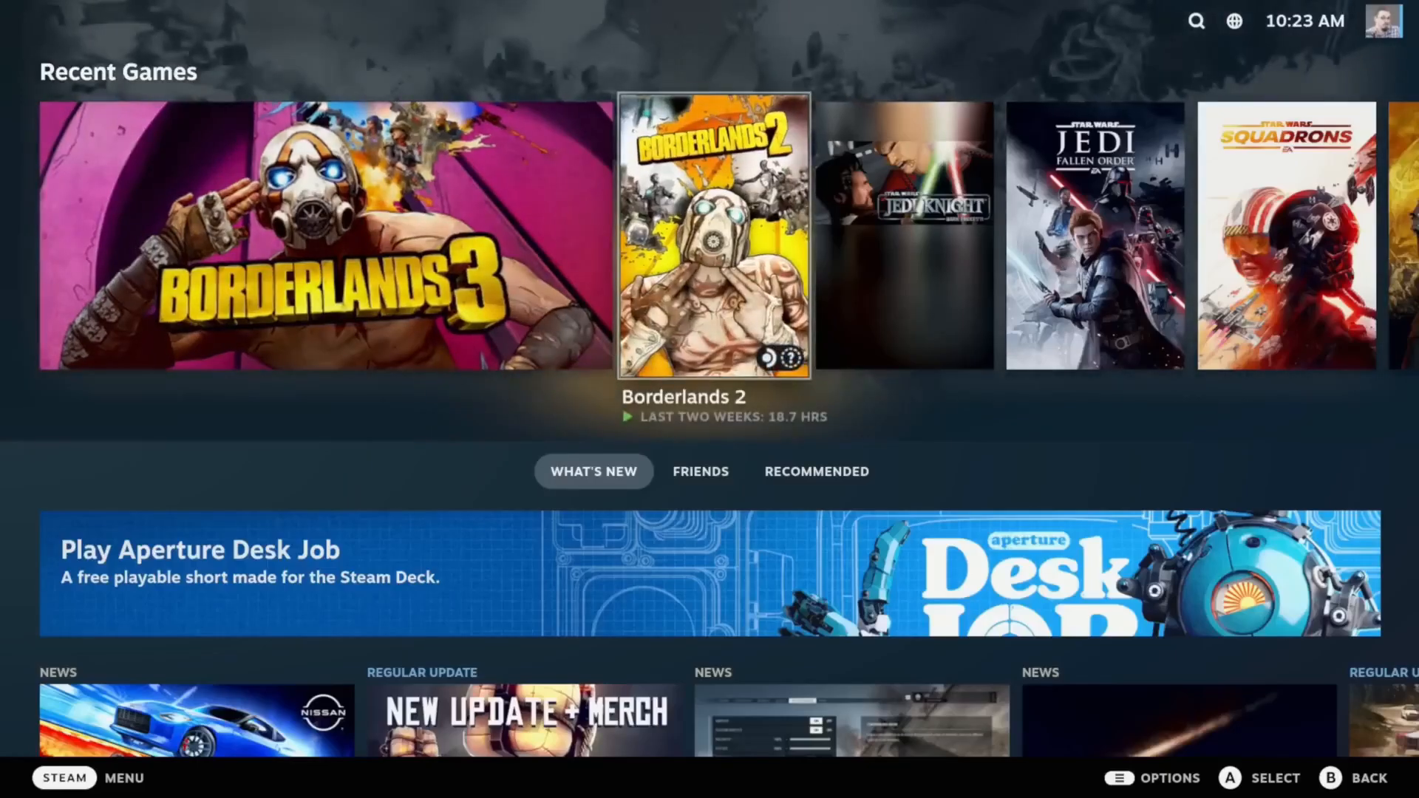
scroll(right, 3)
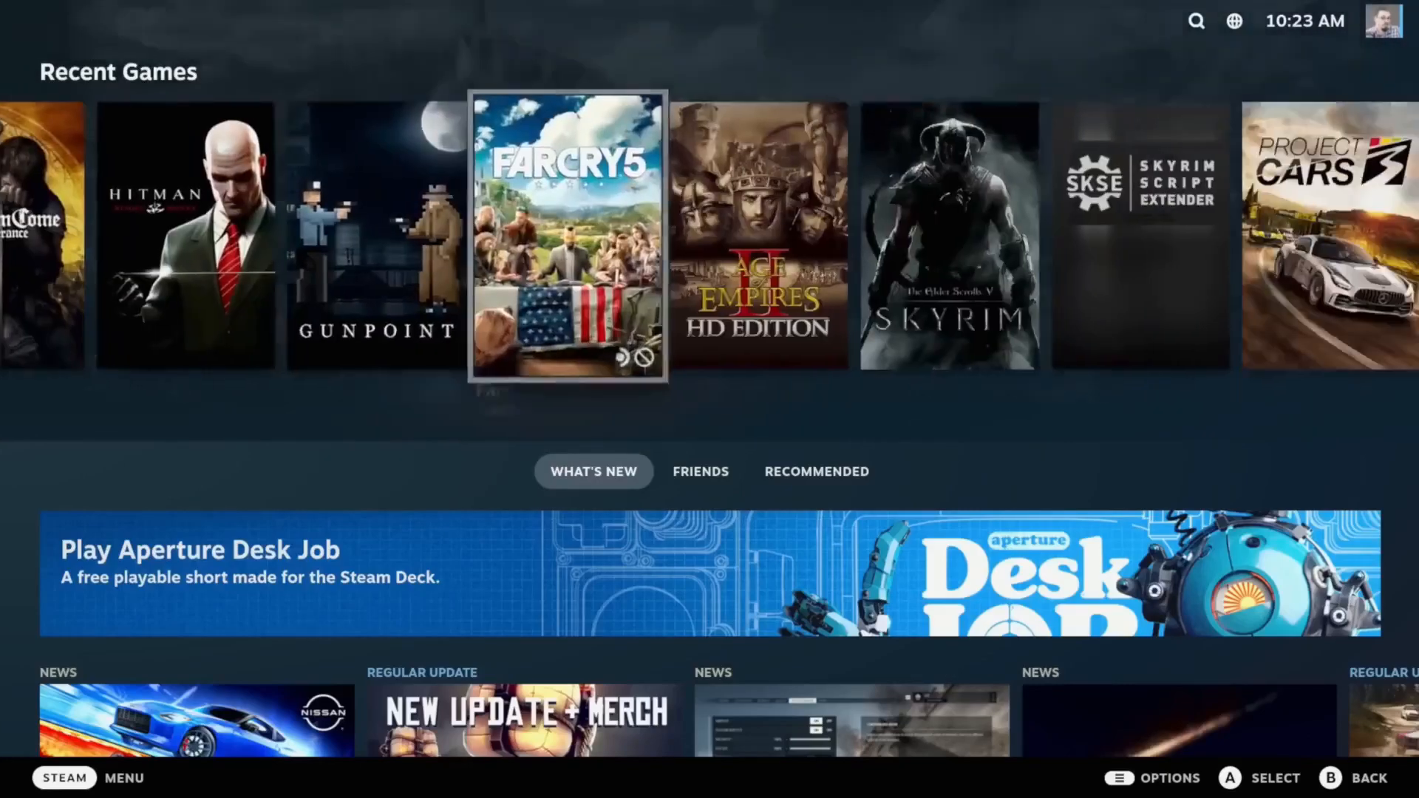
scroll(down, 3)
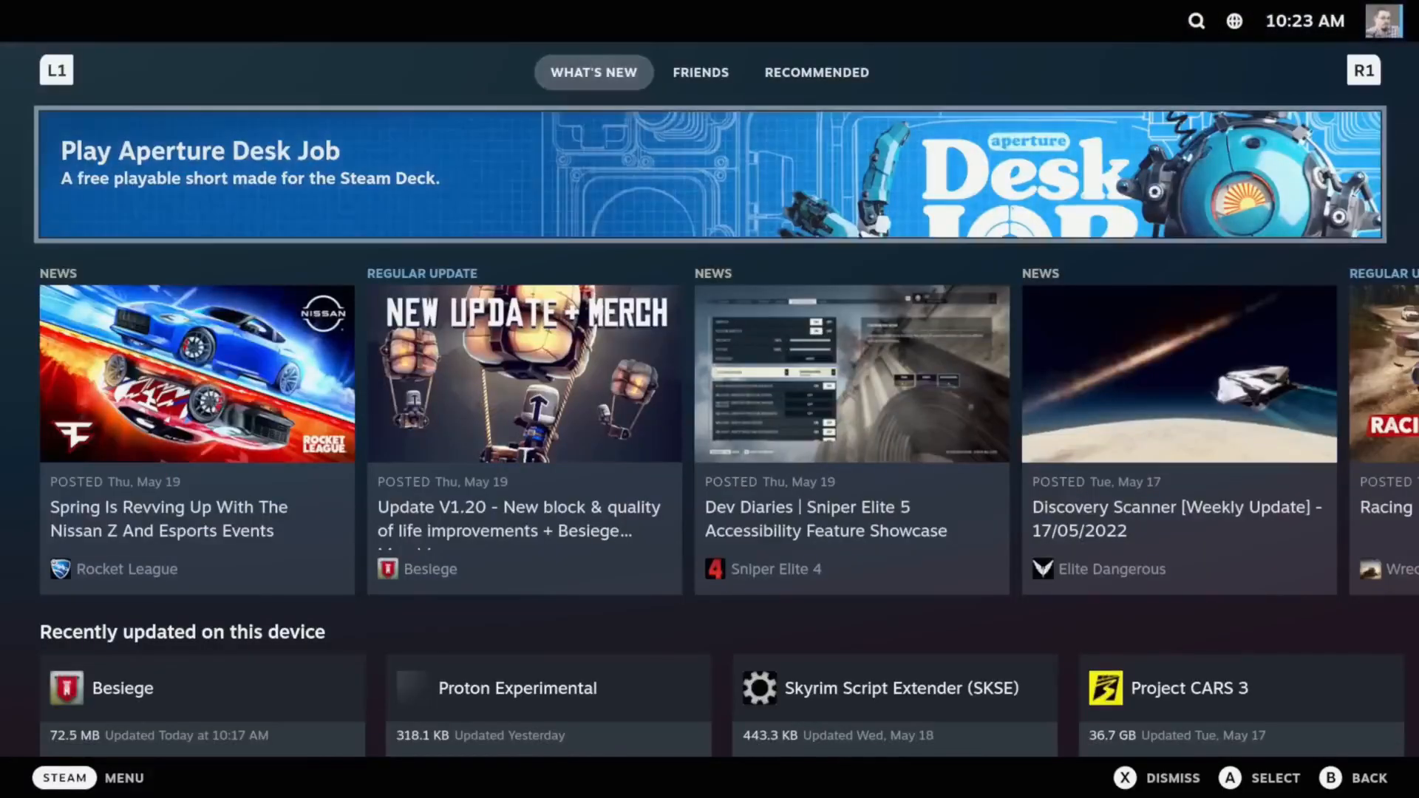
scroll(down, 3)
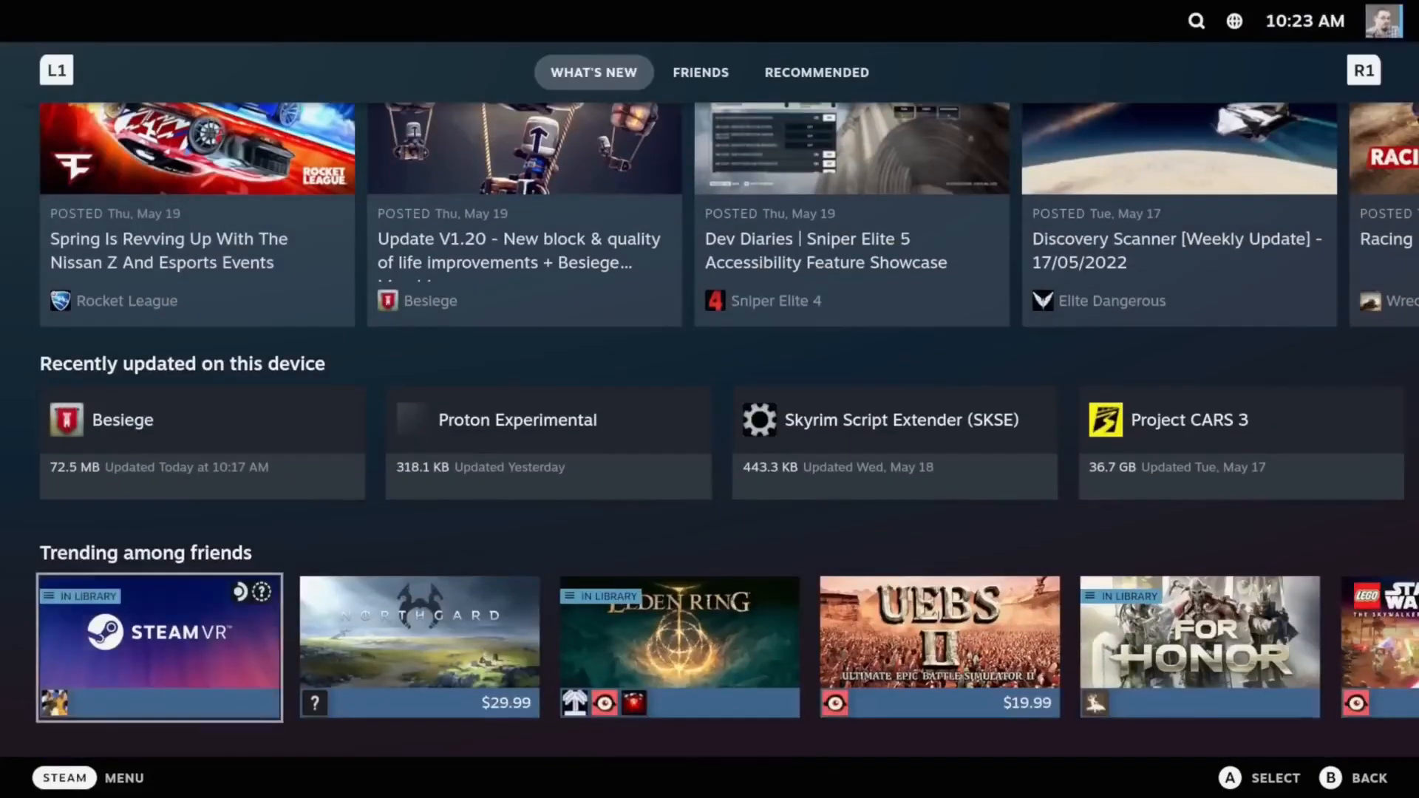
scroll(down, 3)
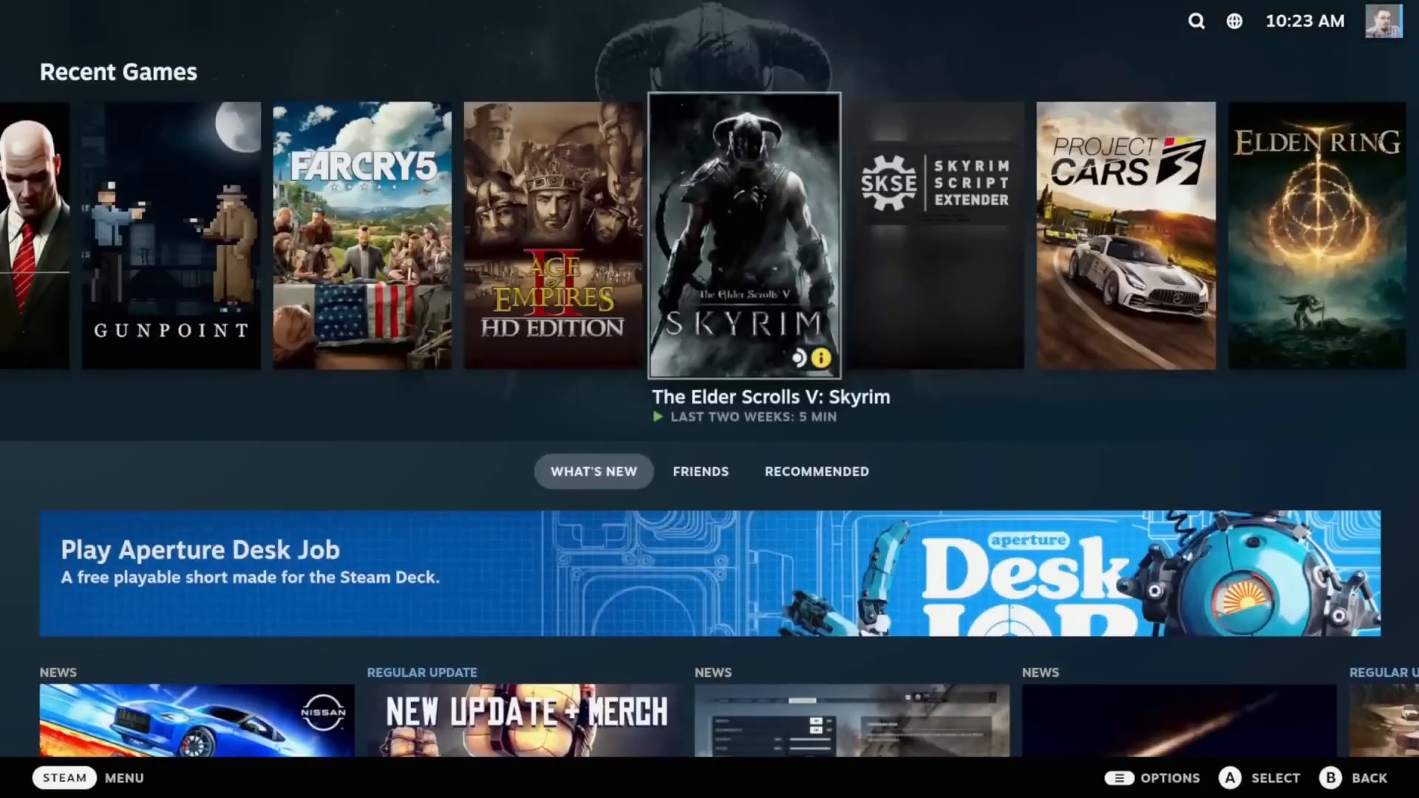
scroll(right, 3)
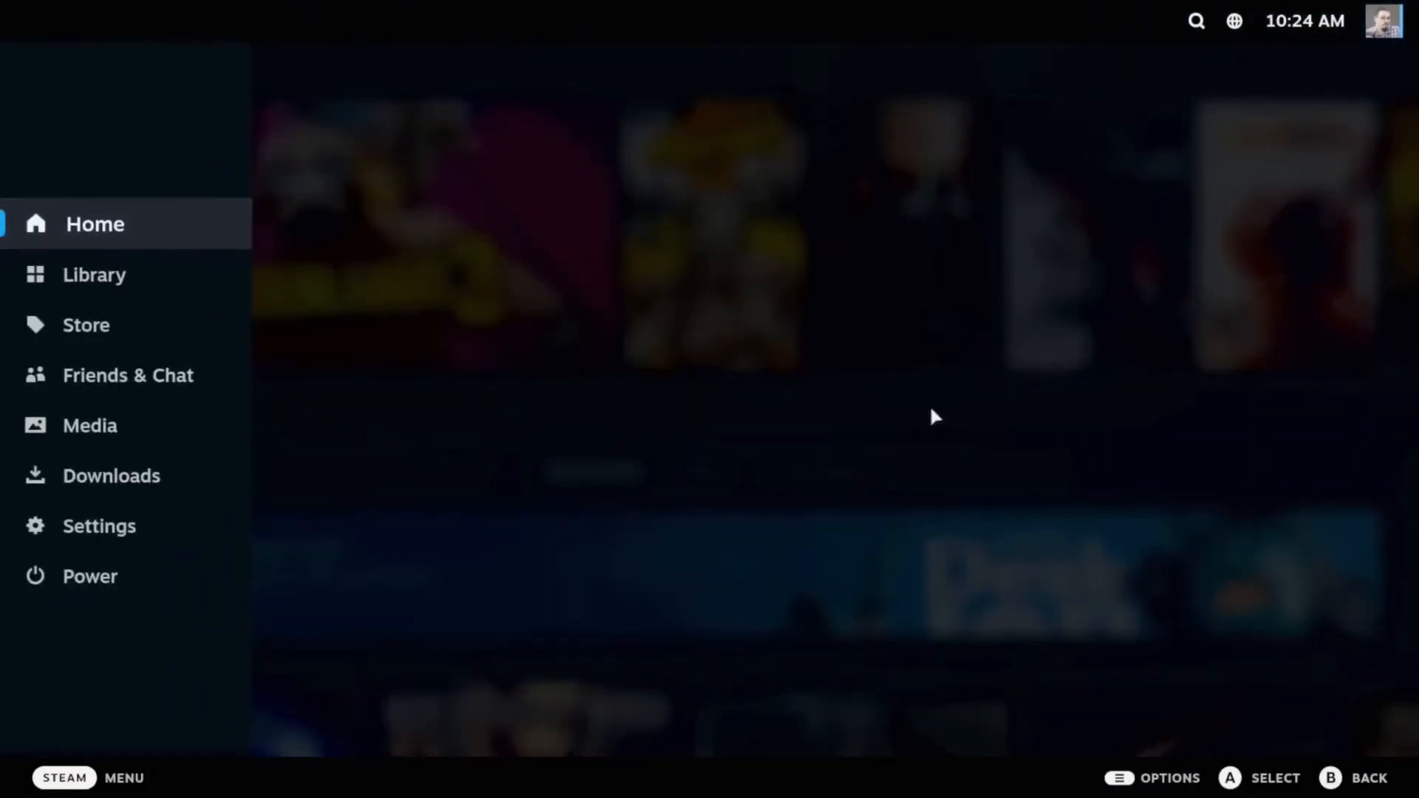
Choose Switch to Desktop from the Steam Power menu.
click(90, 575)
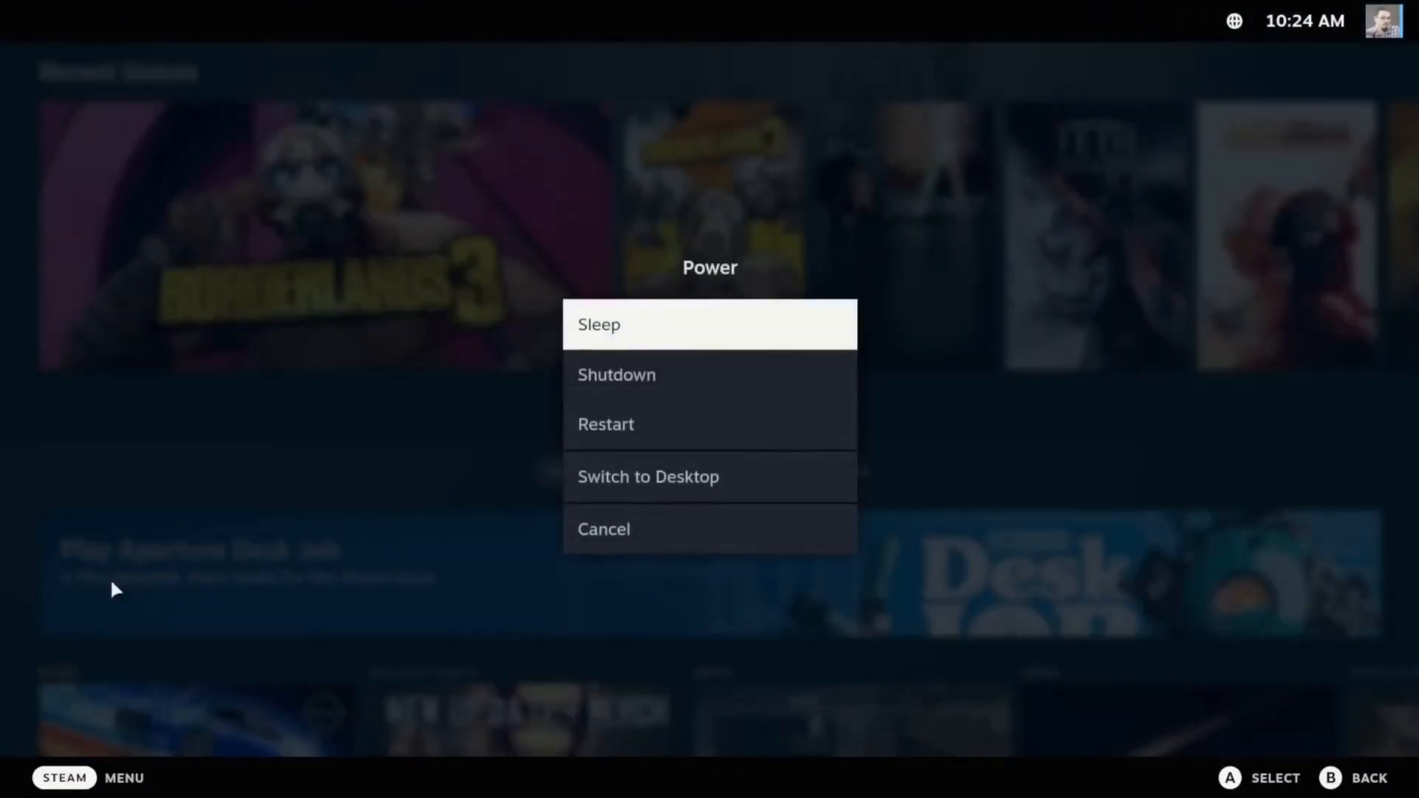
mouse_move(693, 478)
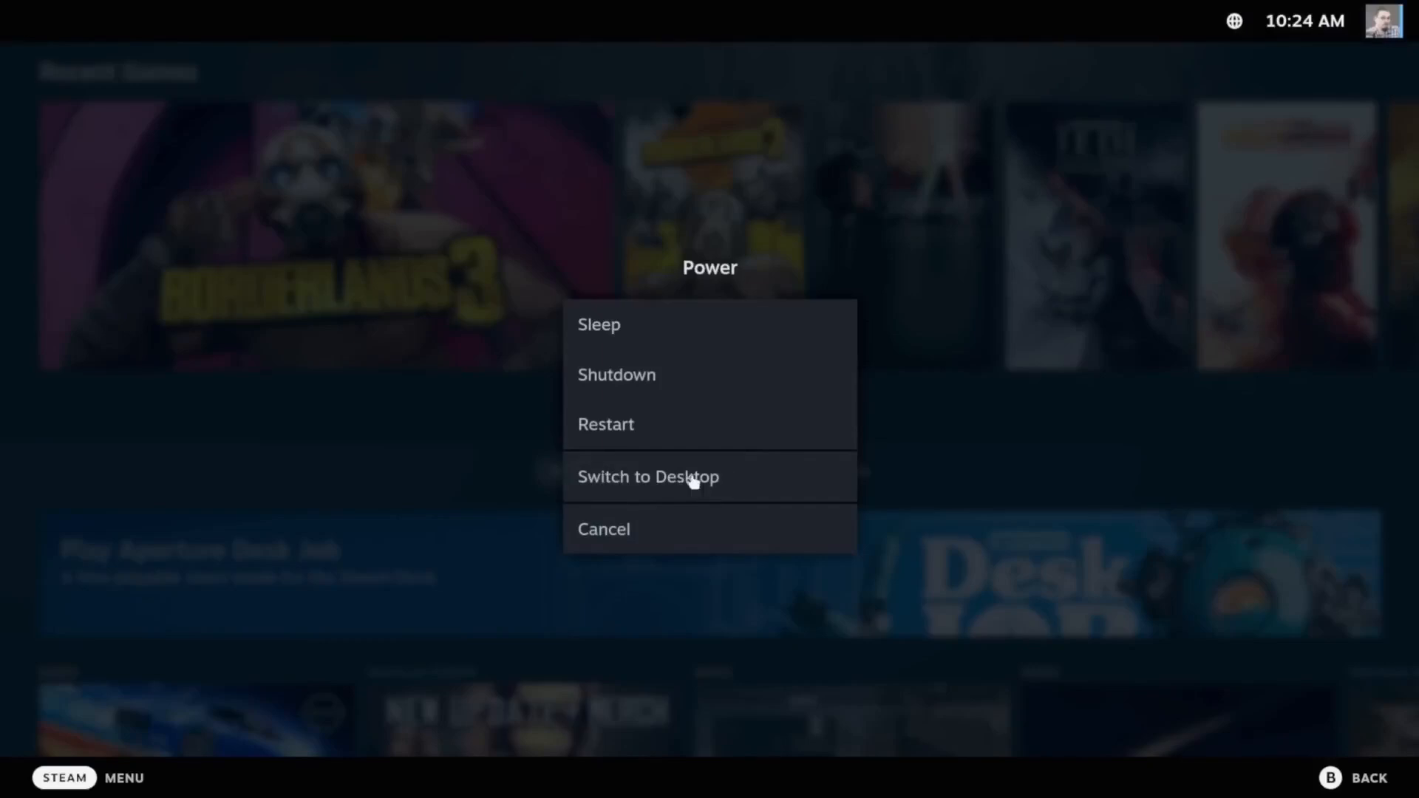
click(647, 477)
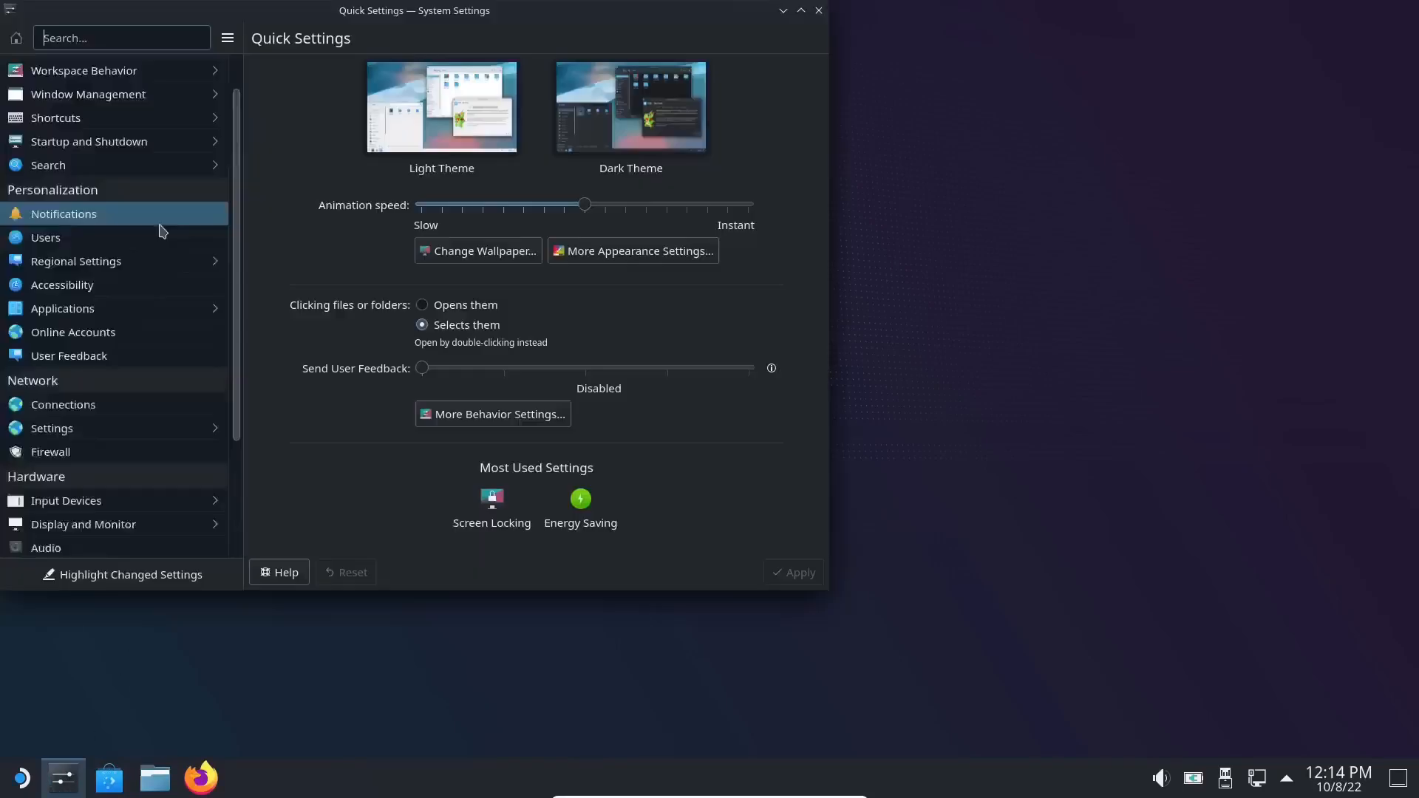
Show About this System: SteamOS Installer 3.4, KDE Plasma 5.23.5, i7-6820HK, 3.8 GiB RAM.
scroll(down, 3)
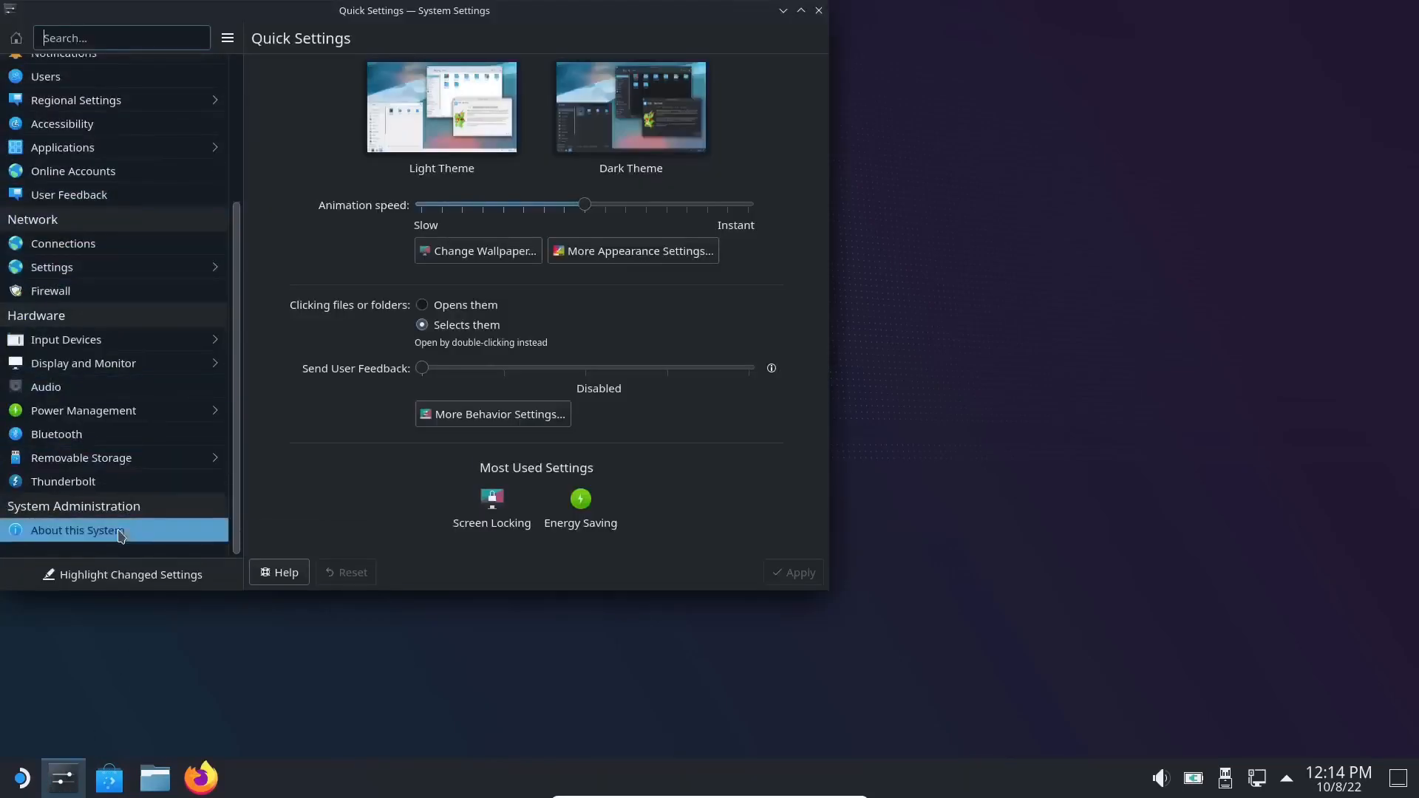
click(76, 529)
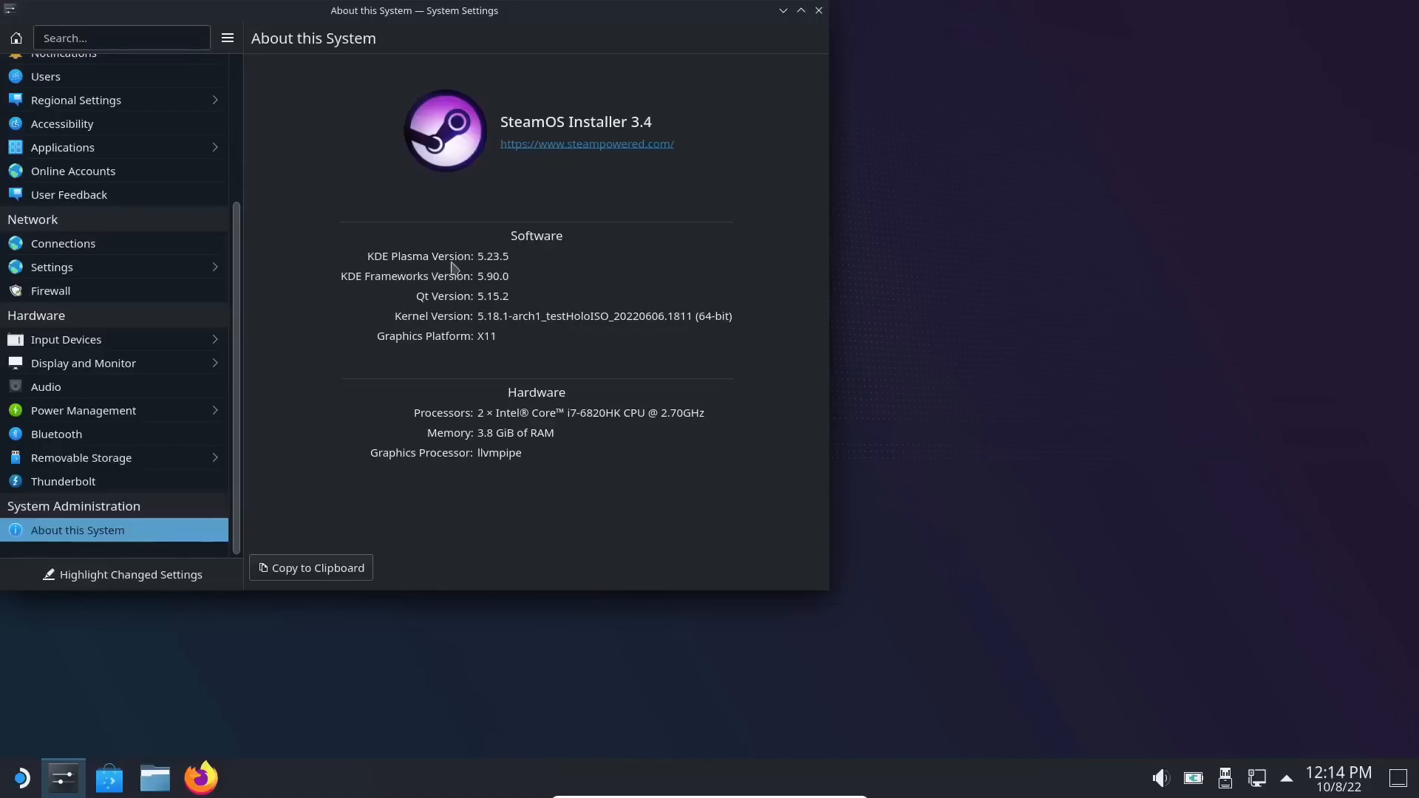
mouse_move(490, 272)
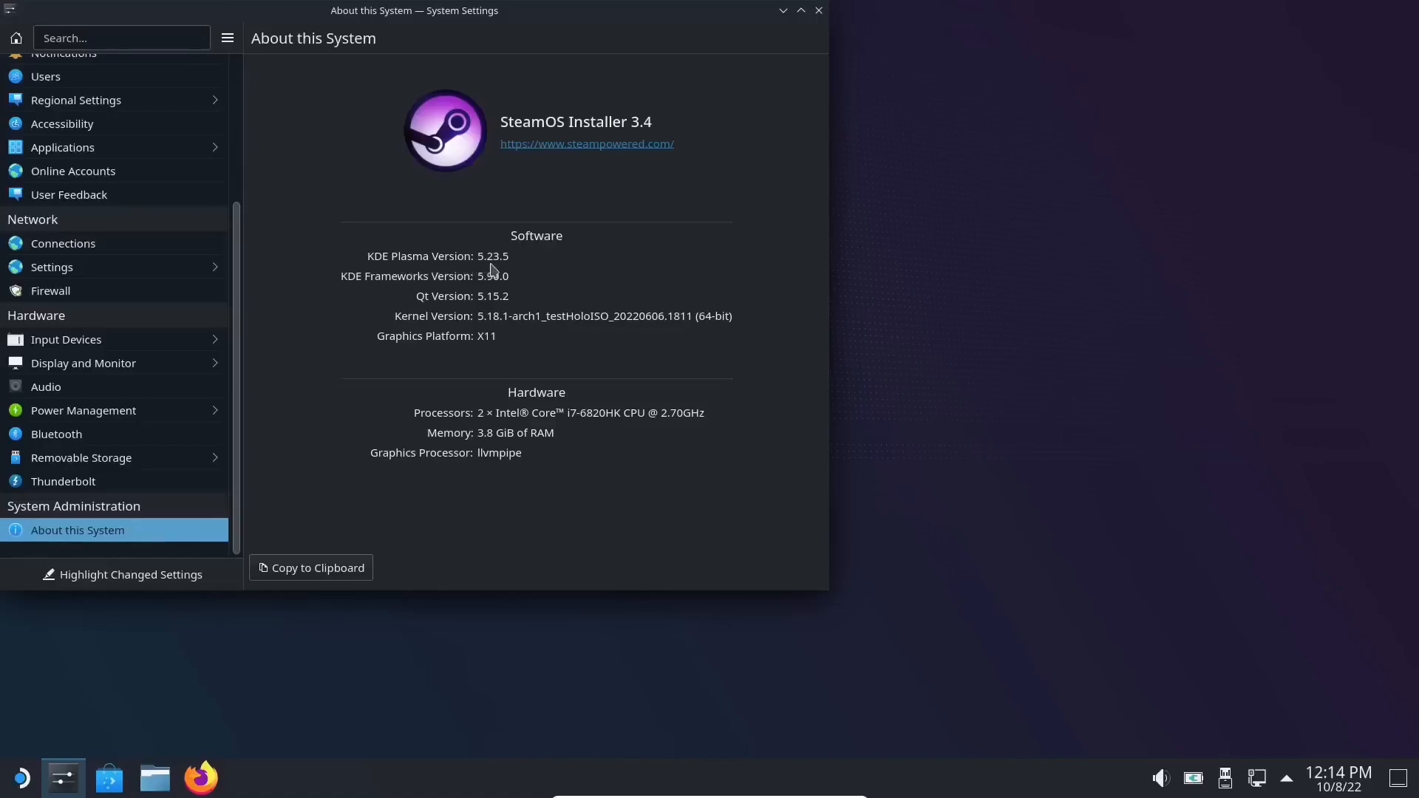
mouse_move(819, 46)
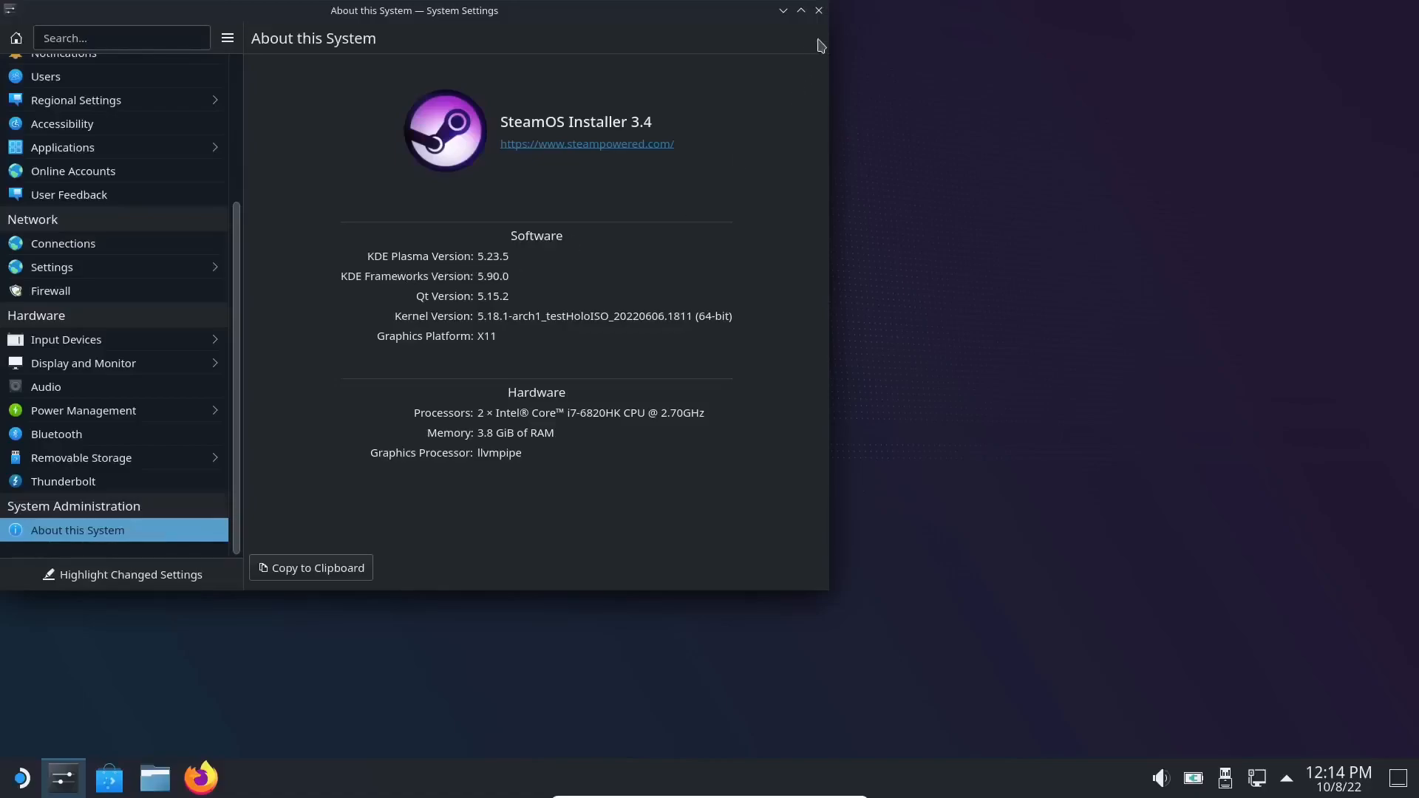
Close the System Settings window, returning to the Plasma desktop.
click(817, 10)
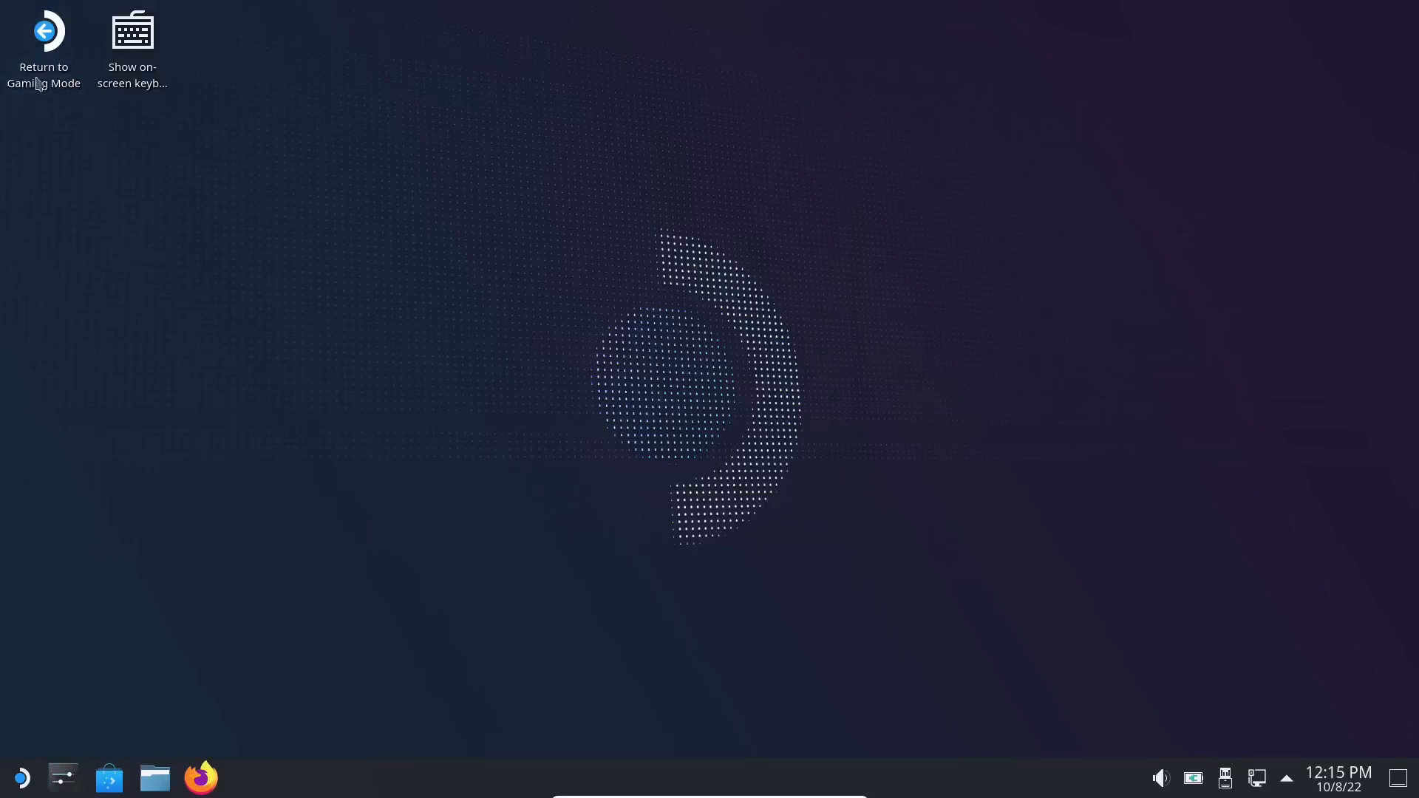
mouse_move(57, 167)
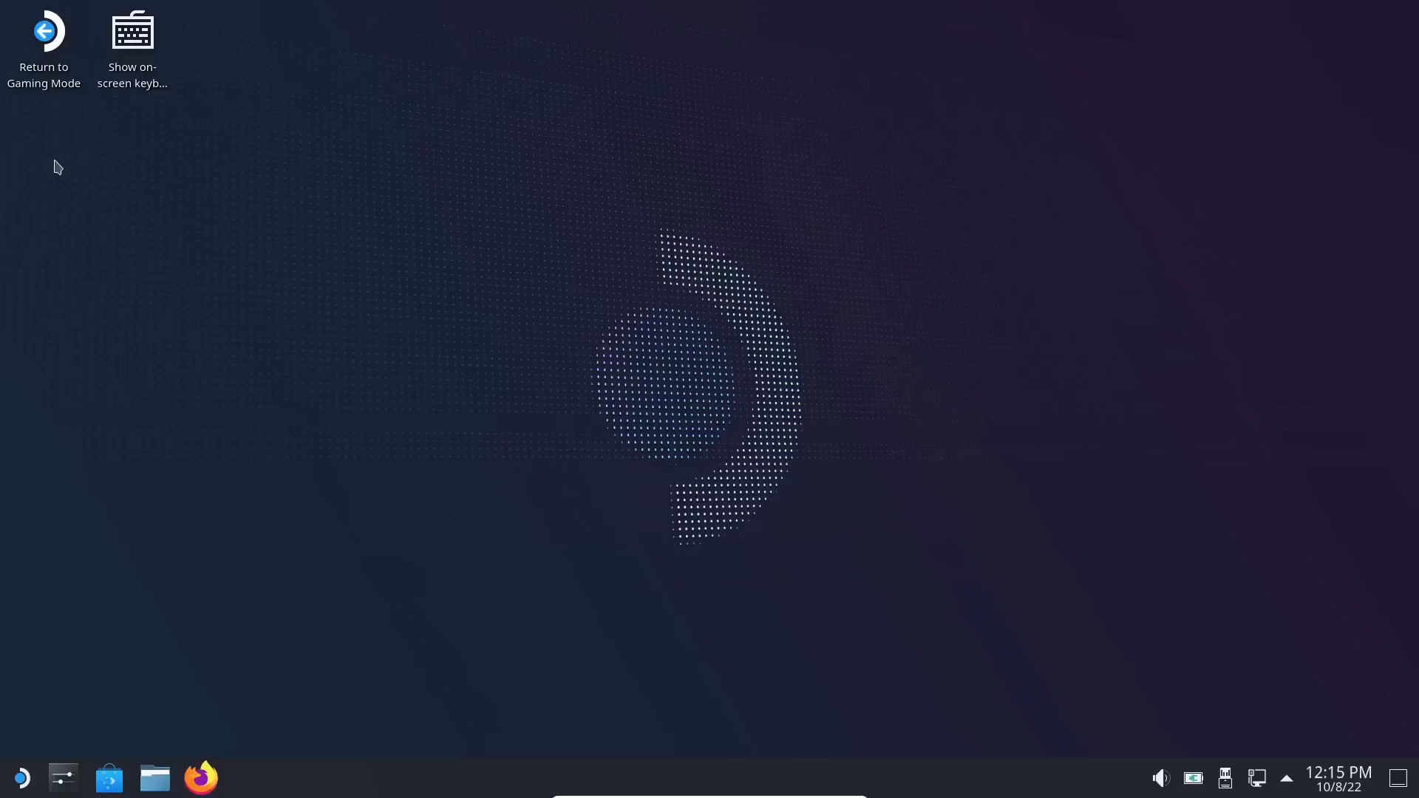
mouse_move(19, 779)
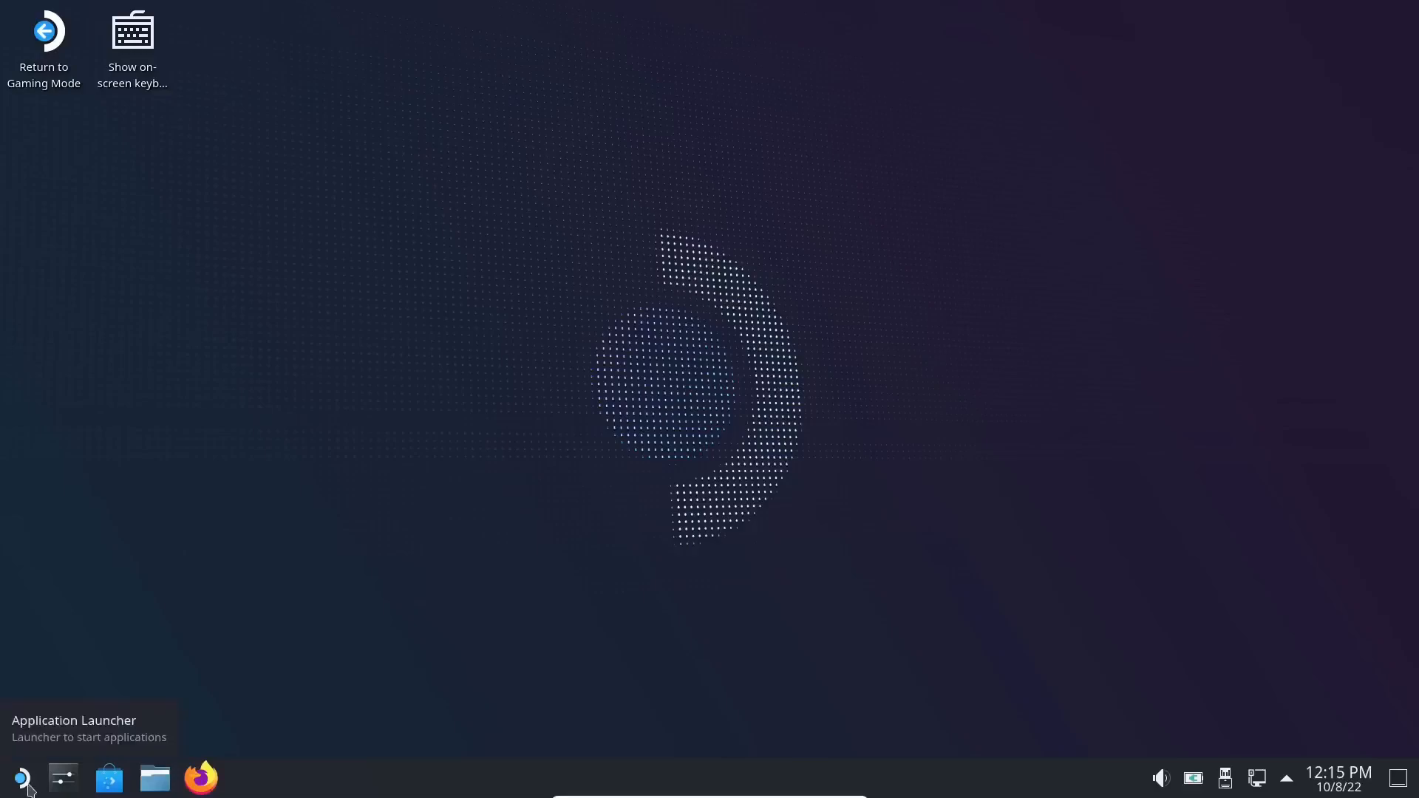
Browse the application launcher's All Applications and System category.
click(23, 777)
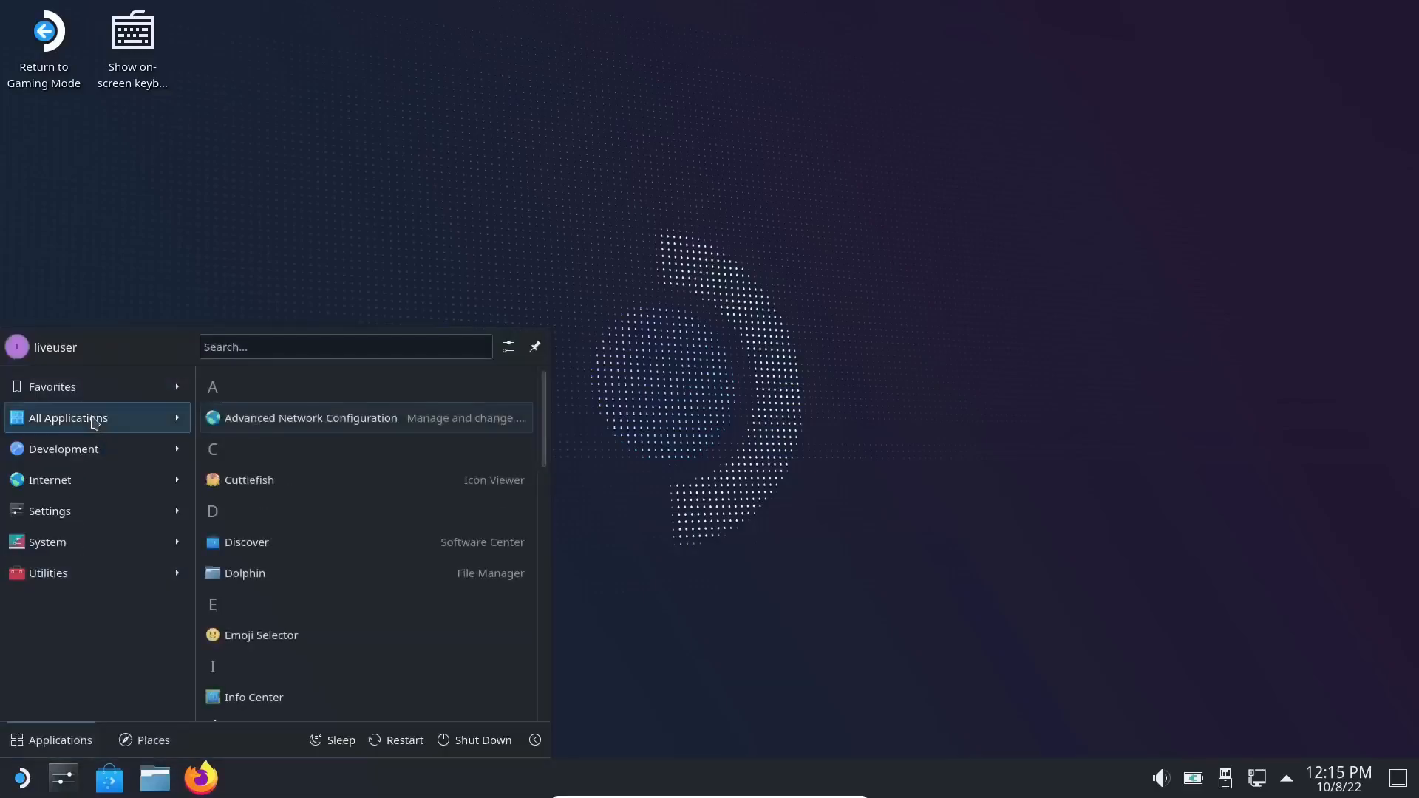
click(65, 448)
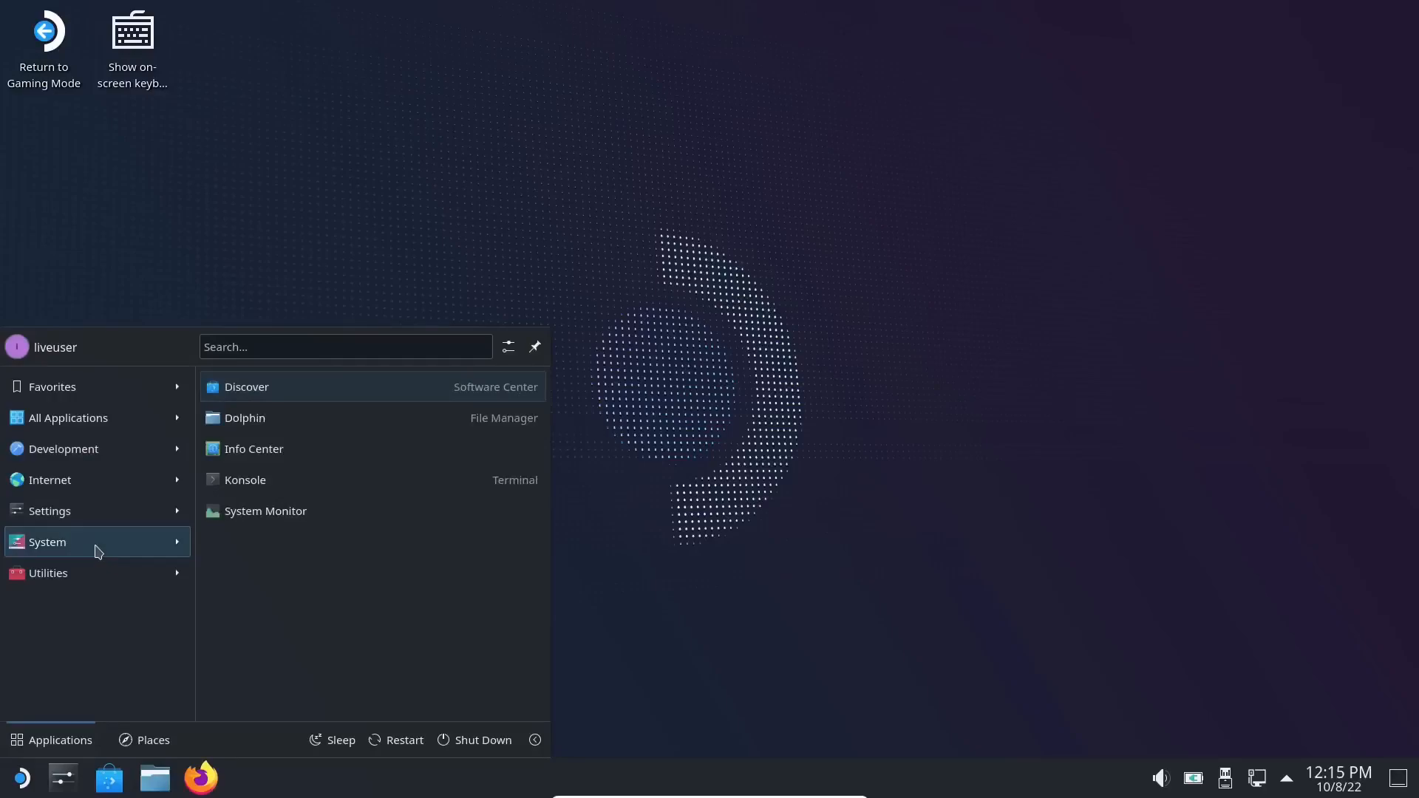
click(47, 573)
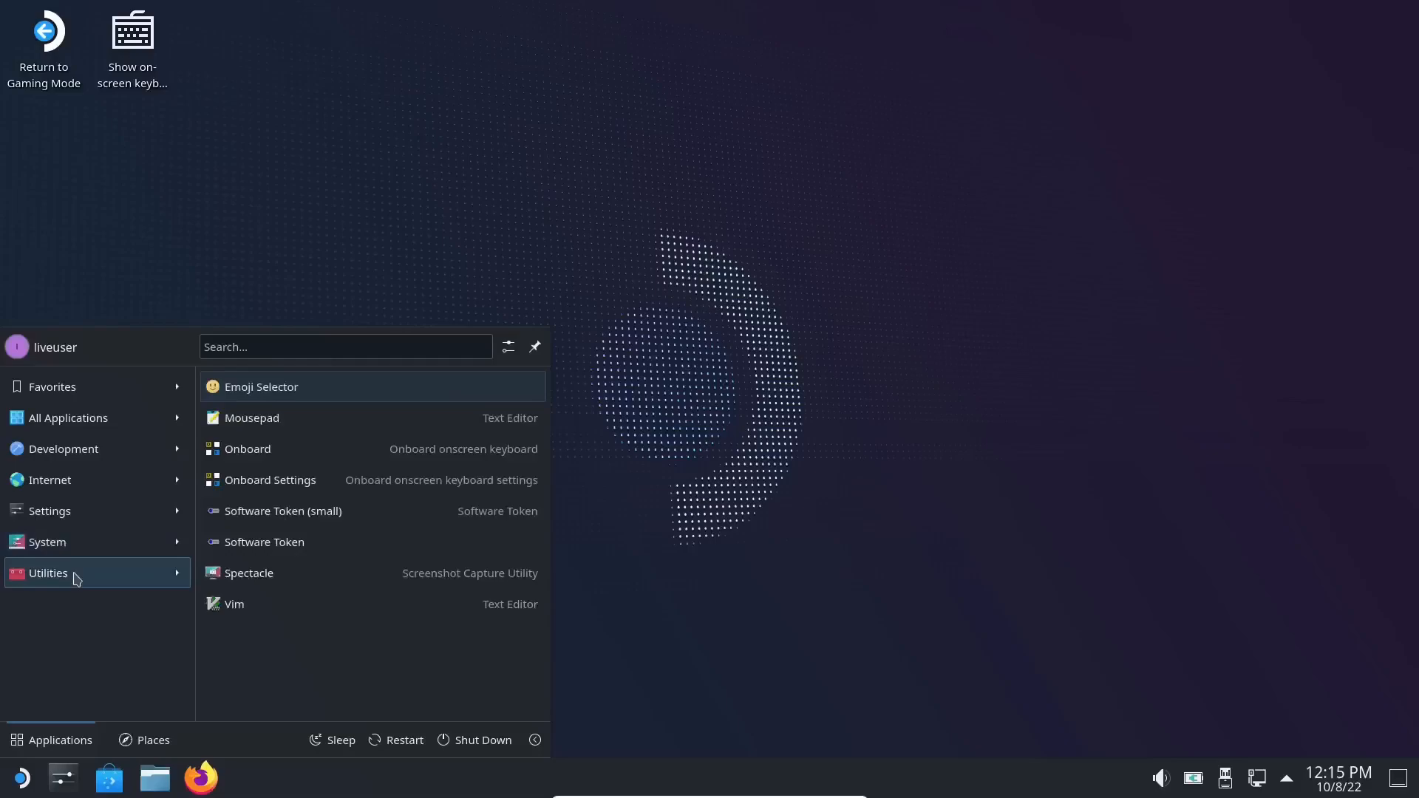
mouse_move(247, 573)
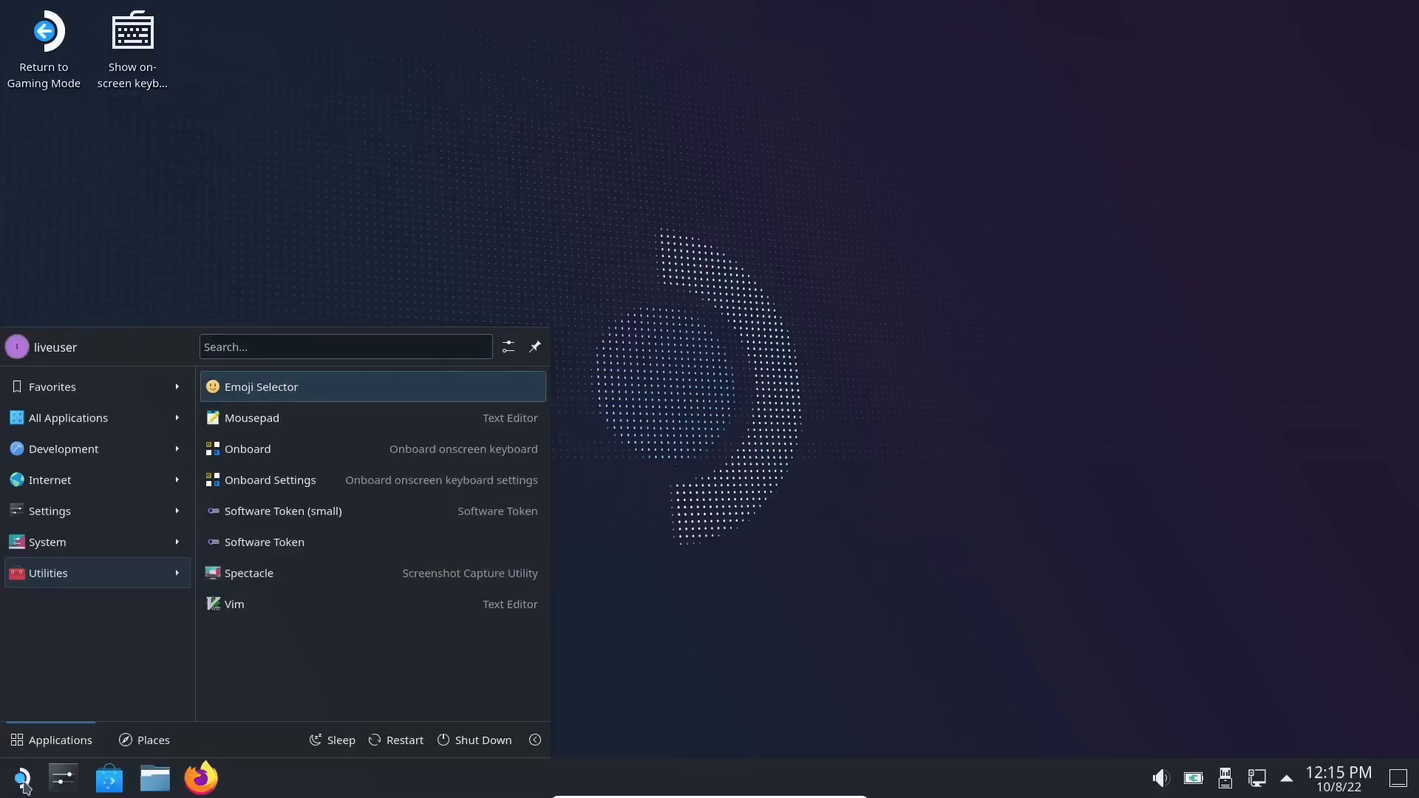
Switch the launcher to Application Dashboard via Show Alternatives.
right_click(22, 777)
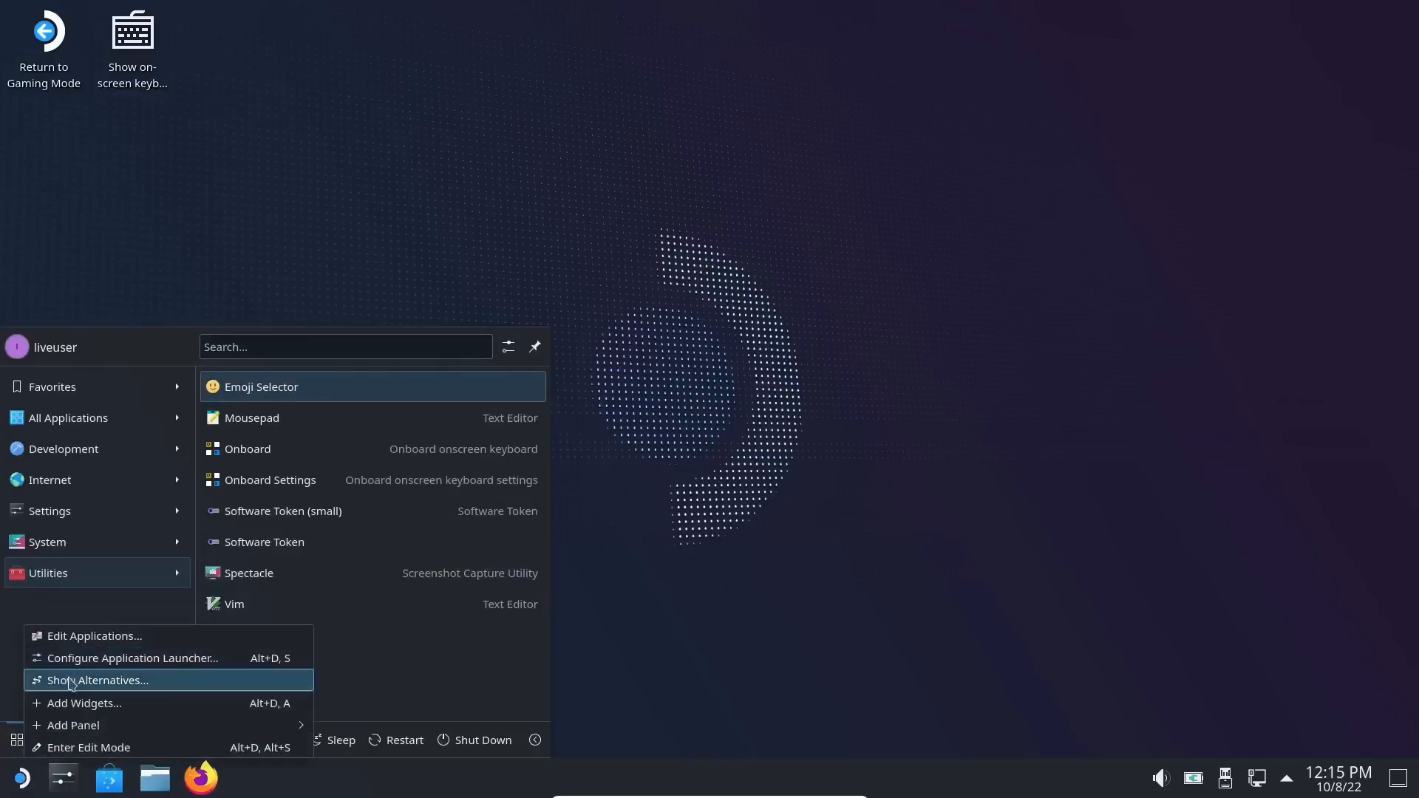
click(99, 680)
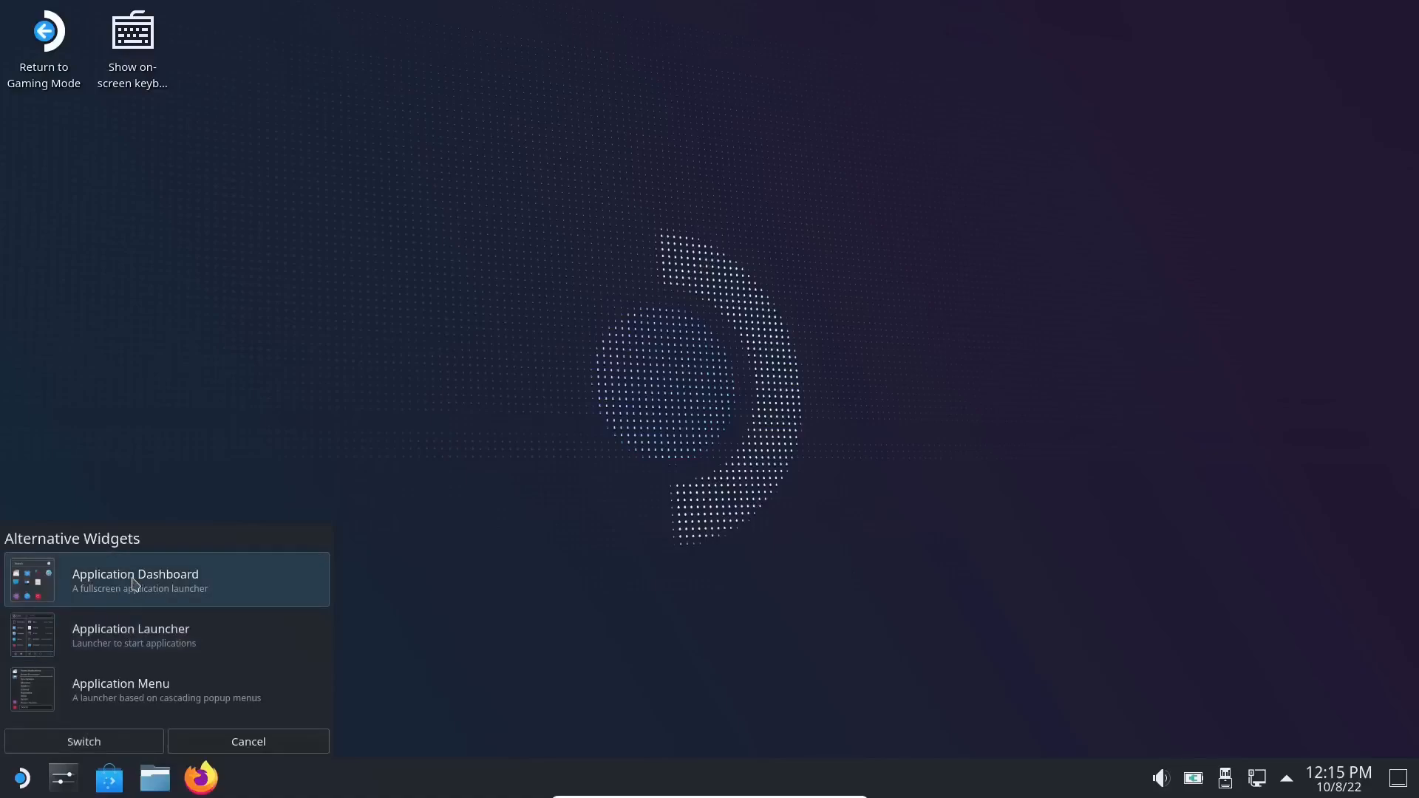
click(83, 740)
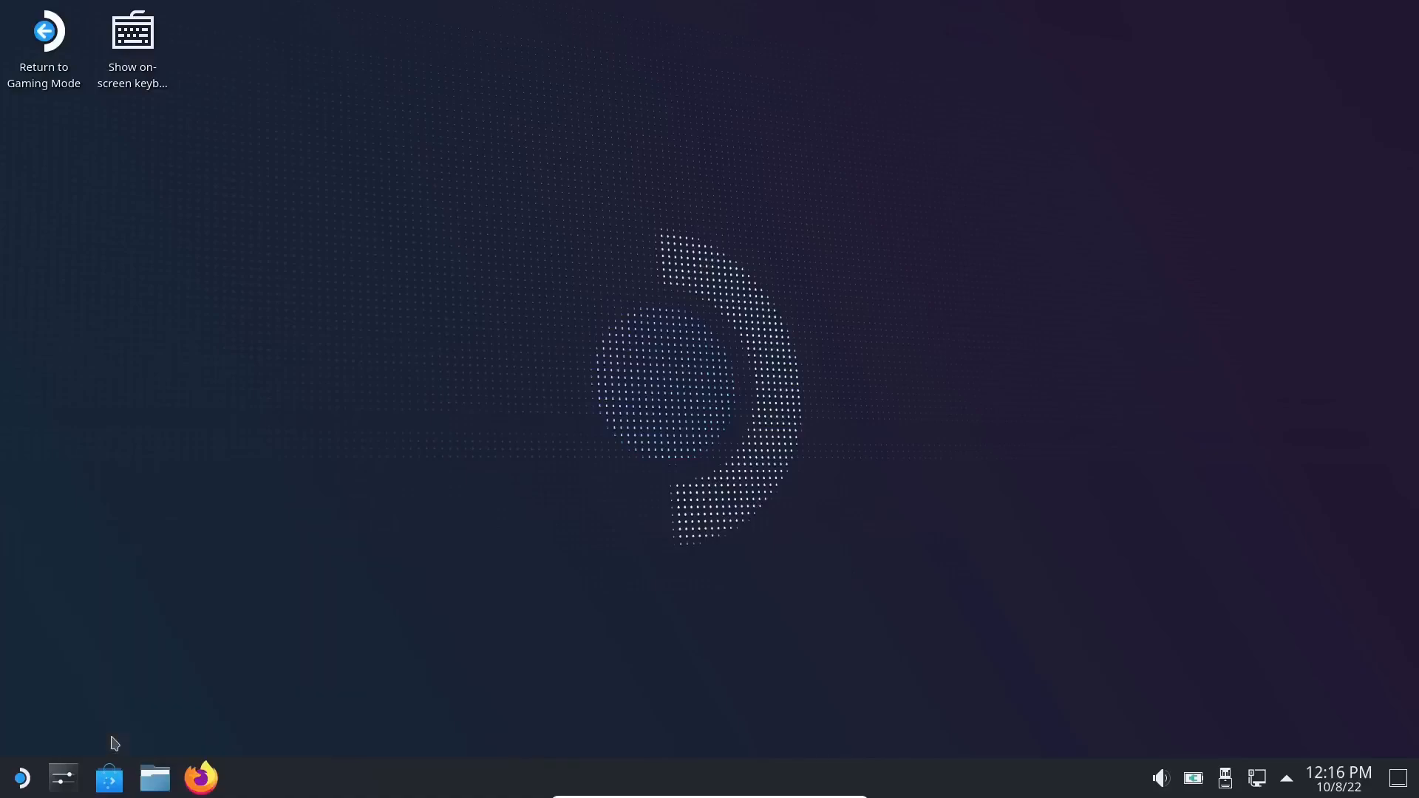
click(19, 777)
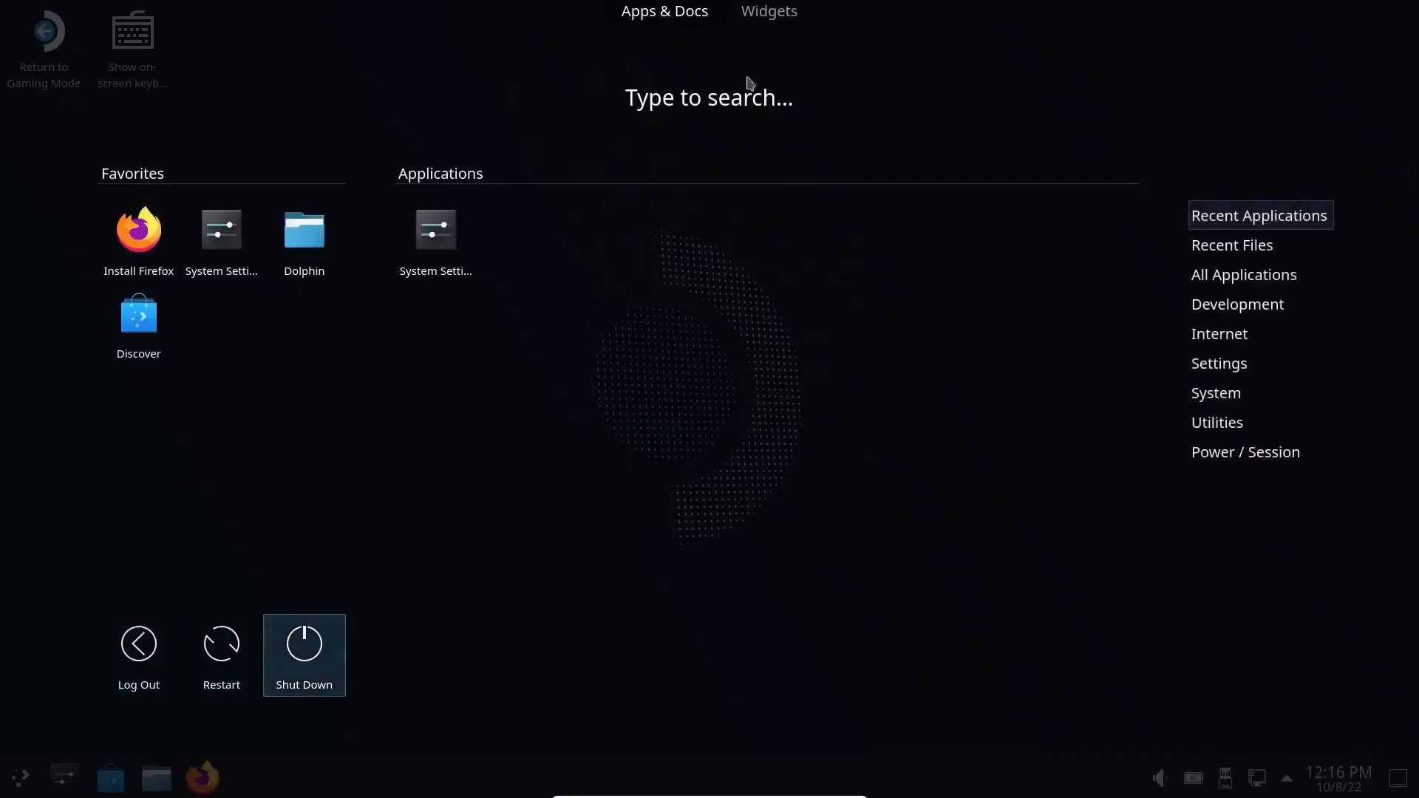
mouse_move(888, 294)
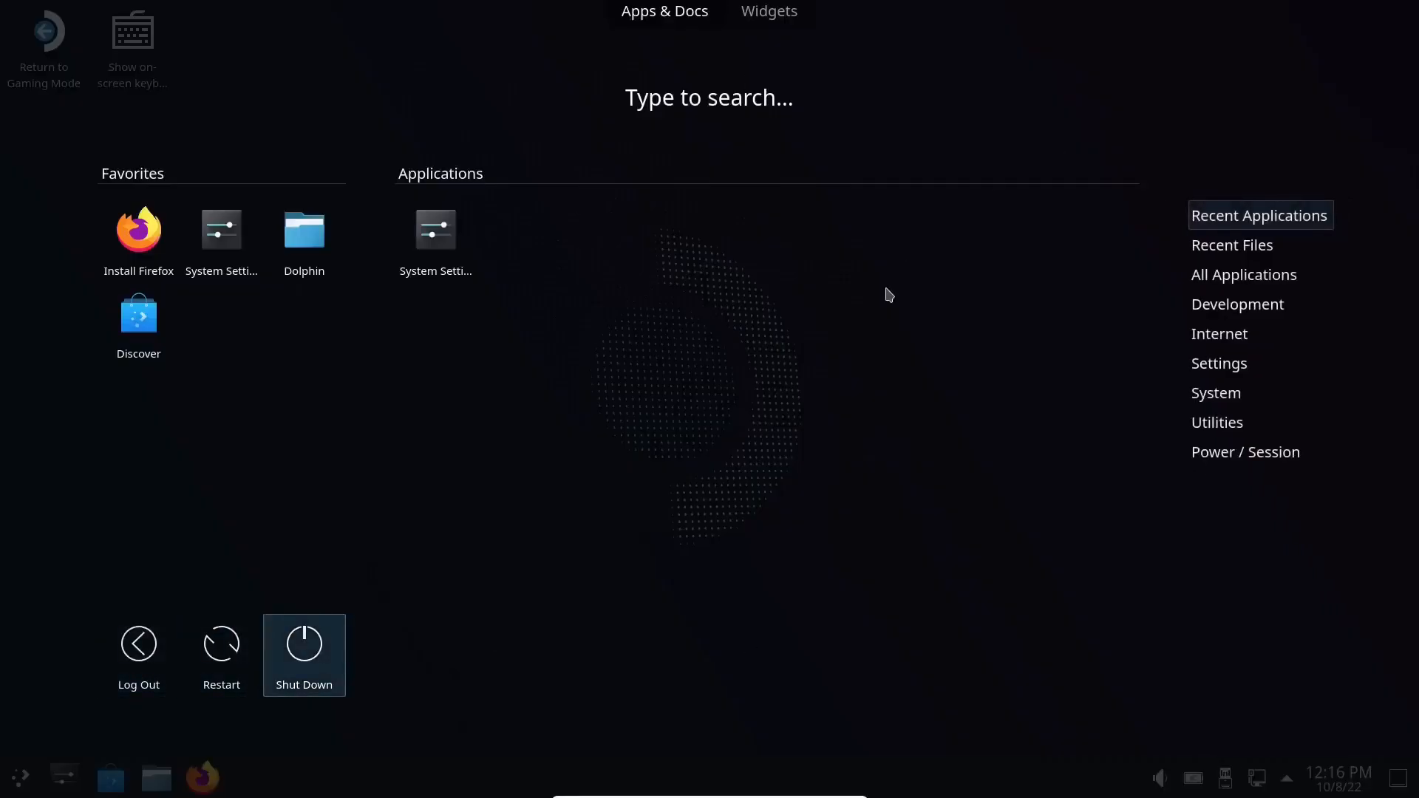
text(software)
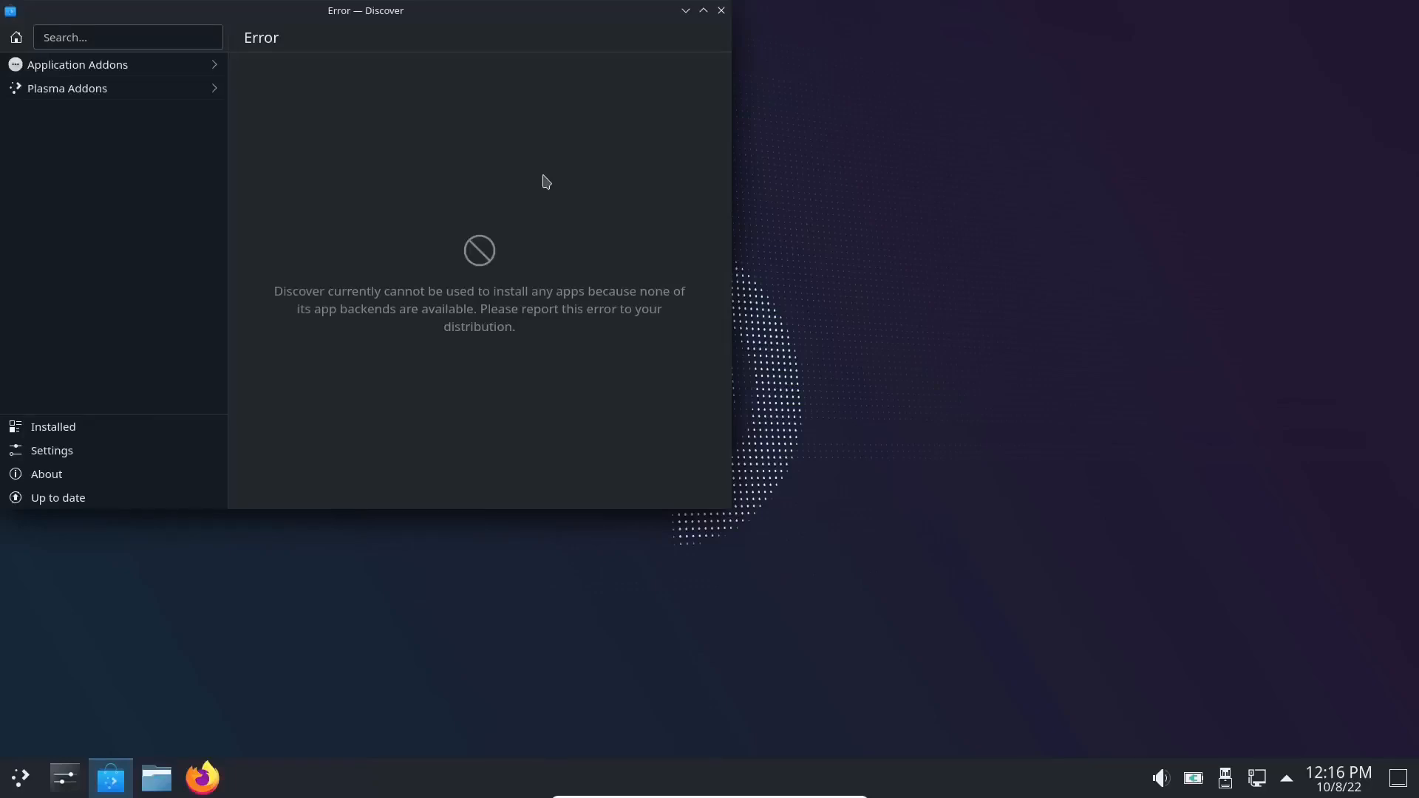
mouse_move(723, 22)
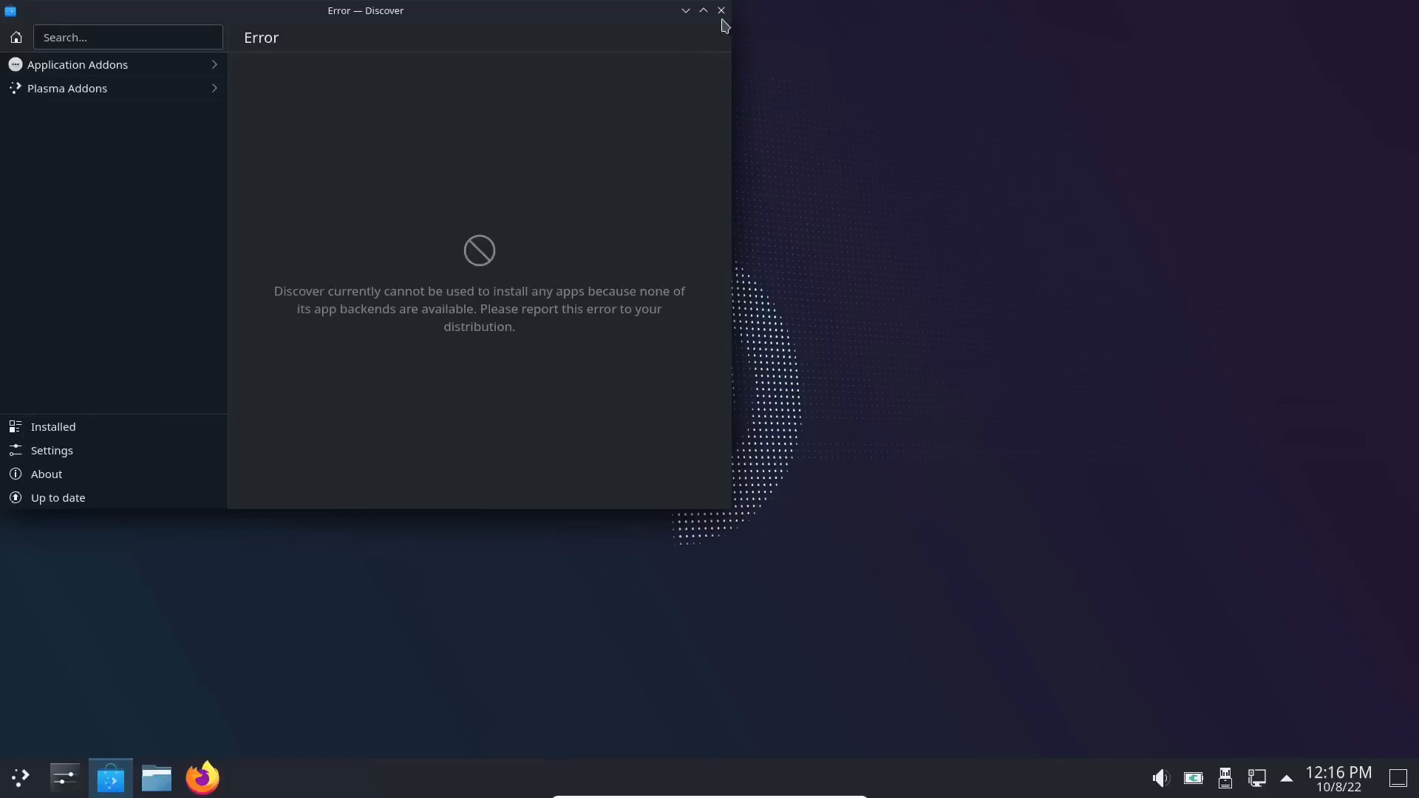
click(721, 11)
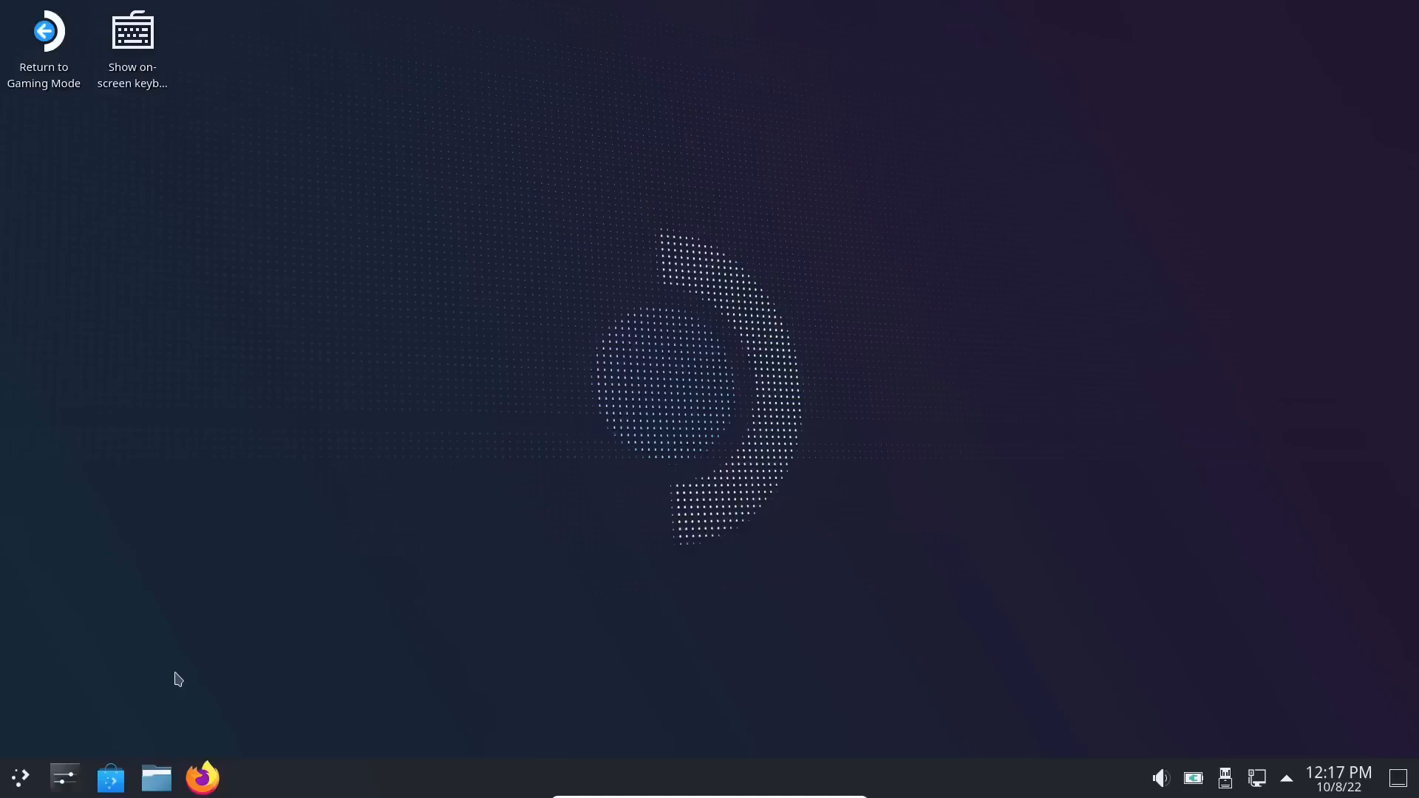
mouse_move(18, 793)
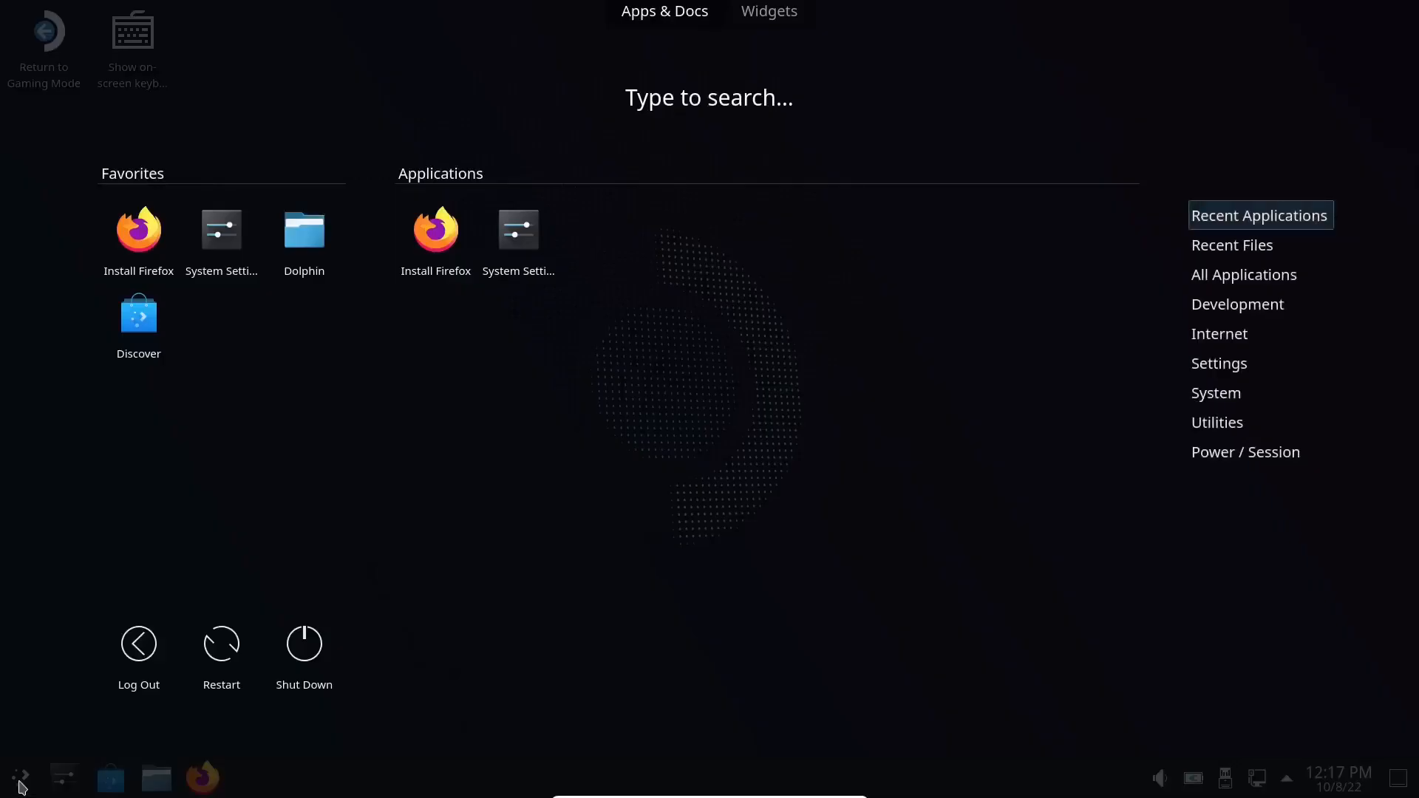
mouse_move(739, 516)
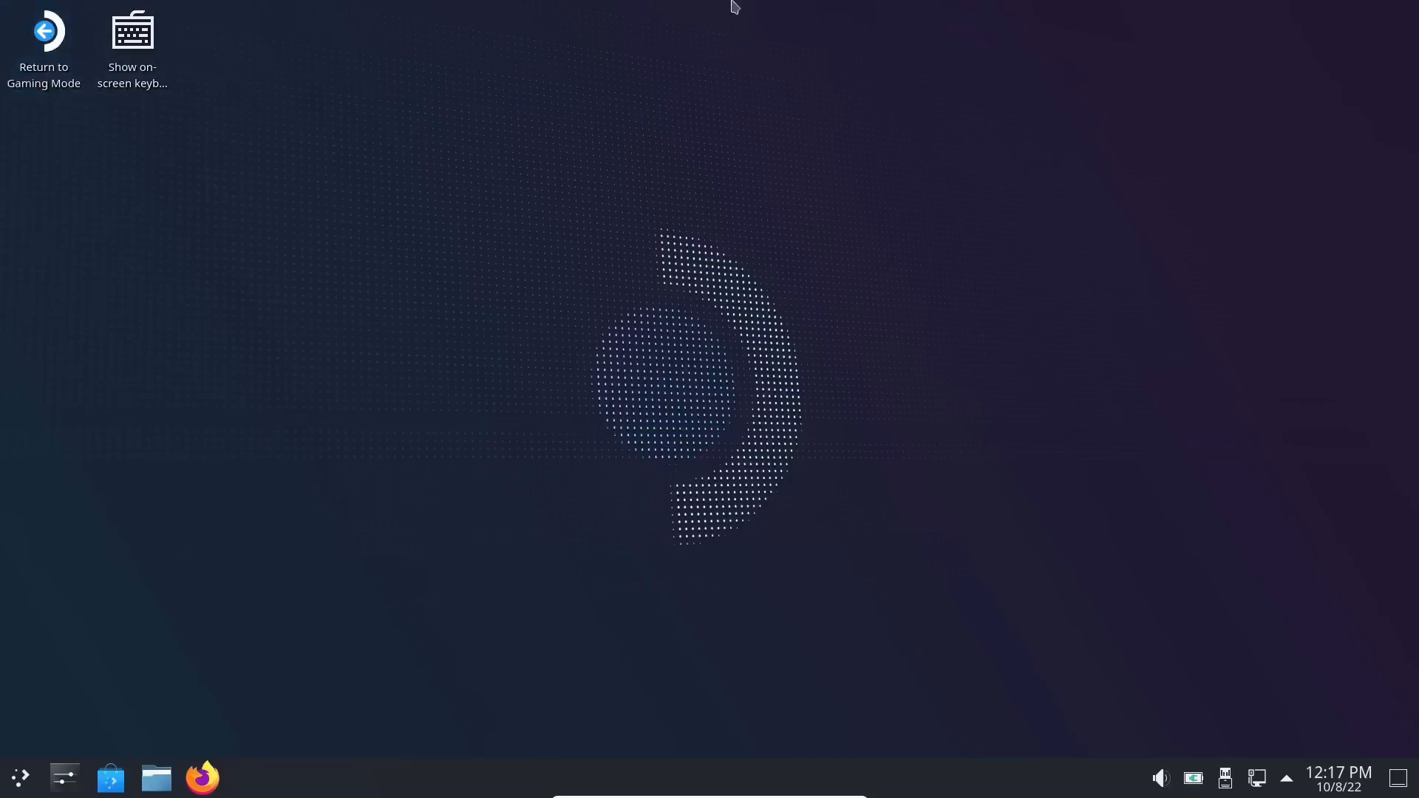
mouse_move(712, 284)
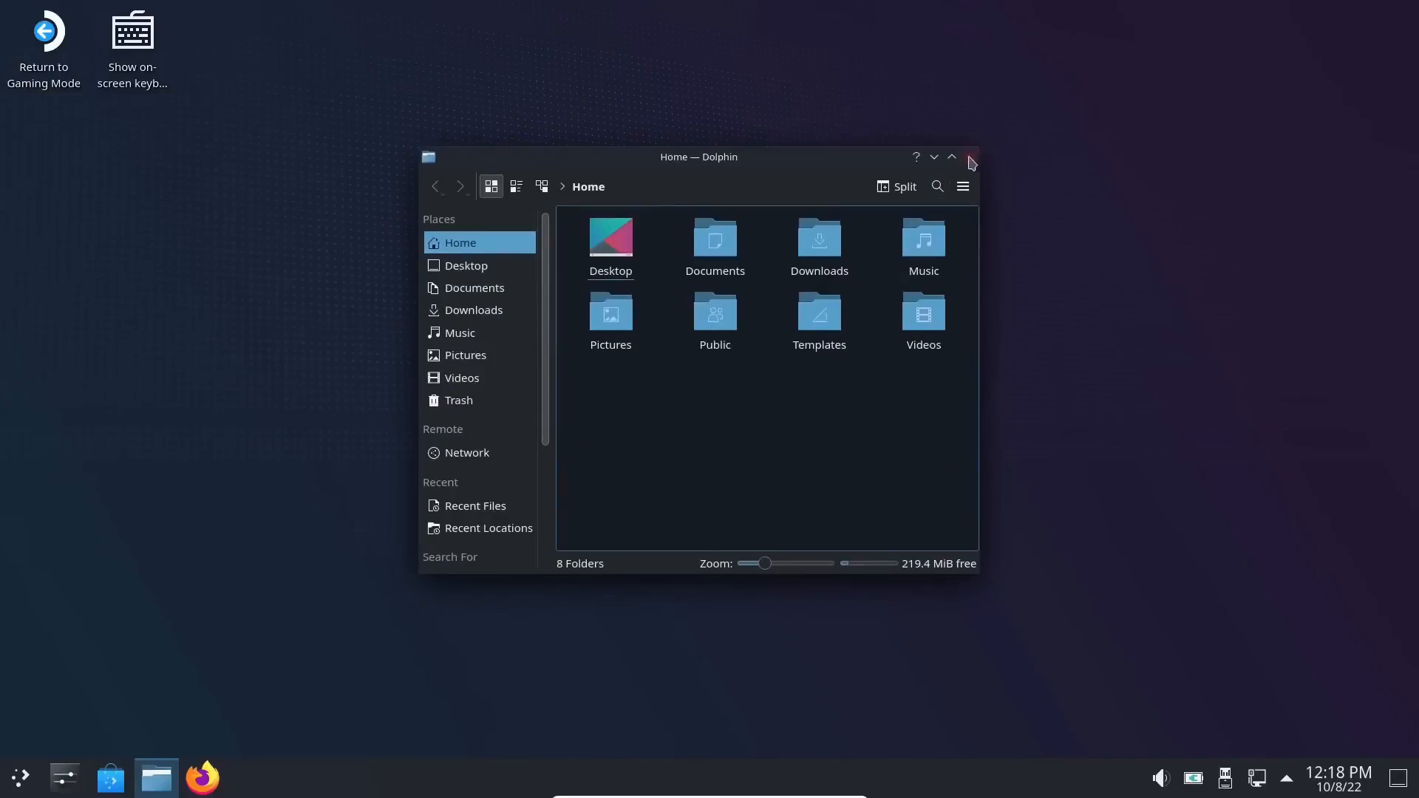
click(970, 157)
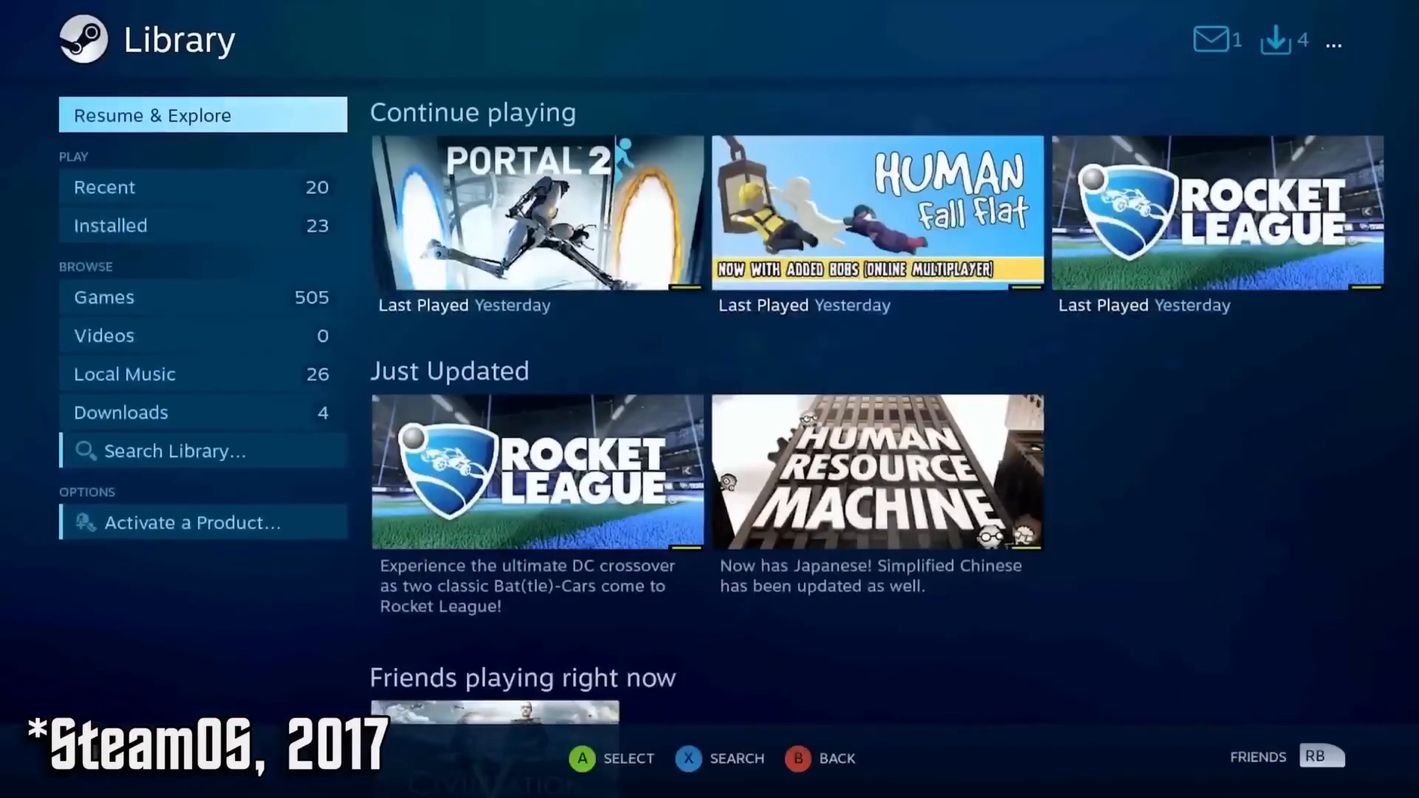
Filter the Library to installed games and start installing Grand Theft Auto V.
click(111, 225)
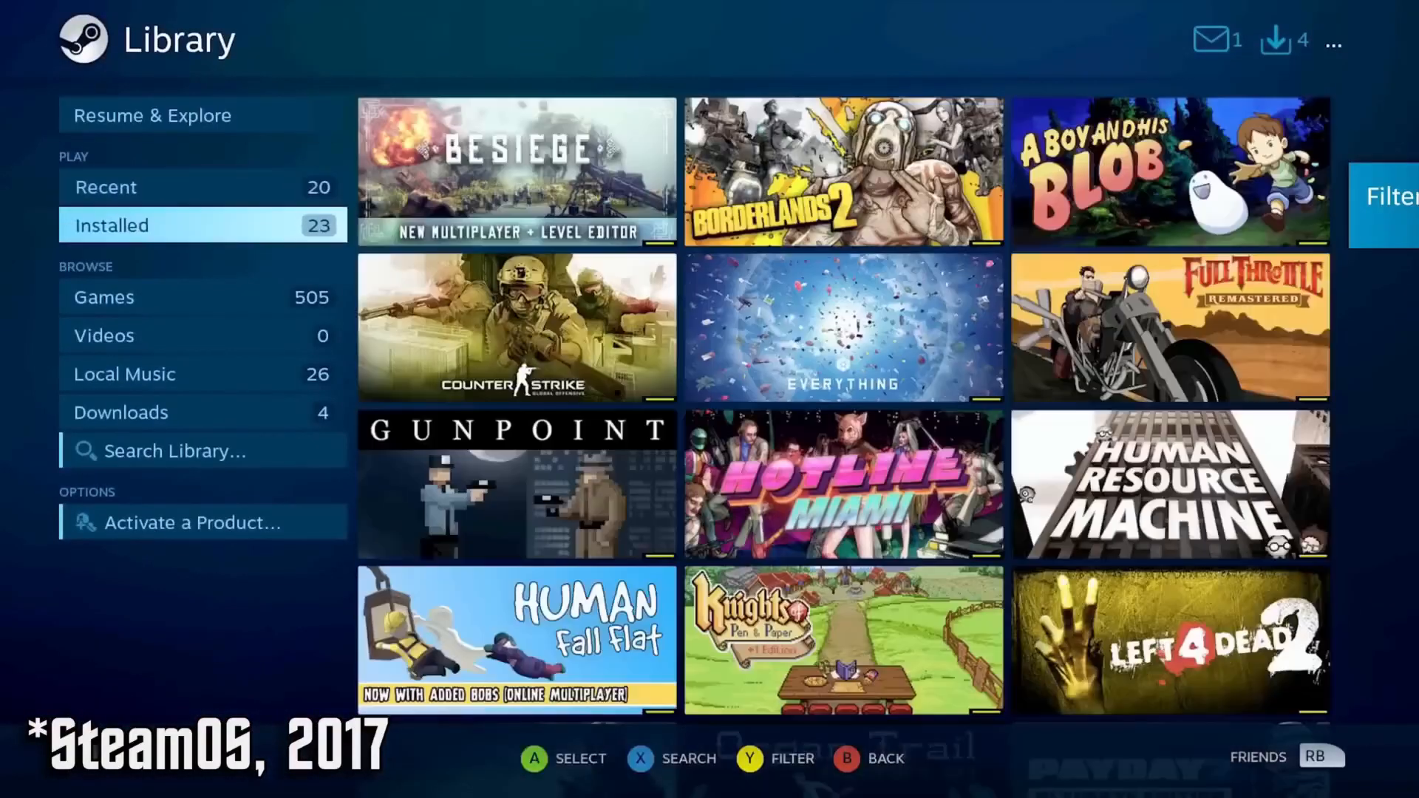
click(106, 297)
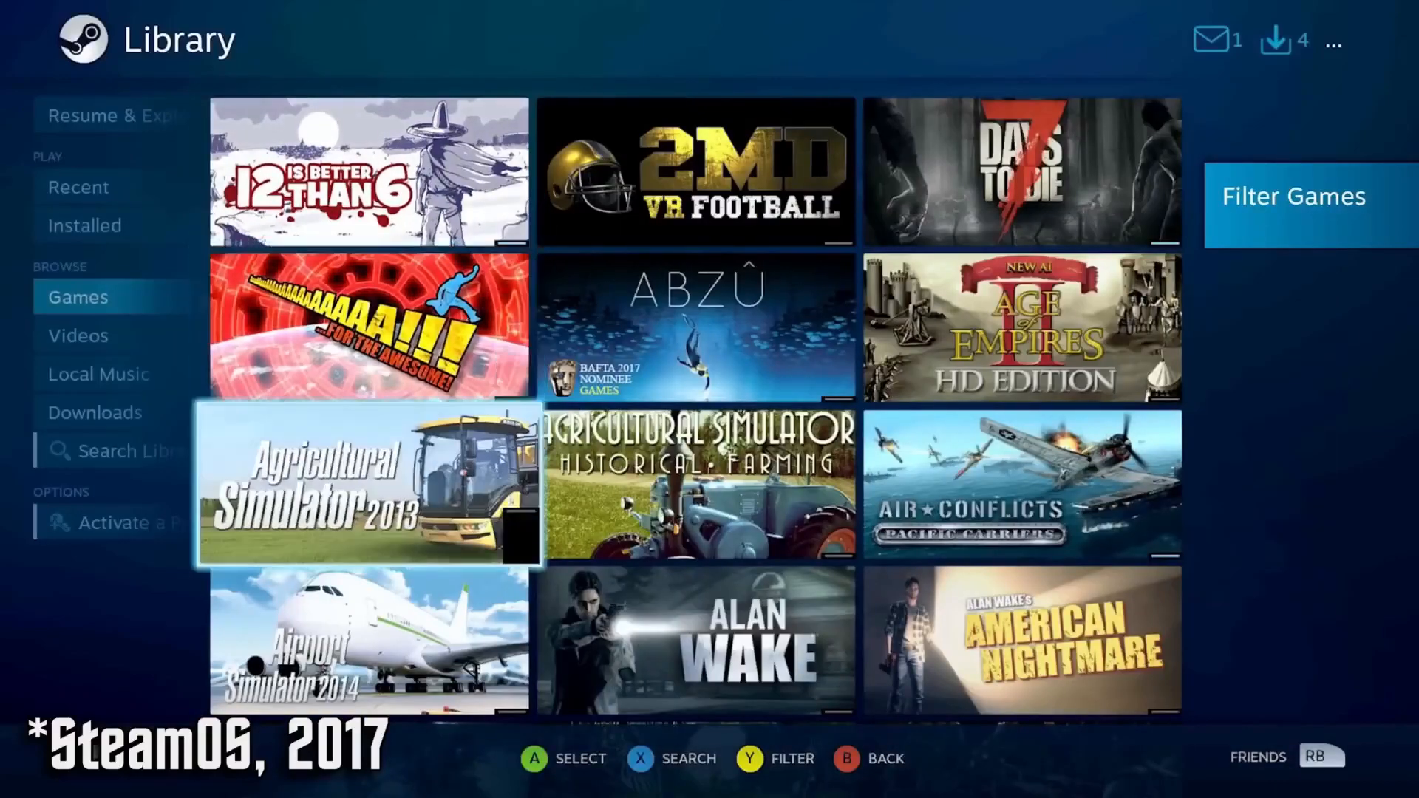
scroll(down, 3)
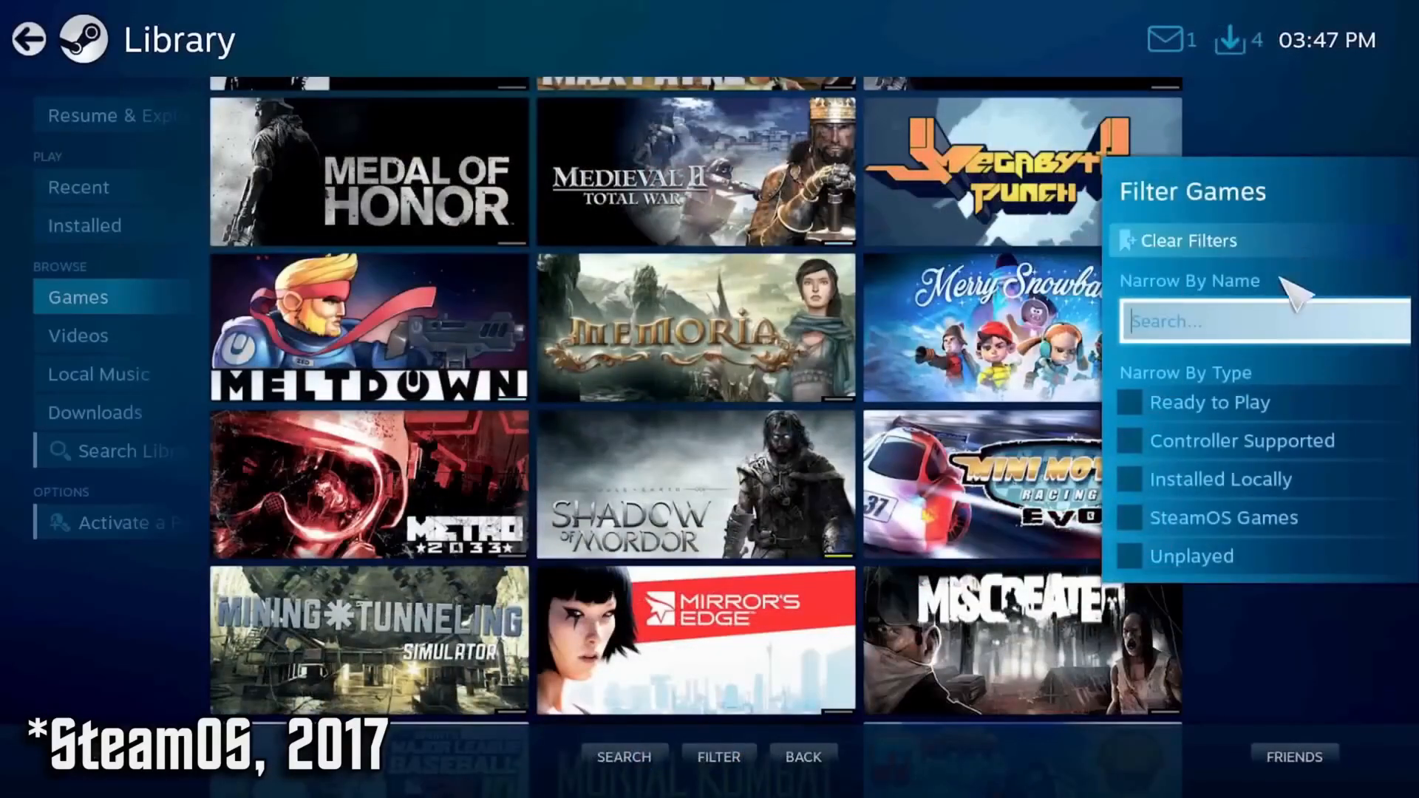
click(1129, 517)
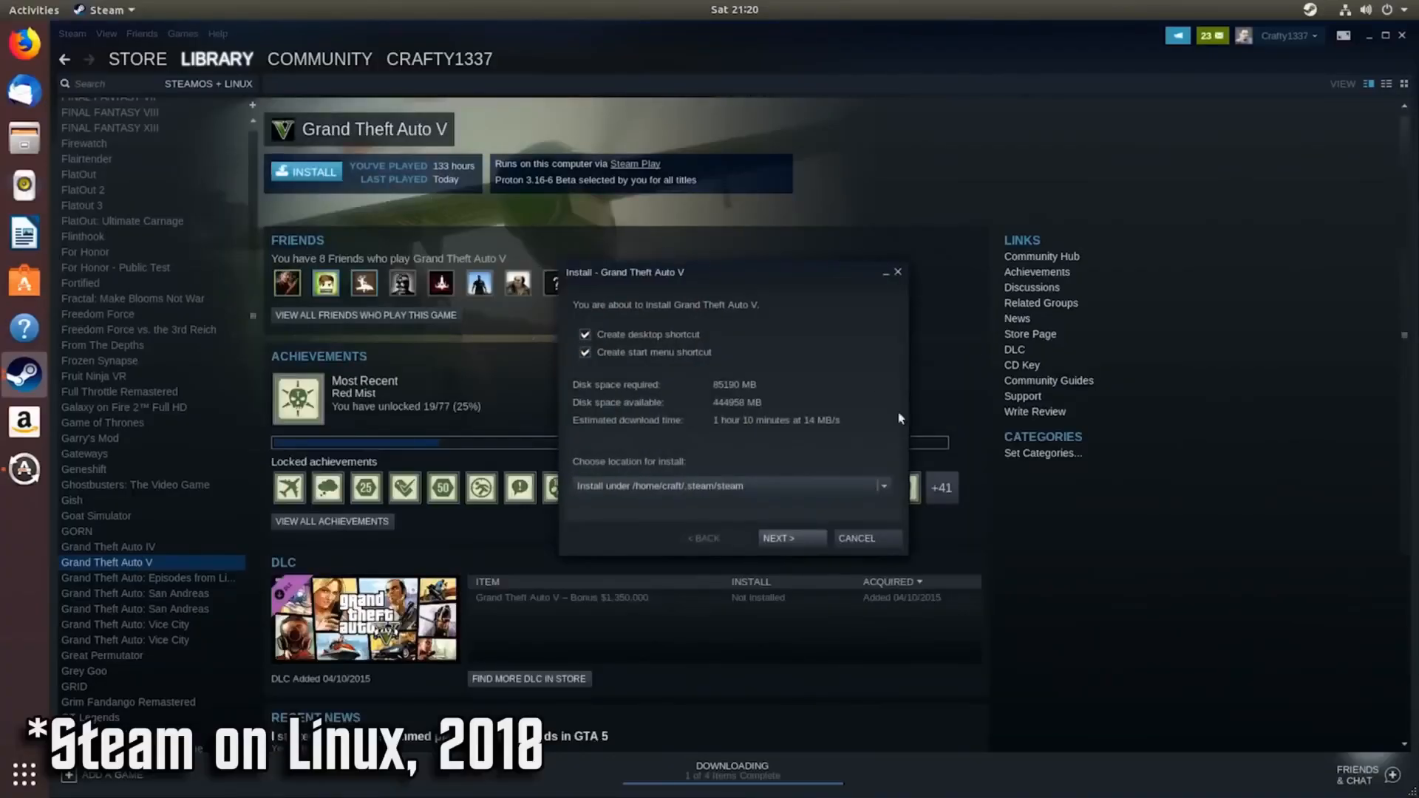
click(789, 538)
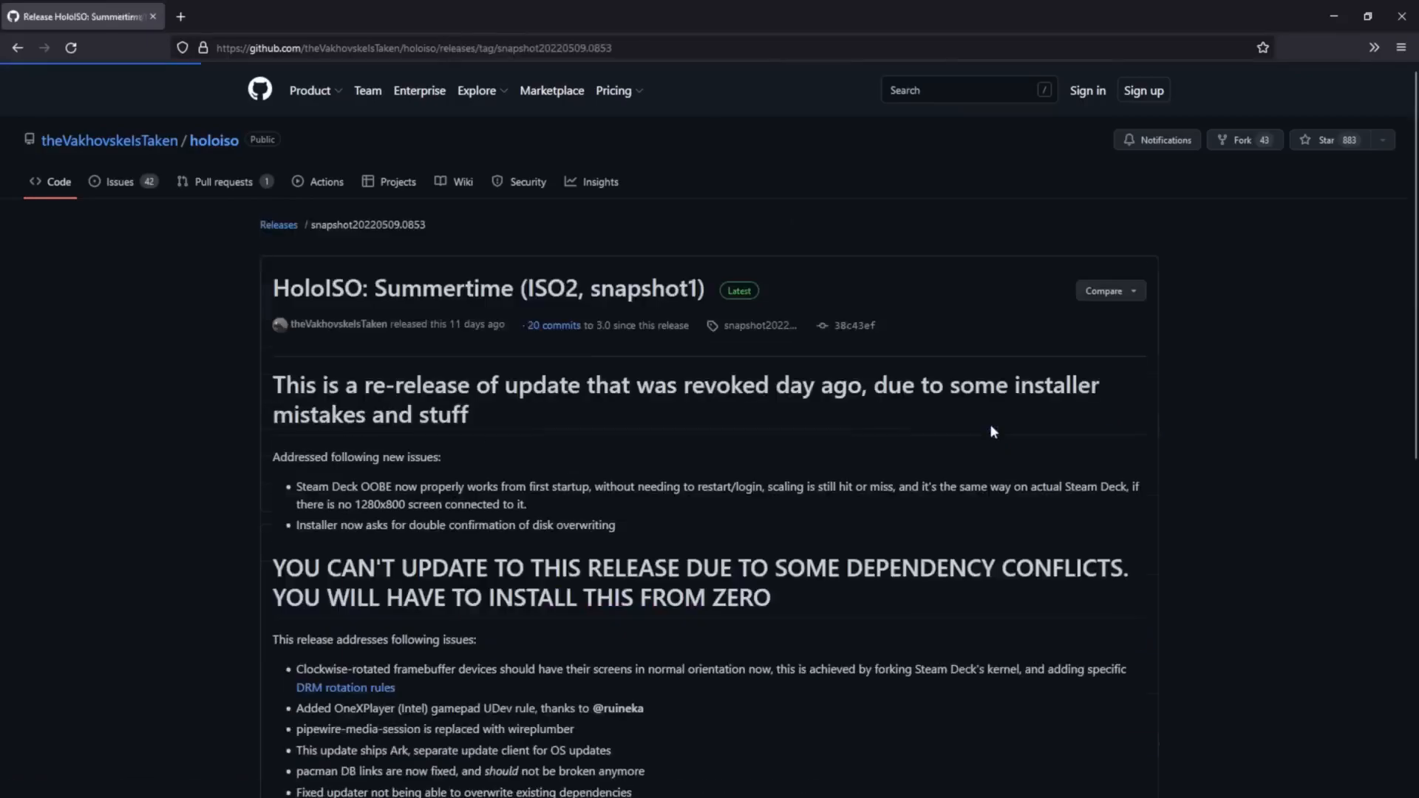
Download the SteamOS_Holo amdgpu .iso from the release's Assets list.
scroll(down, 3)
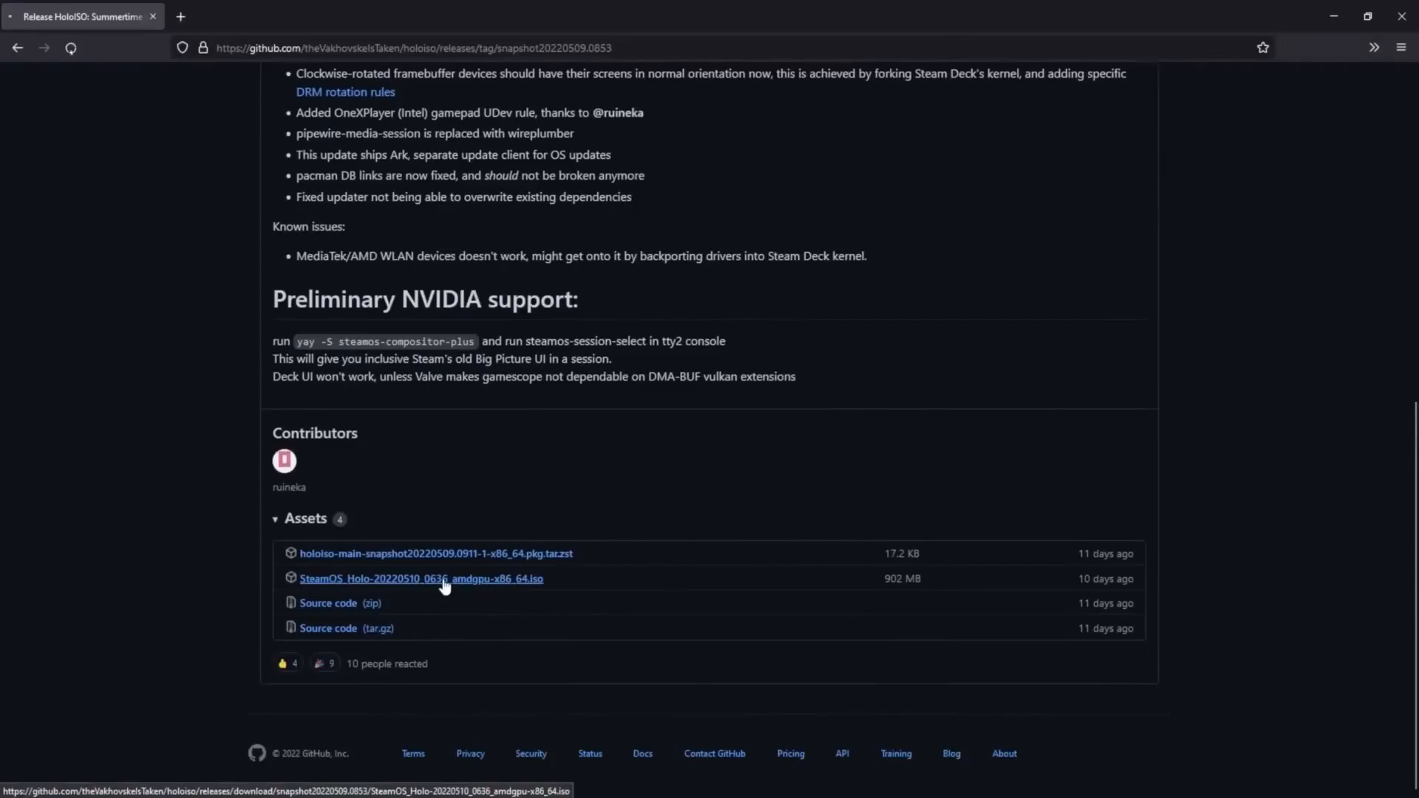
click(420, 578)
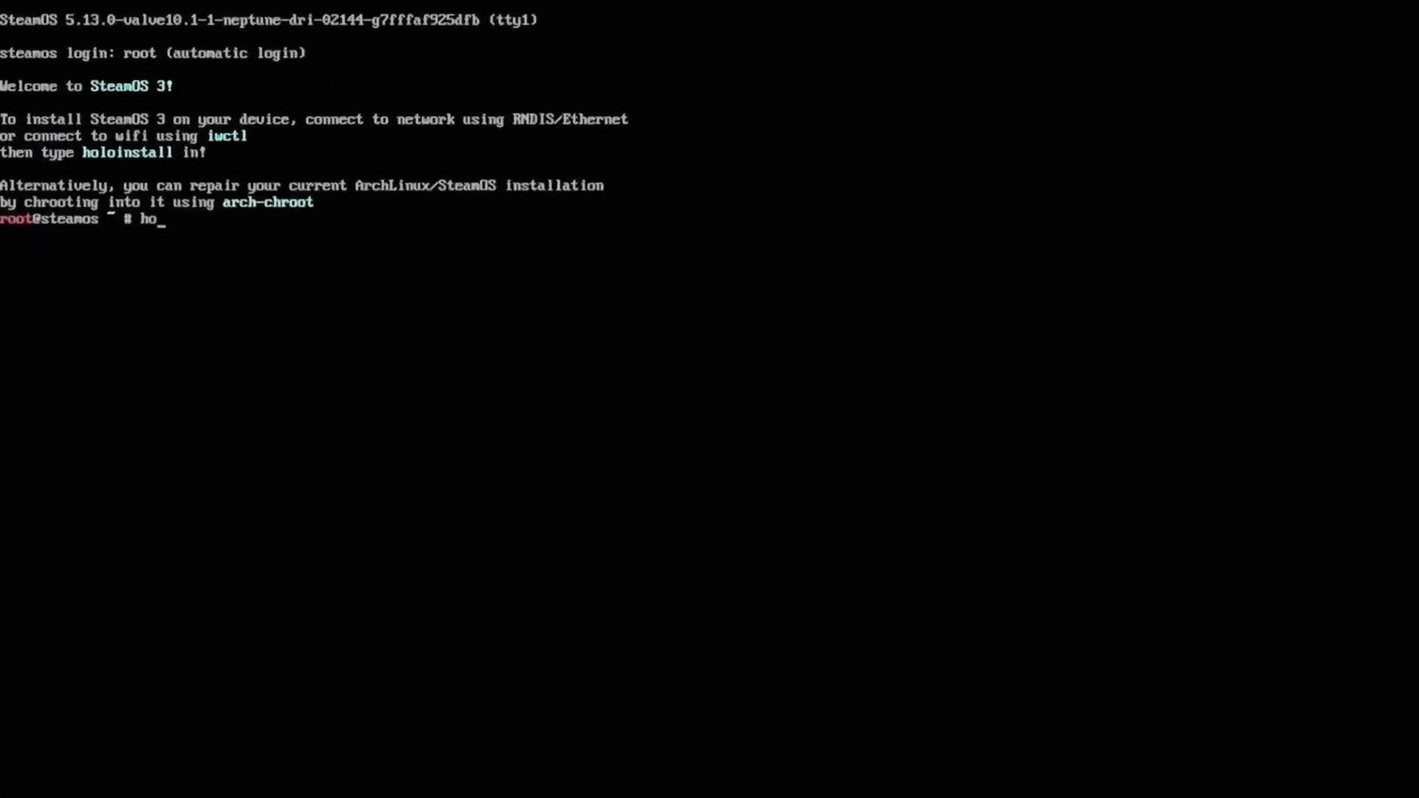
Run holoinstall, choose option 2 deckperience and target drive nvme0n1.
text(loinstall)
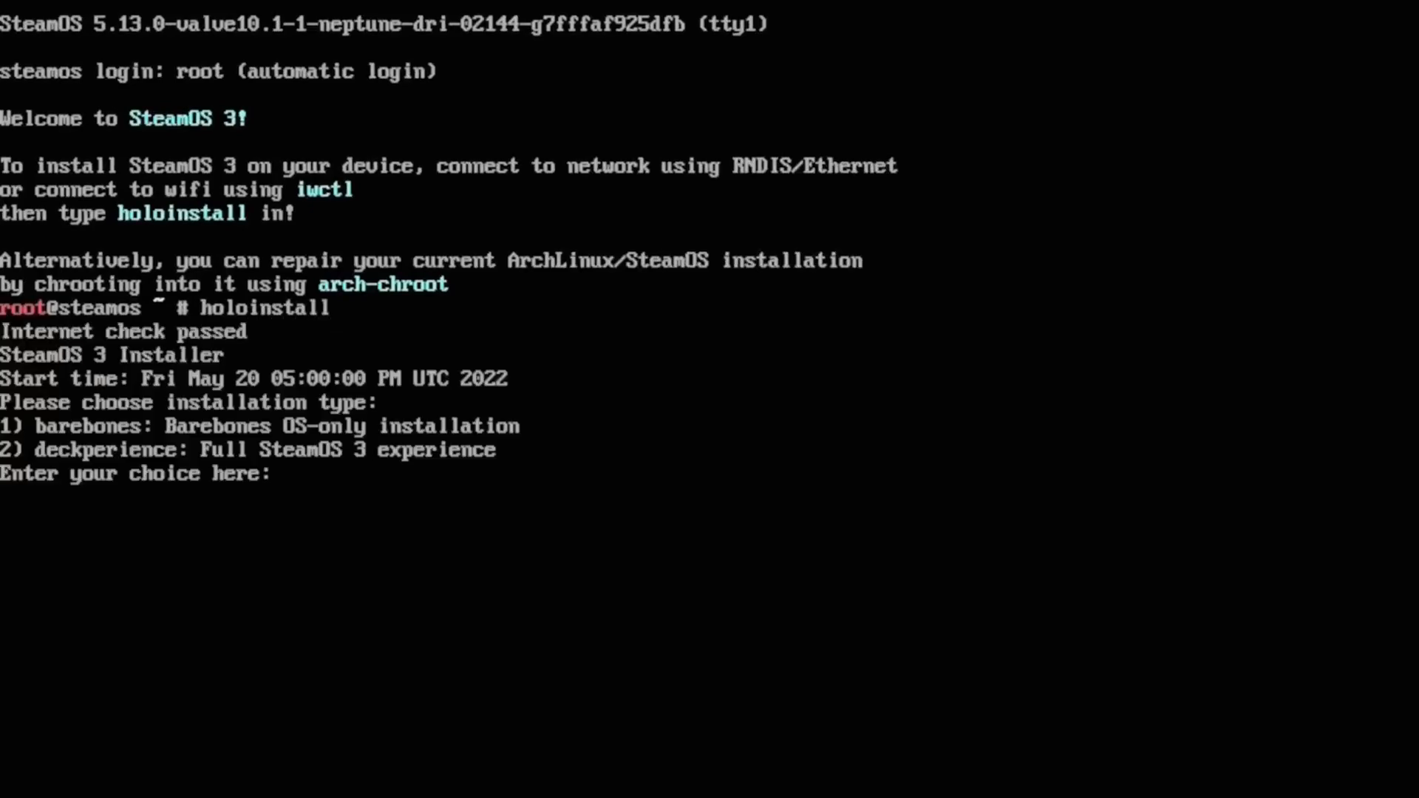
text(2)
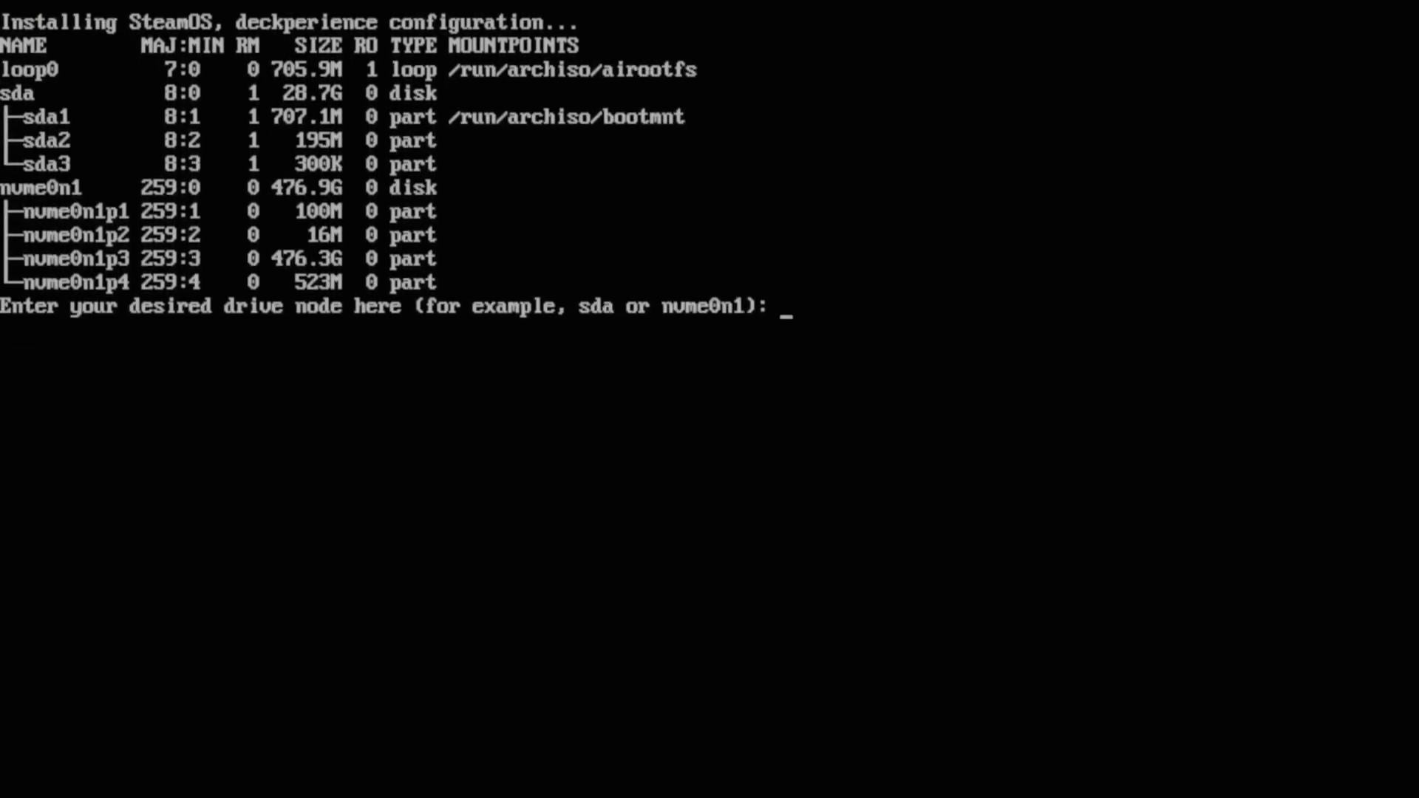
text(nvme0)
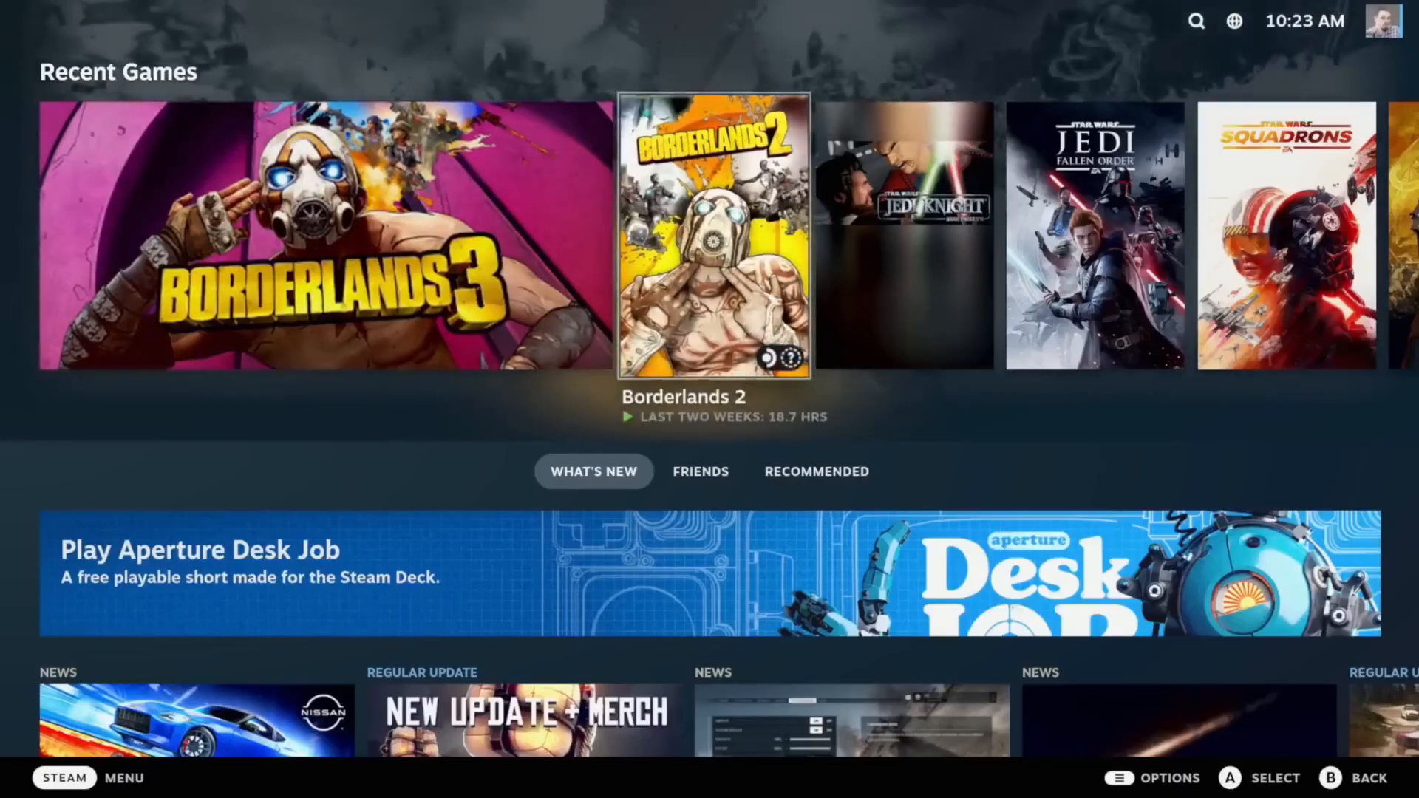
scroll(right, 3)
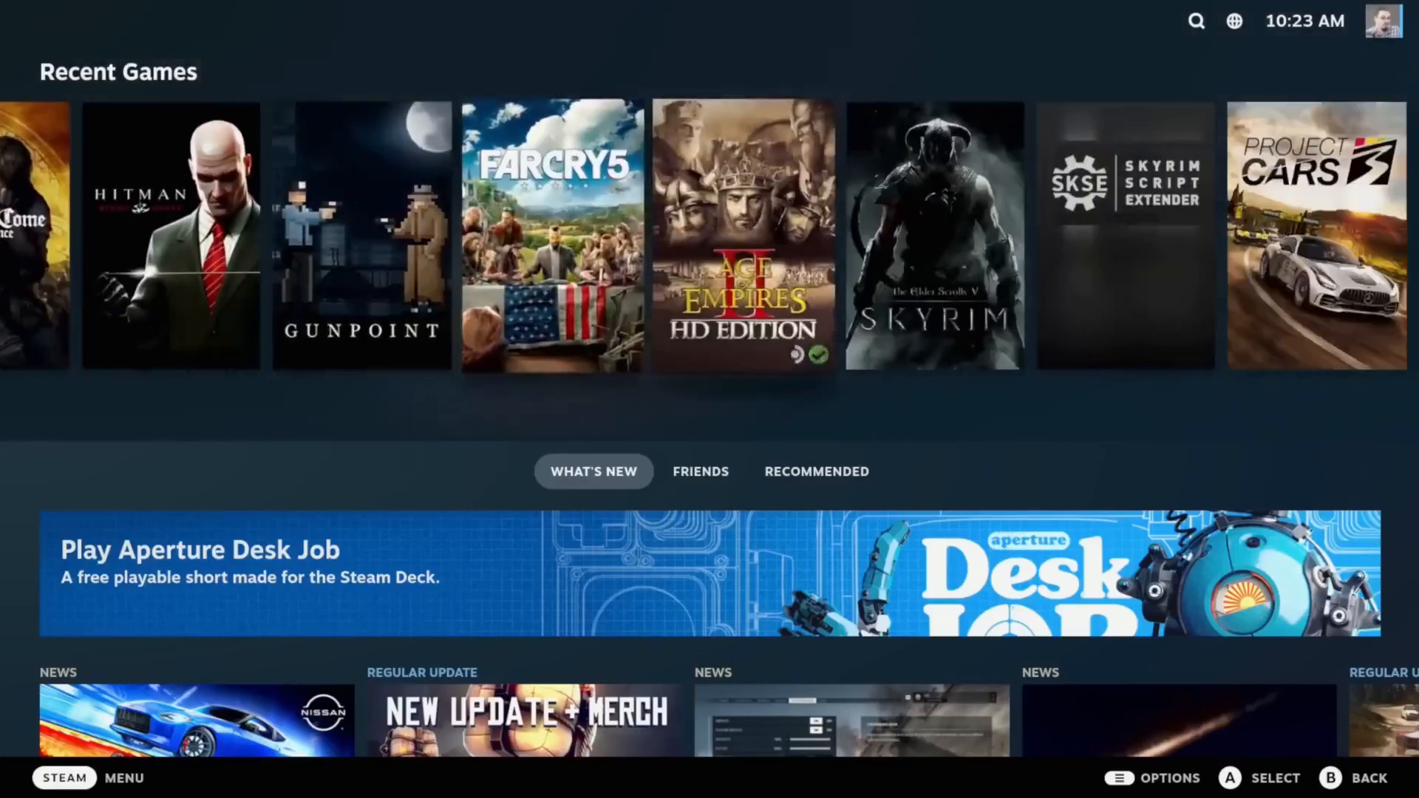
scroll(down, 3)
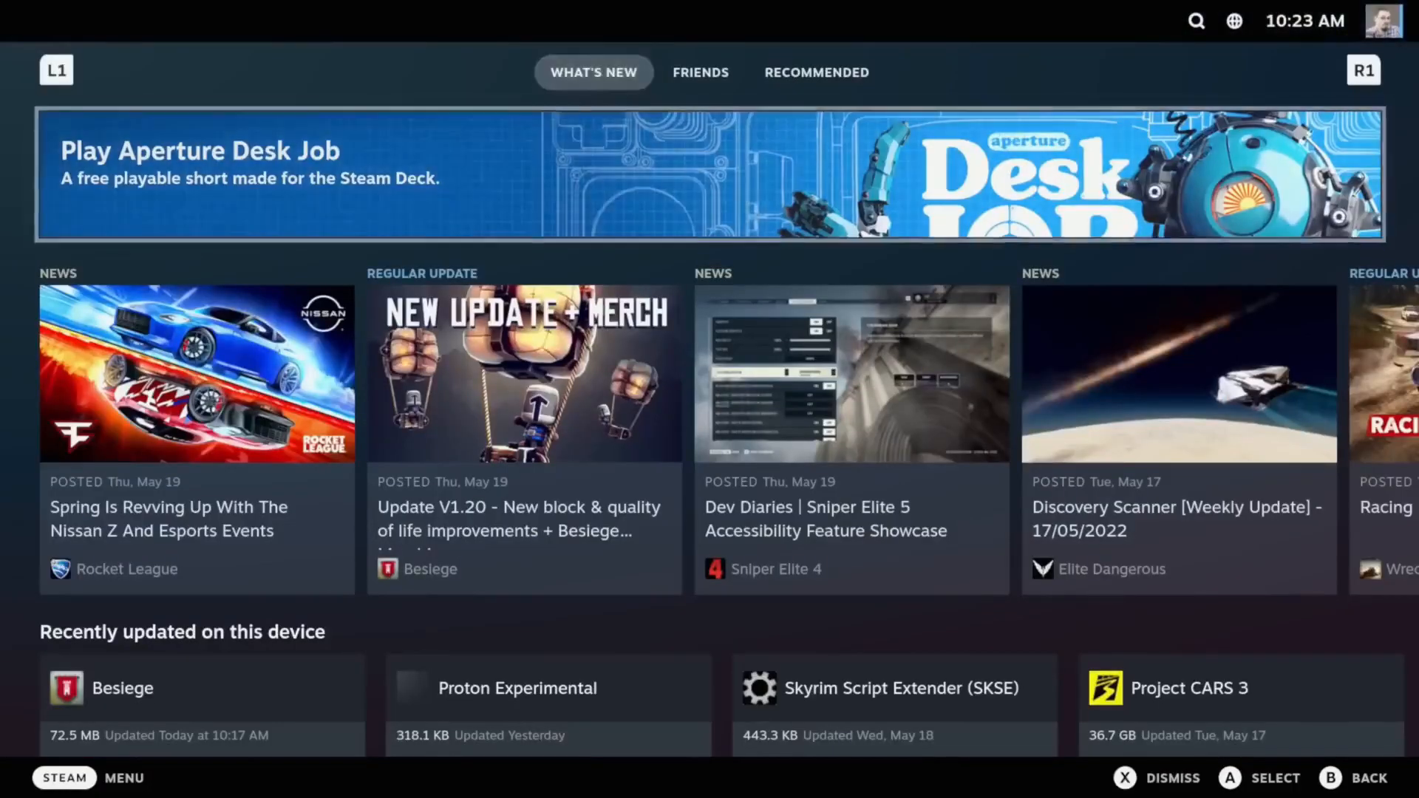
scroll(down, 3)
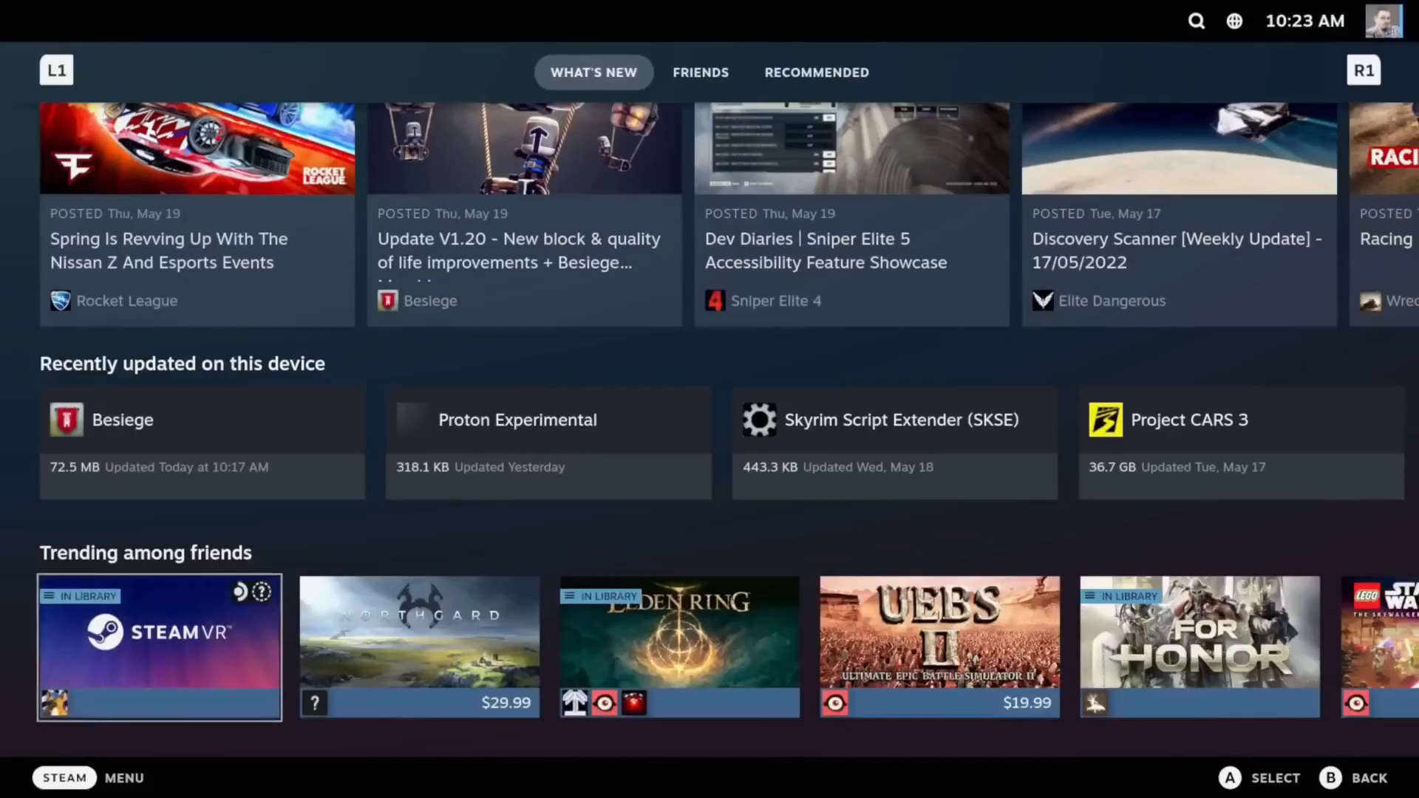
scroll(down, 3)
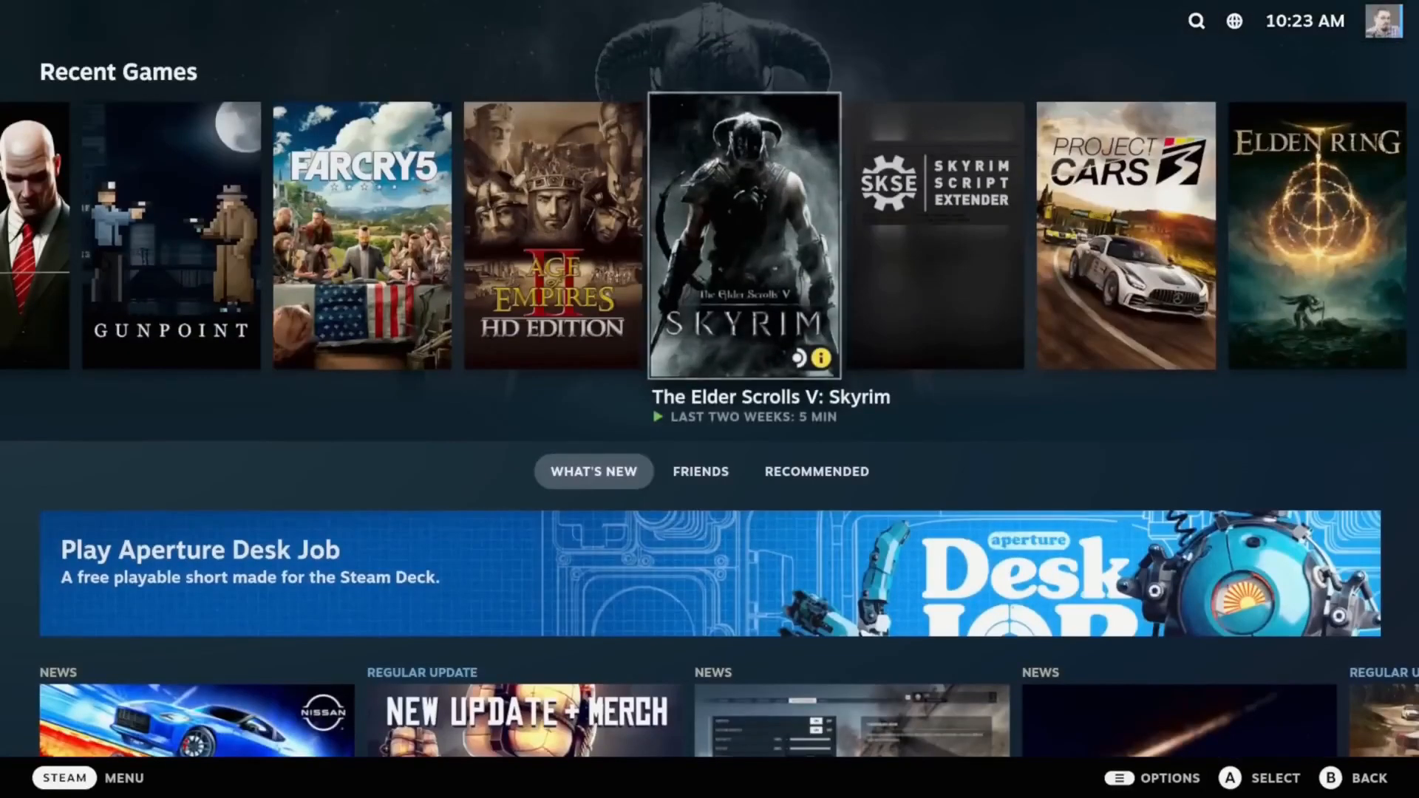
scroll(right, 3)
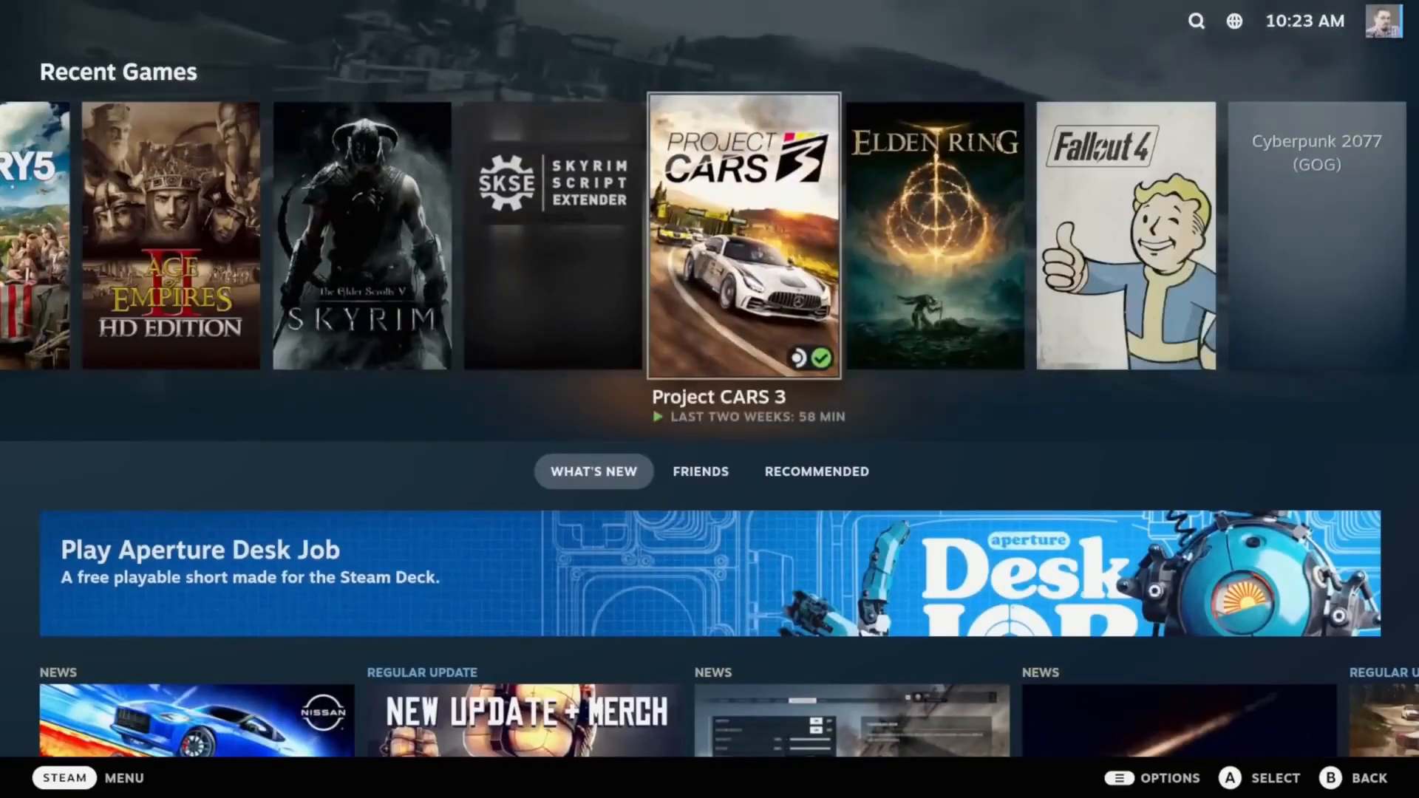